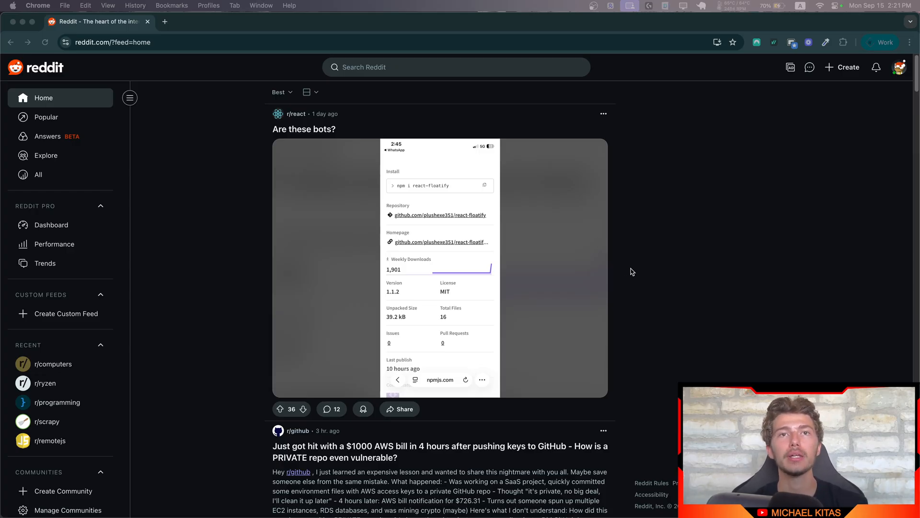
pyautogui.moveTo(860, 130)
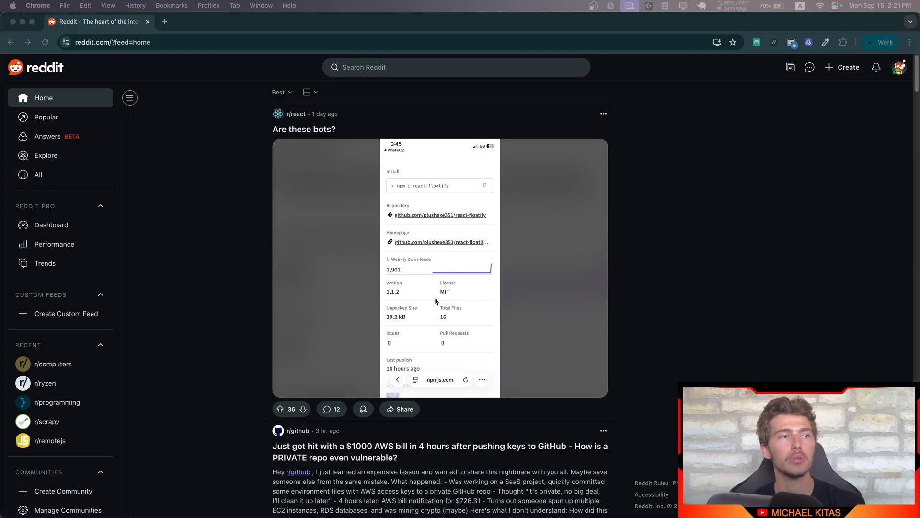
pyautogui.moveTo(766, 183)
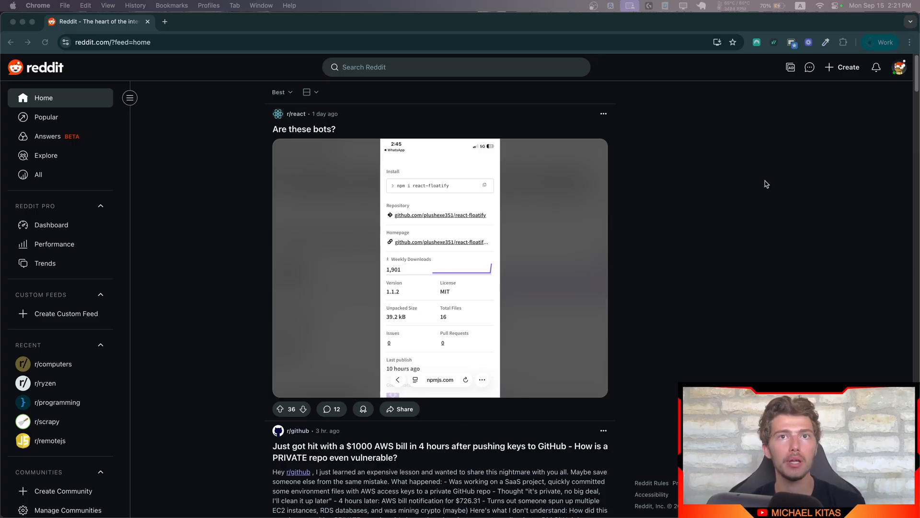
pyautogui.moveTo(305, 166)
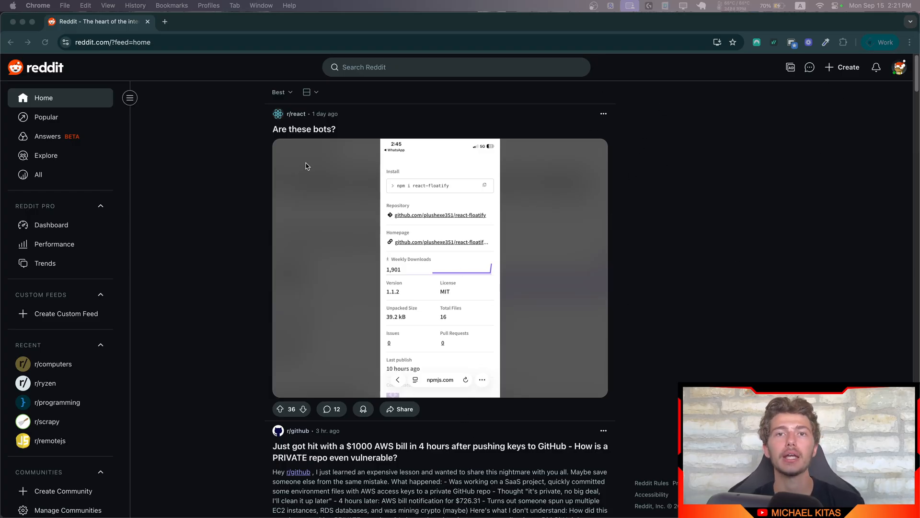
pyautogui.moveTo(136, 119)
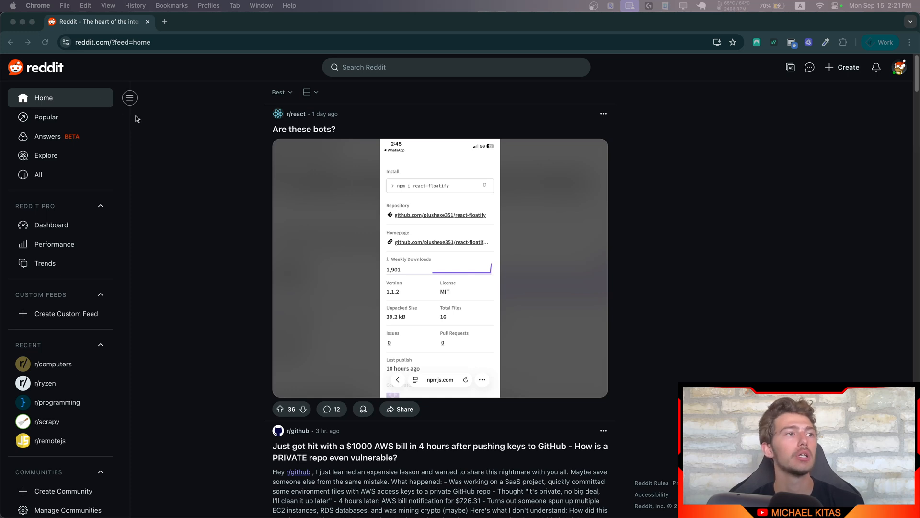
pyautogui.moveTo(670, 118)
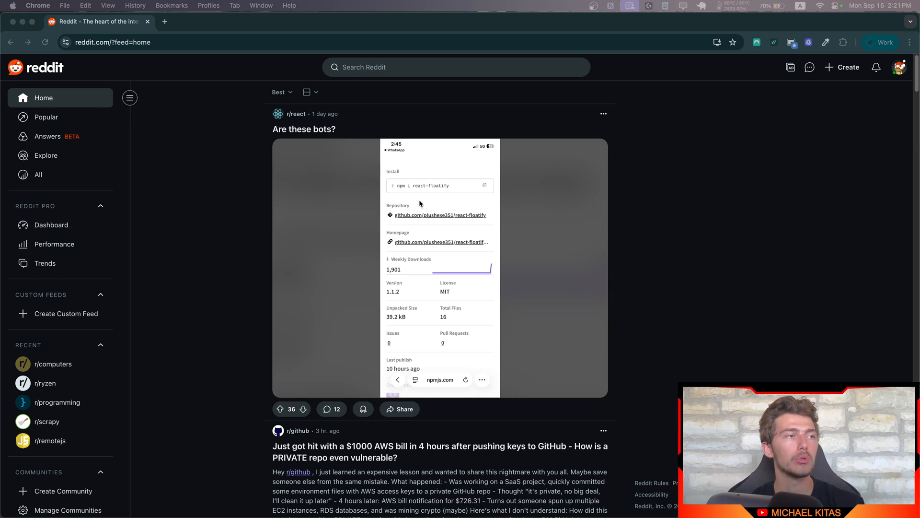
pyautogui.moveTo(294, 128)
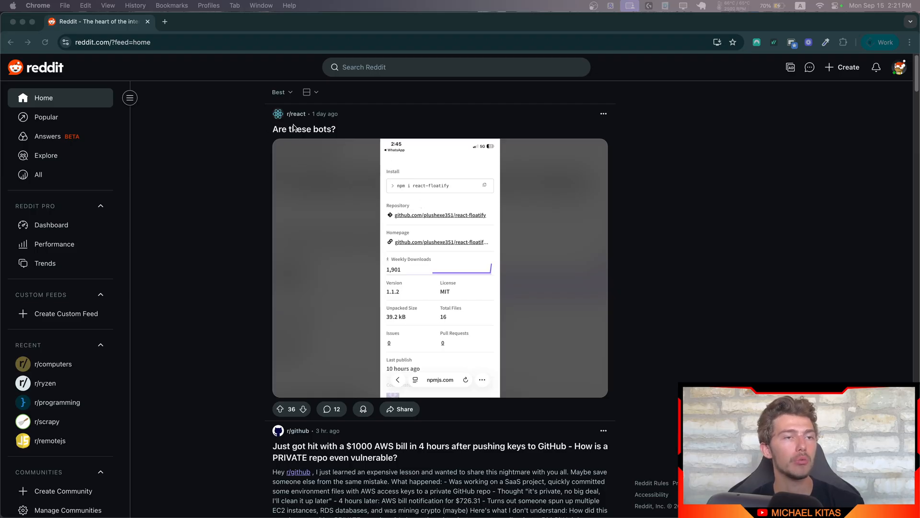
# Scroll down the Reddit home feed past the r/react 'Are these bots?' post.
pyautogui.scroll(-3)
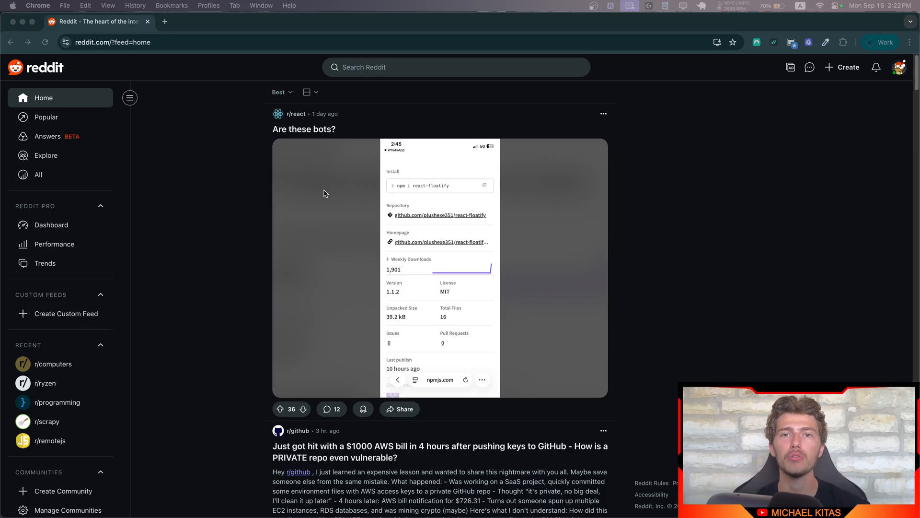
pyautogui.moveTo(345, 242)
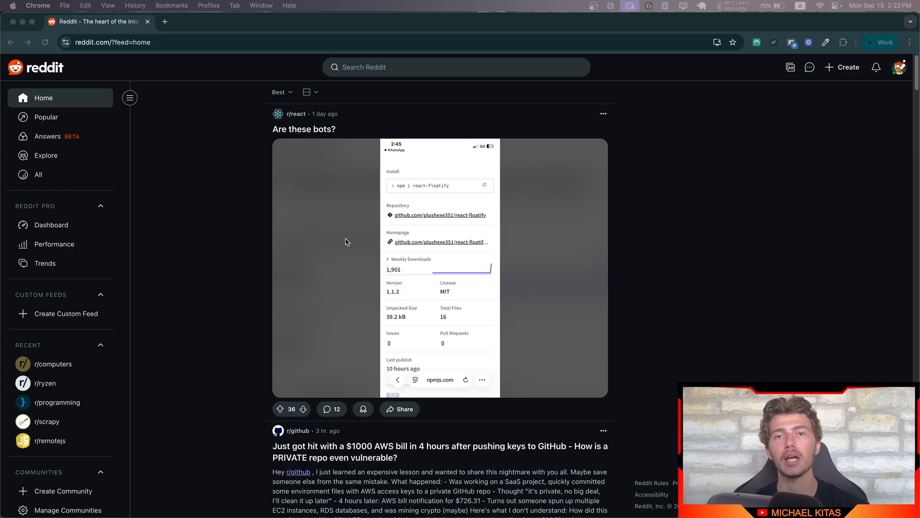
pyautogui.moveTo(322, 237)
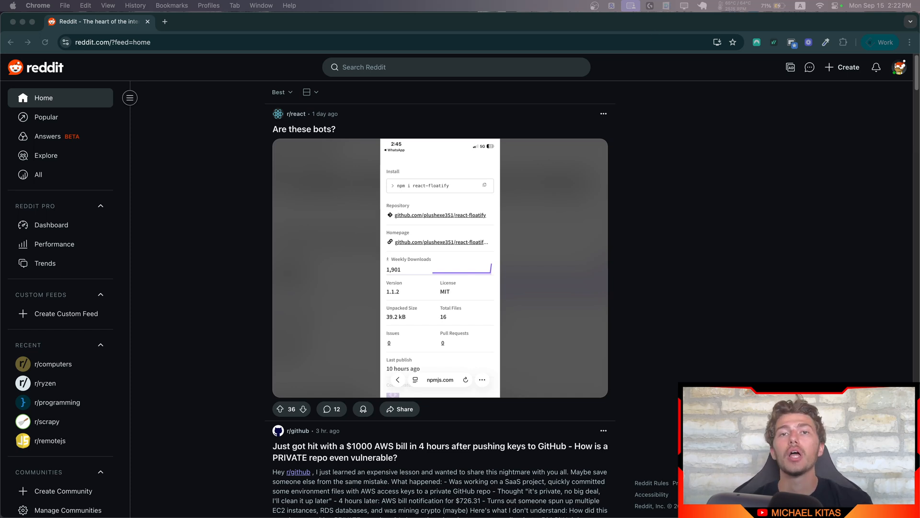
pyautogui.moveTo(913, 103)
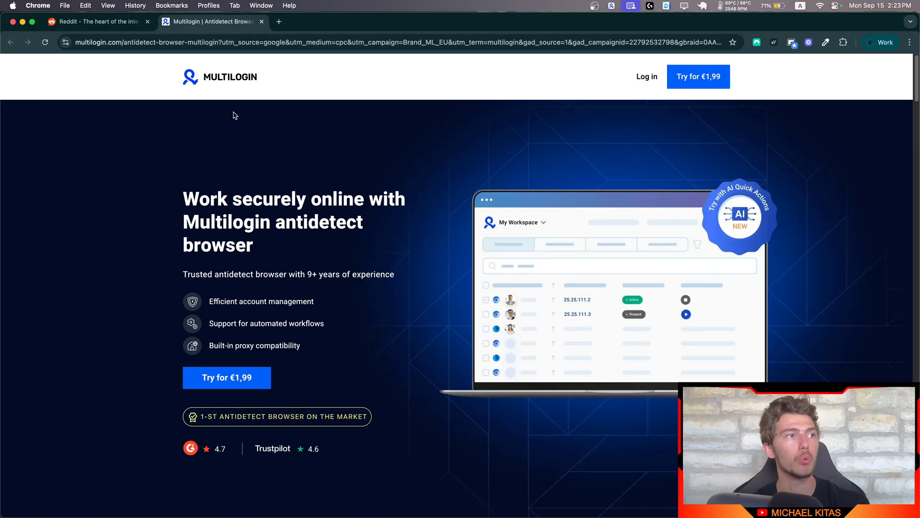
# Browse the Multilogin landing page features, then go to app.multilogin.com/en/auth/signup.
pyautogui.scroll(-3)
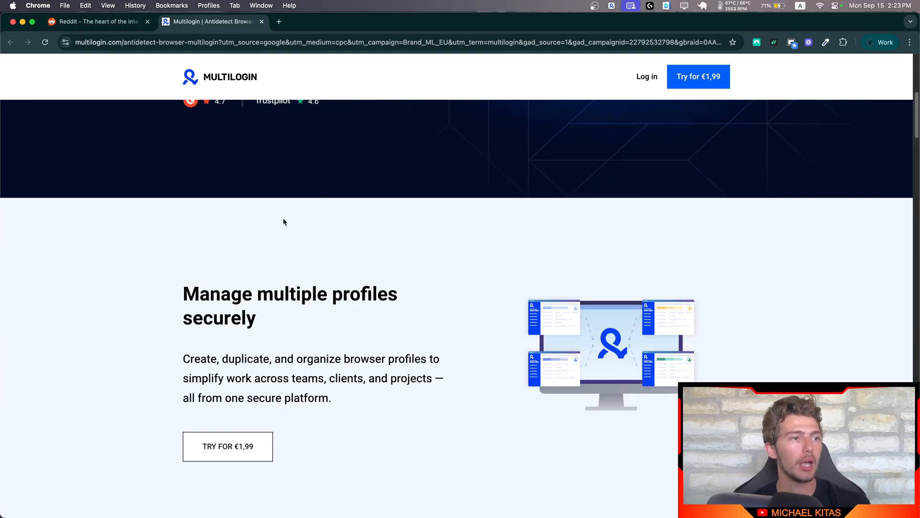
pyautogui.scroll(-3)
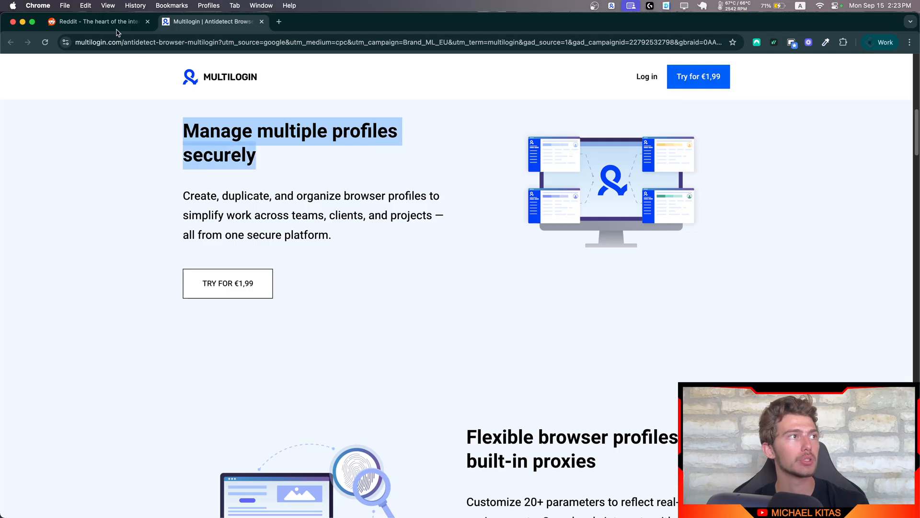
pyautogui.click(97, 21)
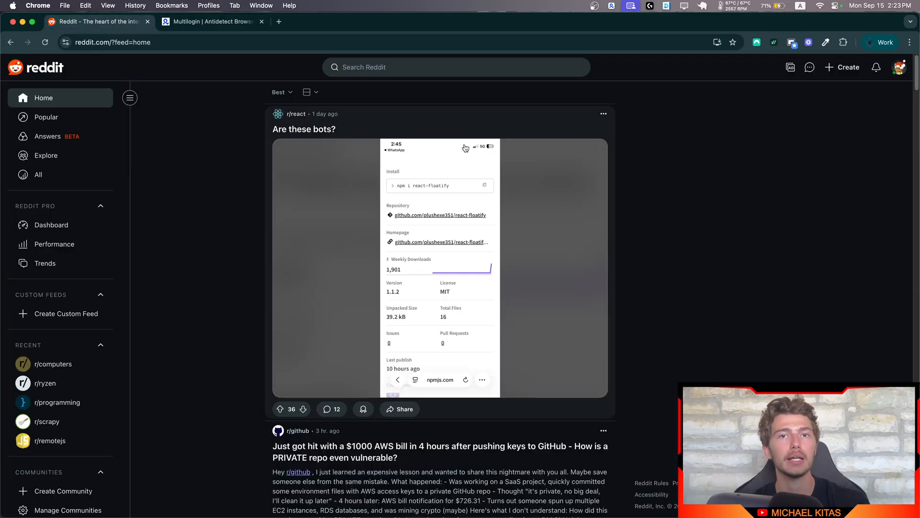
pyautogui.moveTo(477, 234)
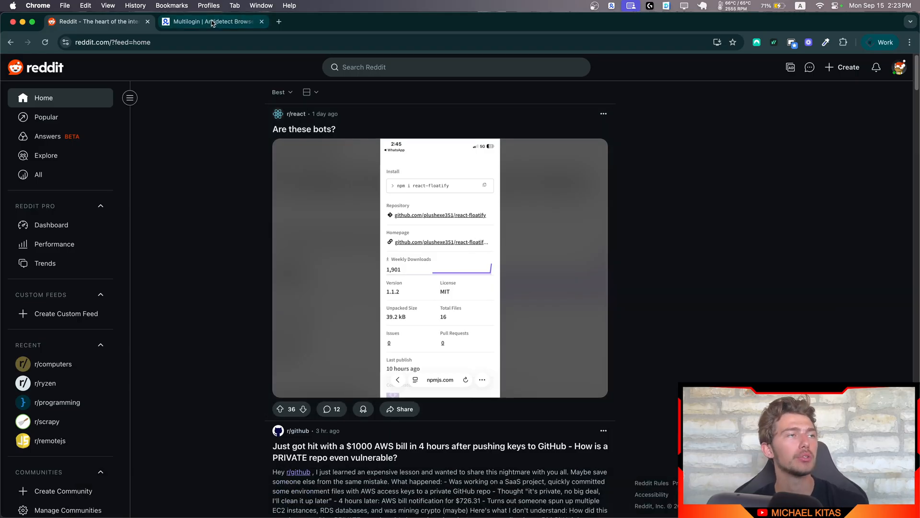
pyautogui.click(211, 22)
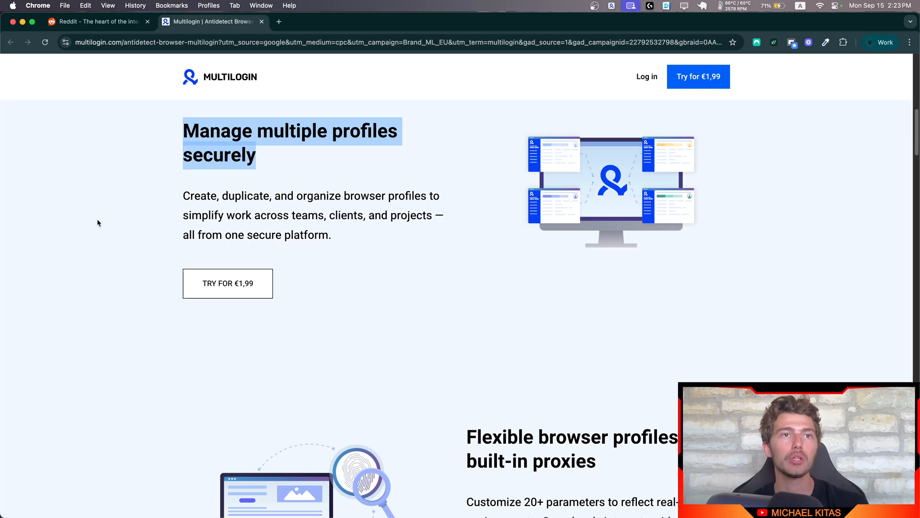
pyautogui.moveTo(144, 232)
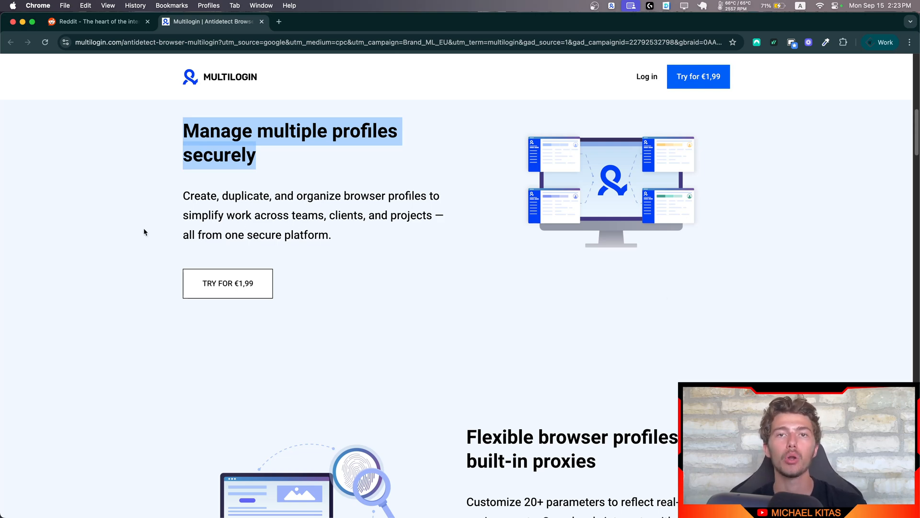
pyautogui.scroll(-3)
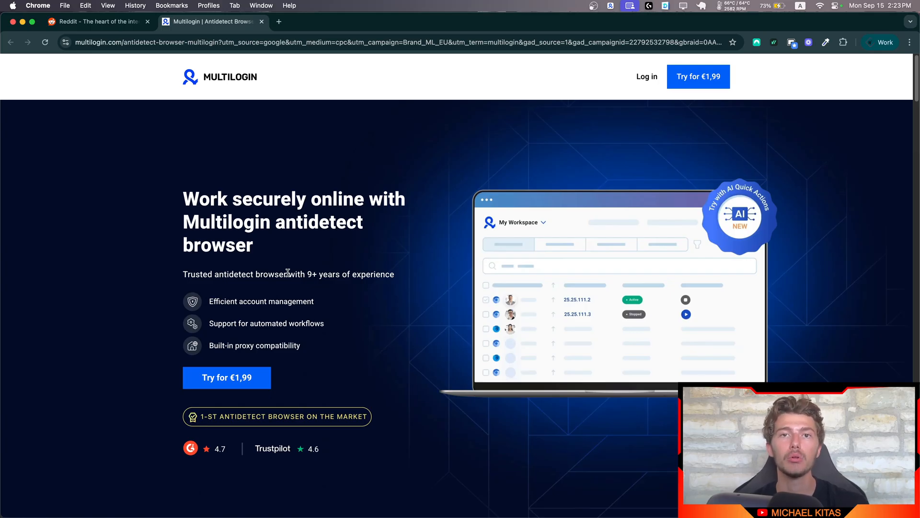
pyautogui.scroll(-3)
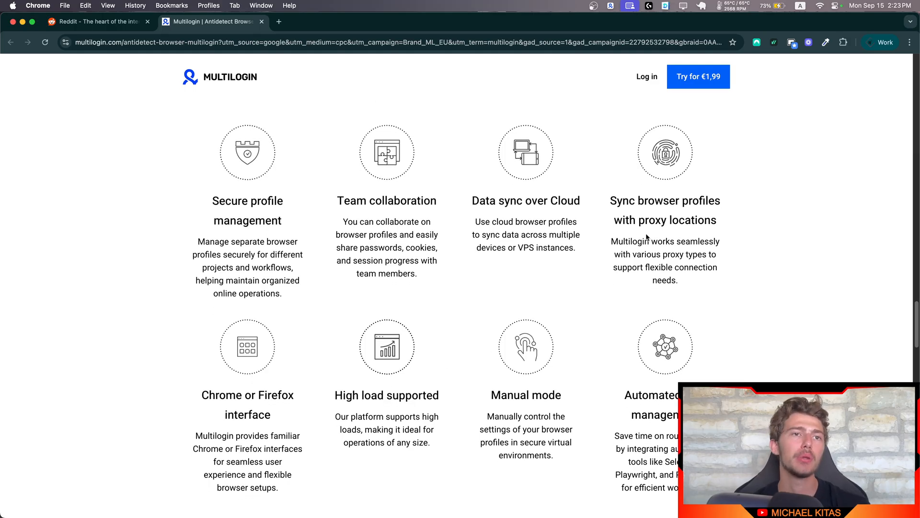
pyautogui.moveTo(470, 297)
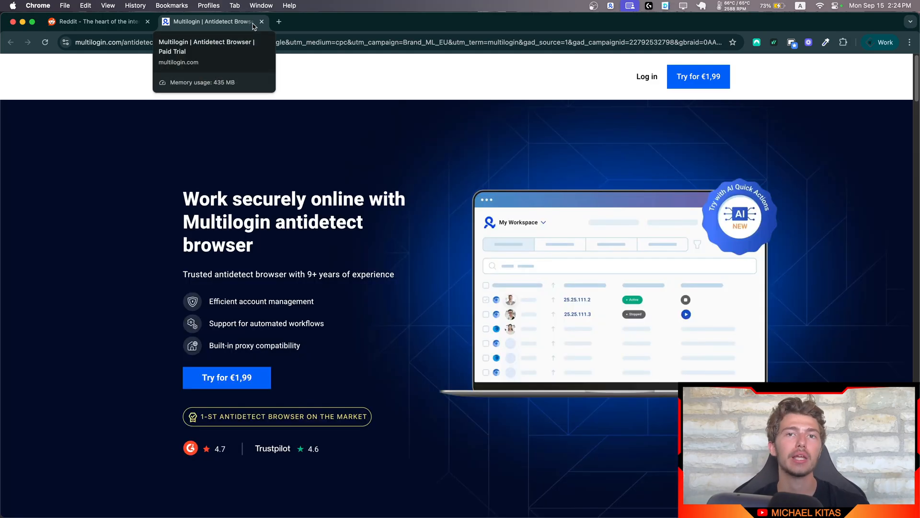
pyautogui.click(94, 21)
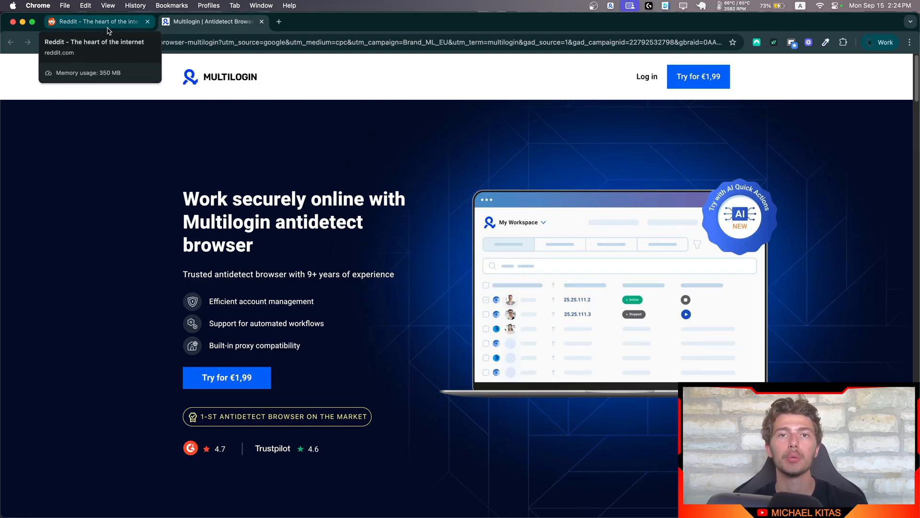
pyautogui.click(94, 22)
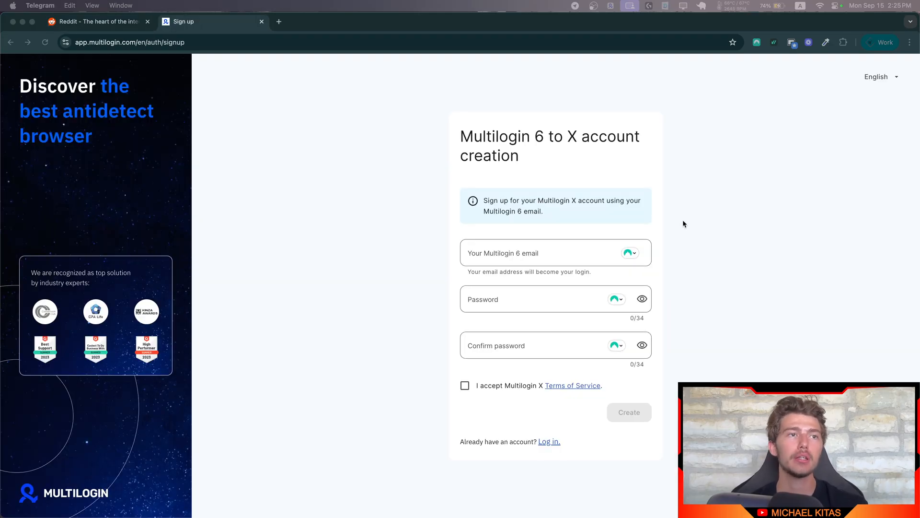
pyautogui.moveTo(528, 58)
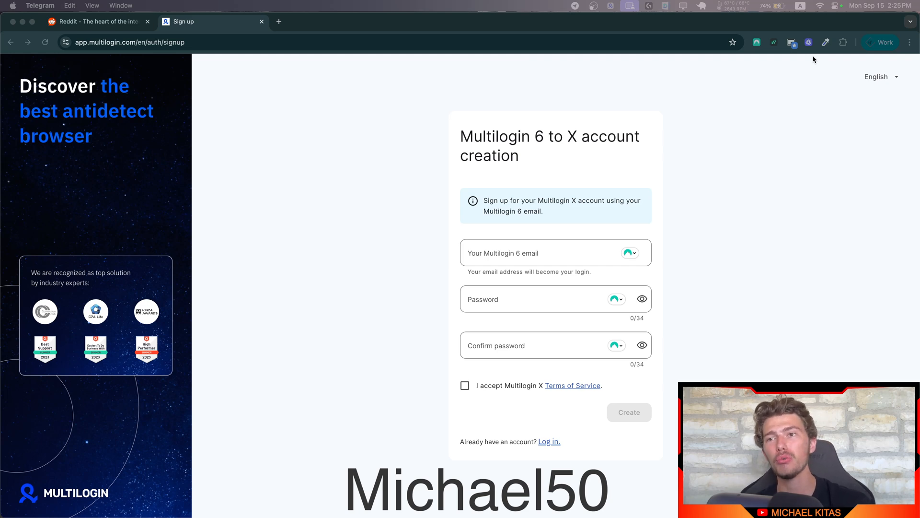
pyautogui.moveTo(876, 129)
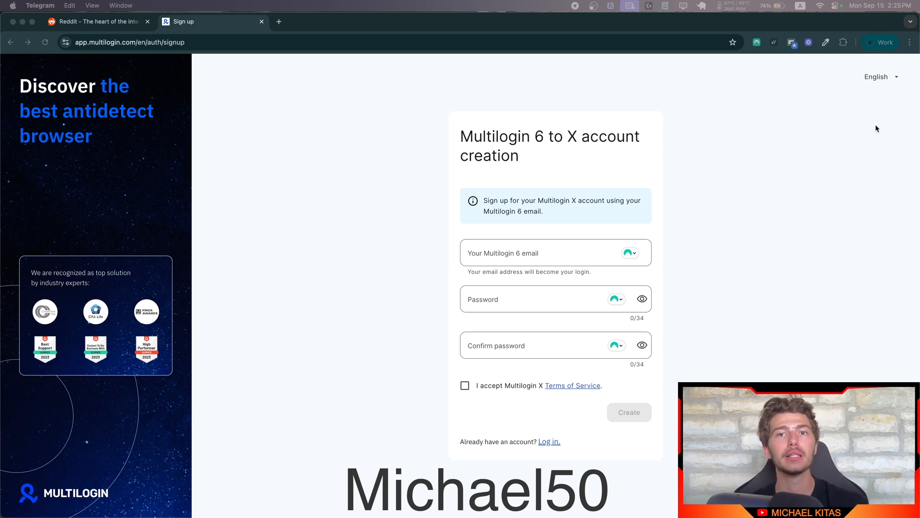
pyautogui.moveTo(893, 173)
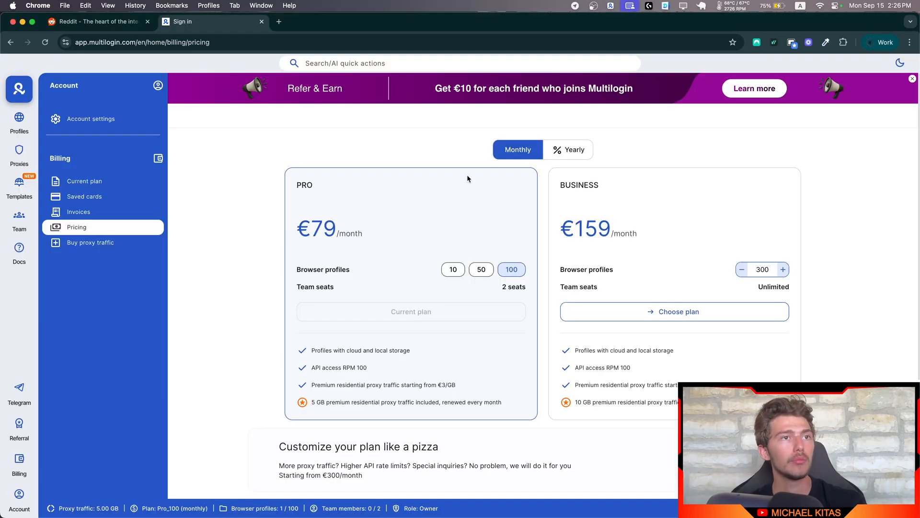
pyautogui.click(568, 149)
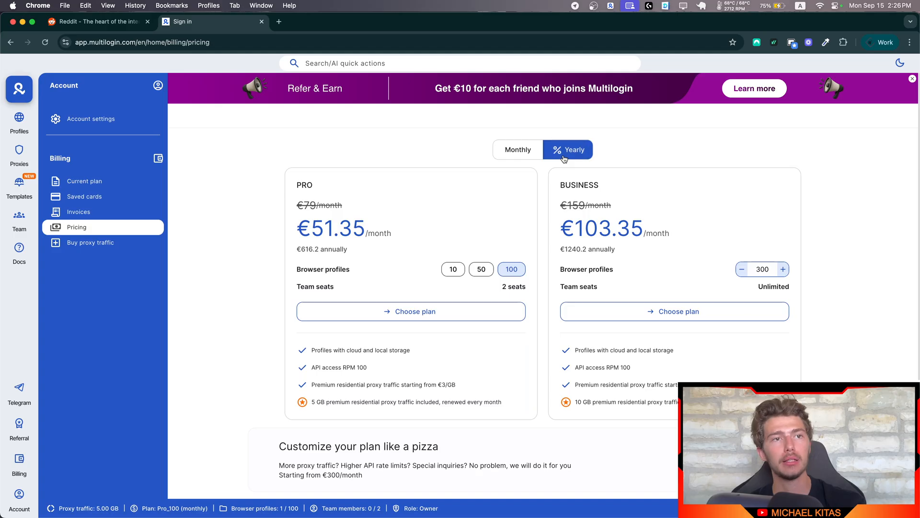
pyautogui.moveTo(38, 298)
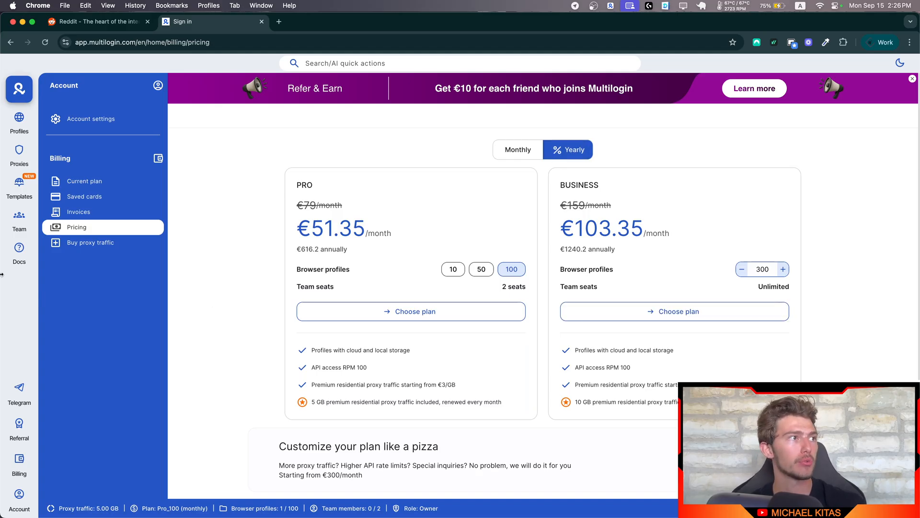
pyautogui.click(19, 119)
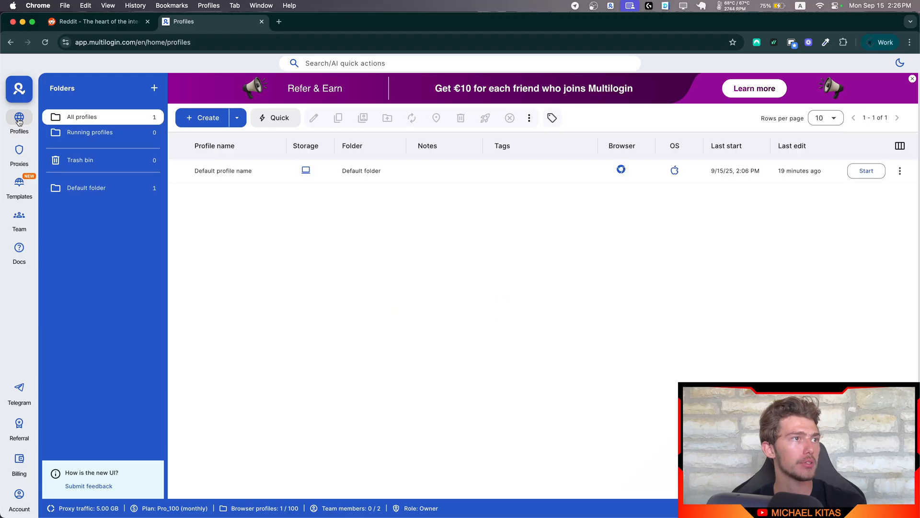
pyautogui.moveTo(207, 118)
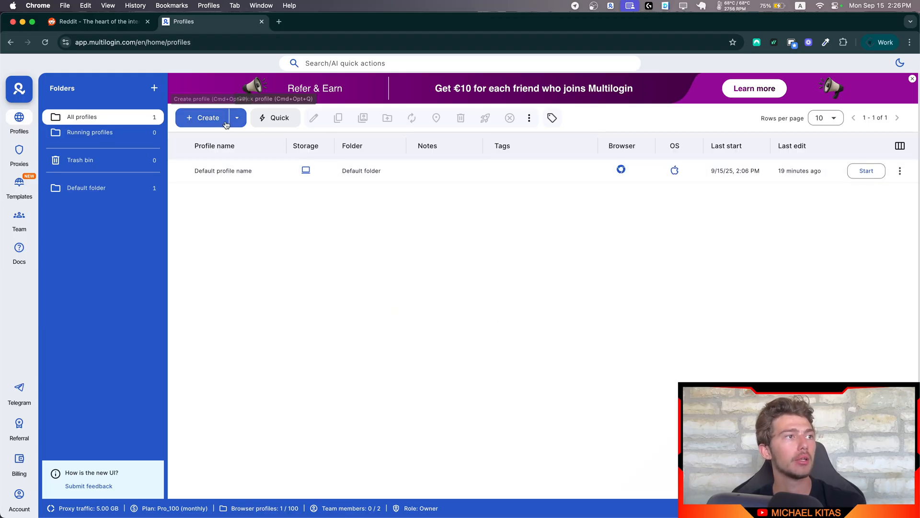
# Create profile 'Reddit #1' with Multilogin proxy, 'Other' pre-made cookies and website name Reddit.
pyautogui.click(203, 117)
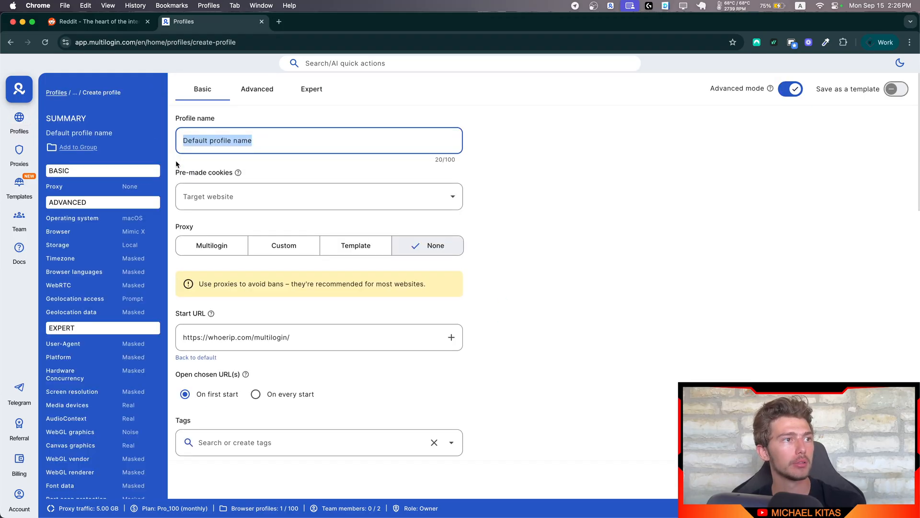
pyautogui.click(211, 245)
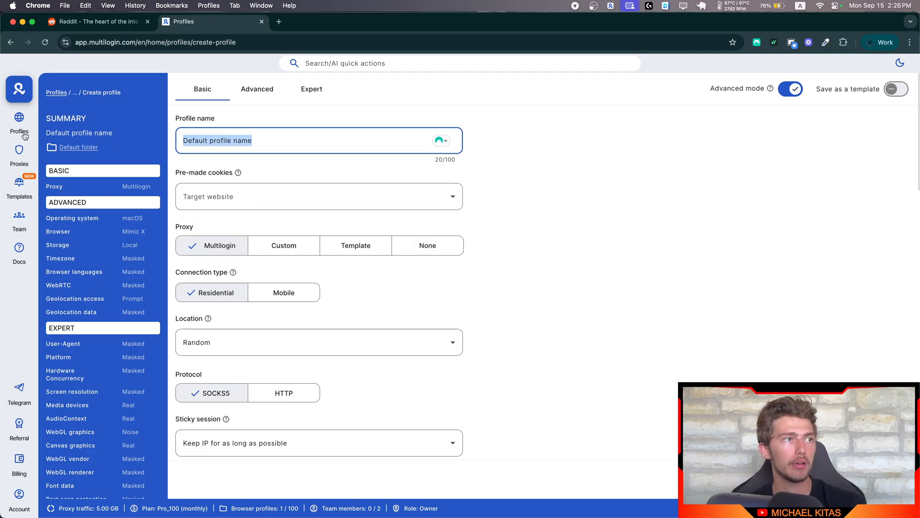
pyautogui.write('Reddit #1')
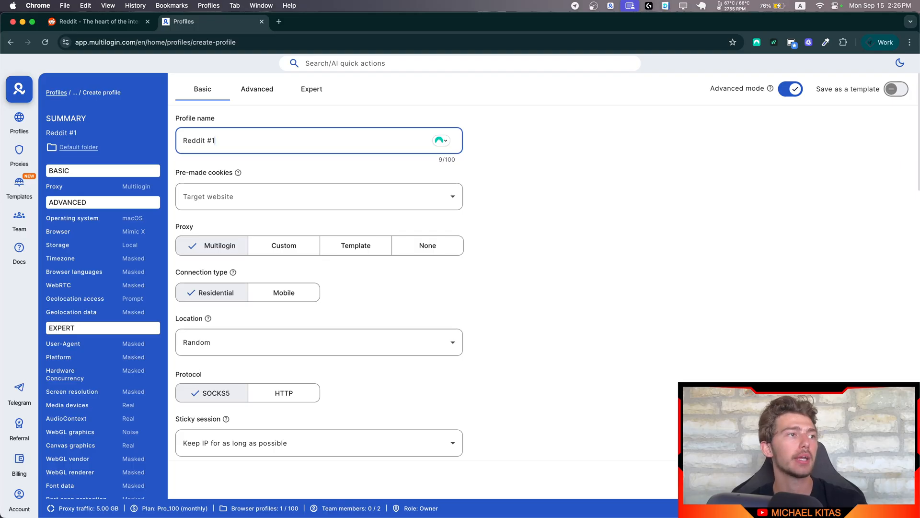
pyautogui.click(319, 196)
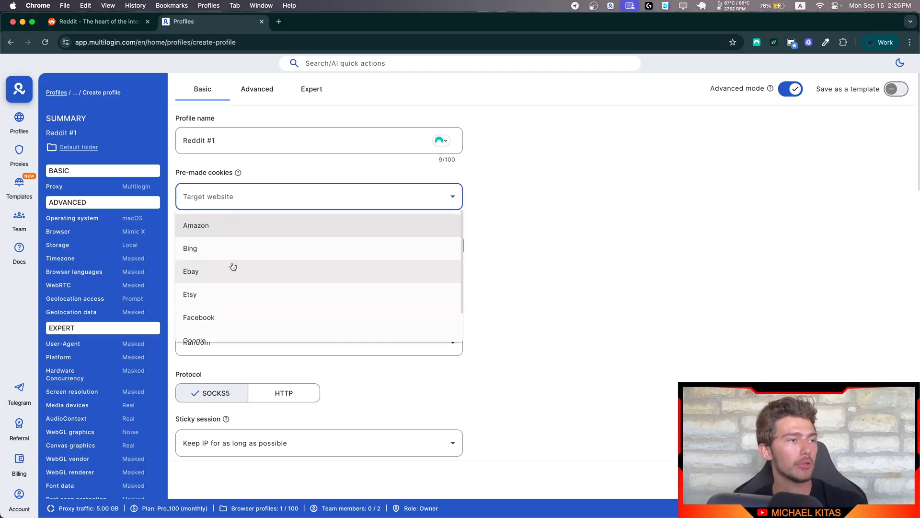
pyautogui.moveTo(222, 277)
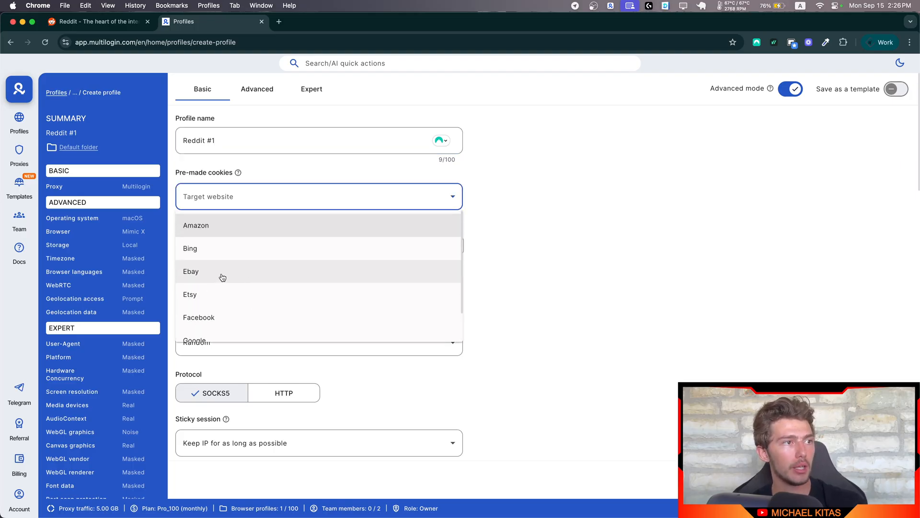
pyautogui.scroll(-3)
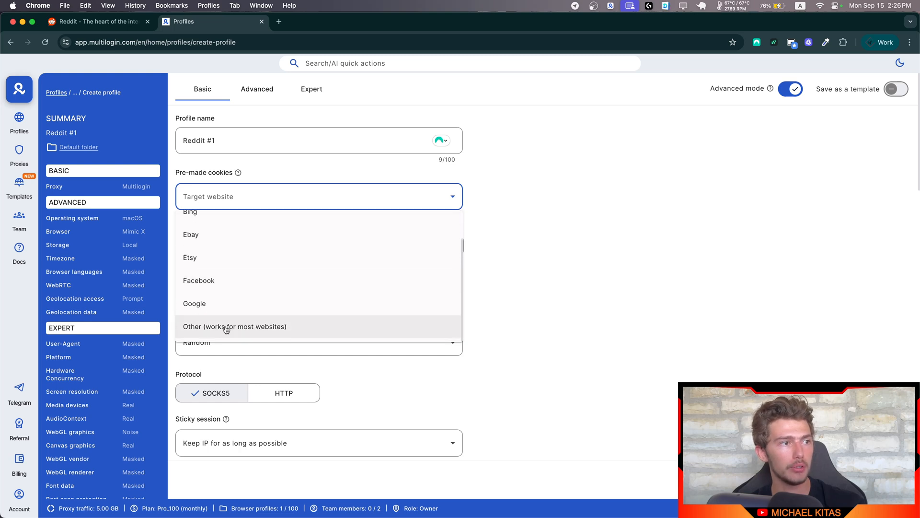
pyautogui.click(235, 327)
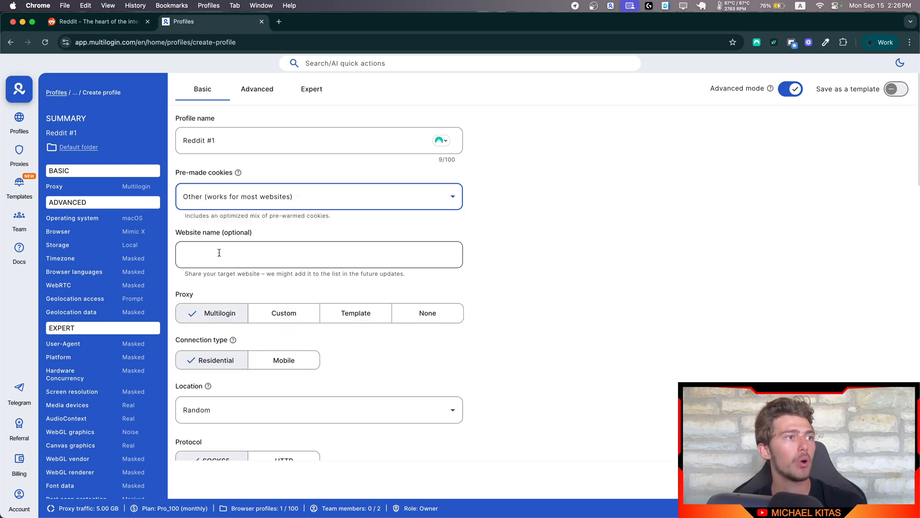
pyautogui.write('Red')
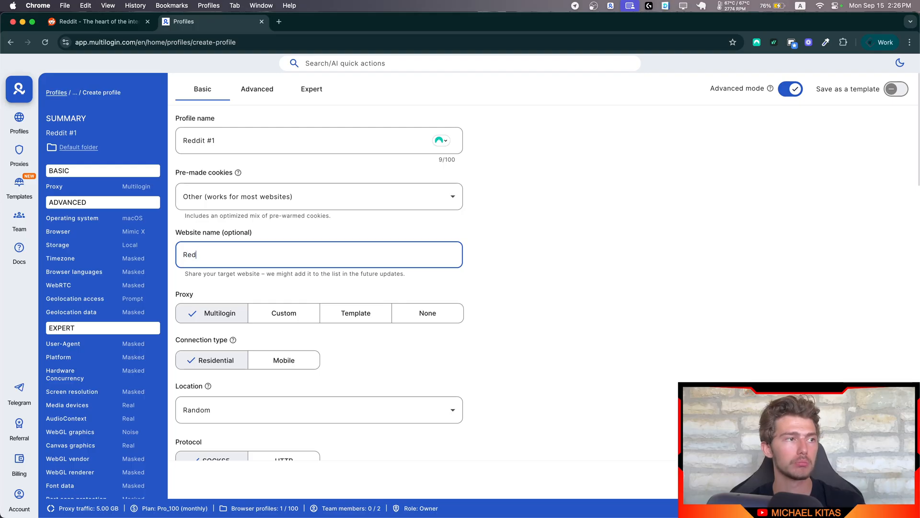
pyautogui.write('dit')
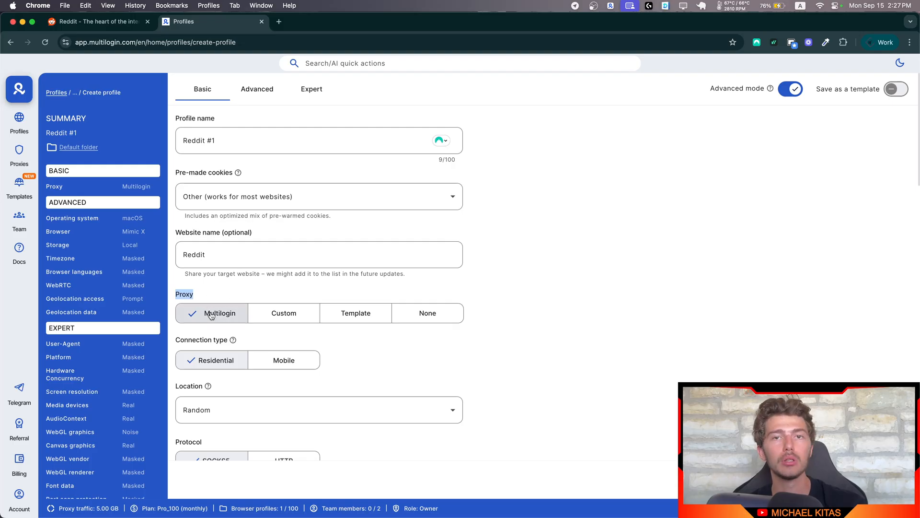
pyautogui.moveTo(225, 283)
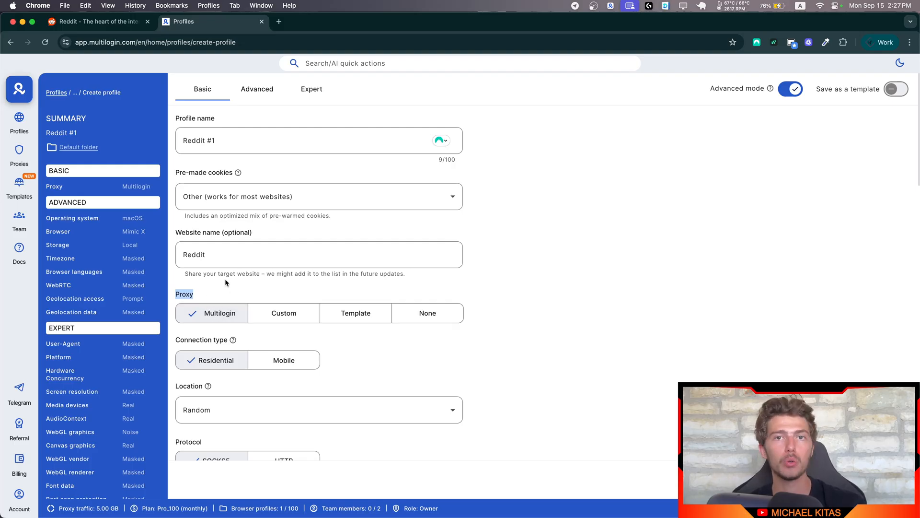
pyautogui.moveTo(246, 489)
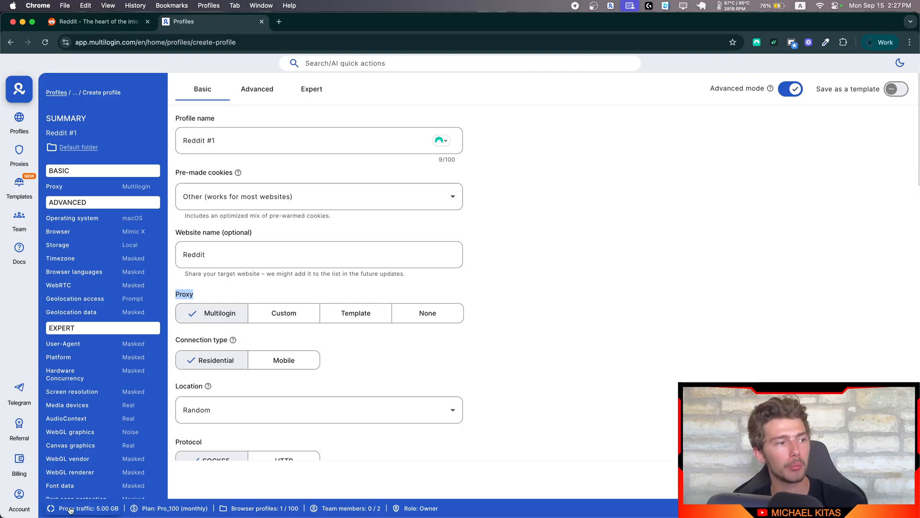
# Change the Reddit #1 profile's proxy option to Custom.
pyautogui.click(283, 313)
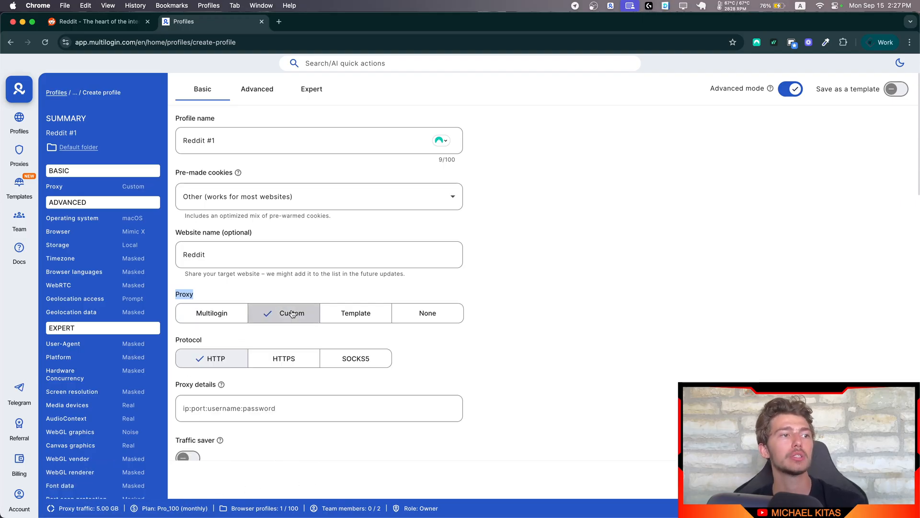
# Return to Multilogin proxy, try Mobile, then settle on the Residential connection type.
pyautogui.scroll(-3)
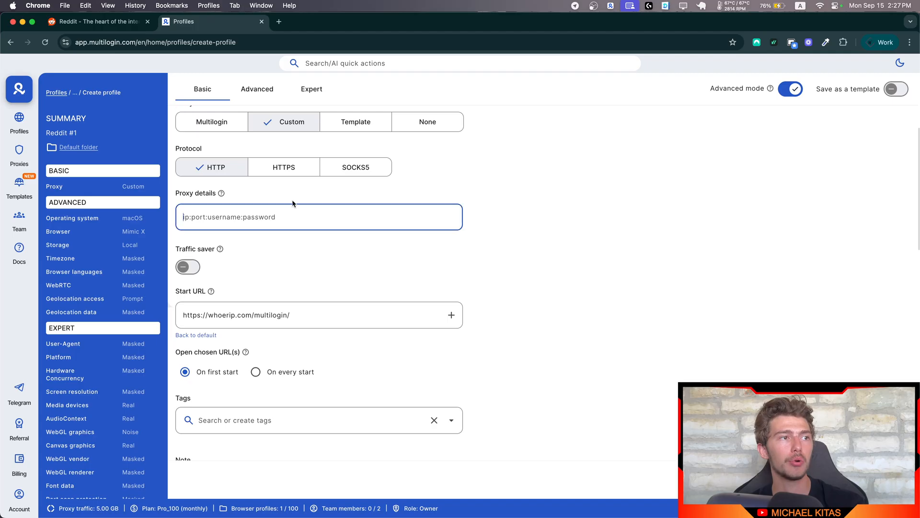
pyautogui.click(211, 122)
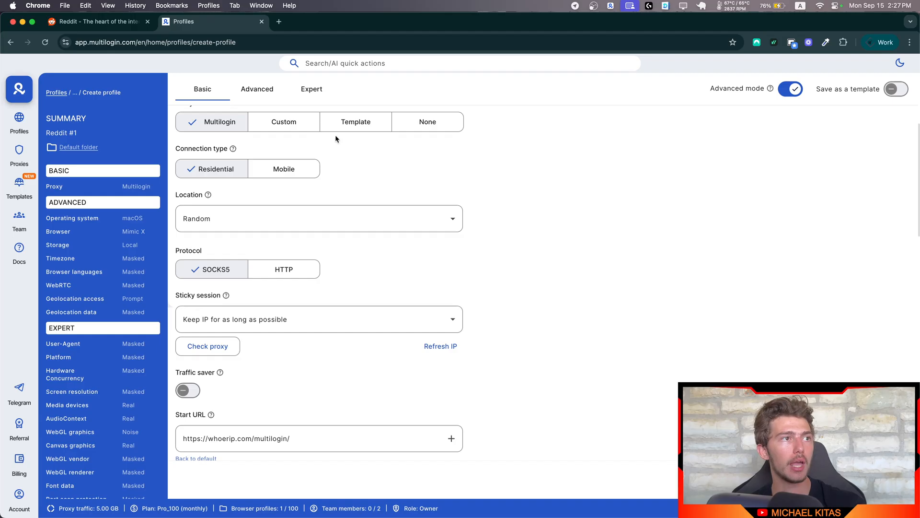
pyautogui.moveTo(354, 103)
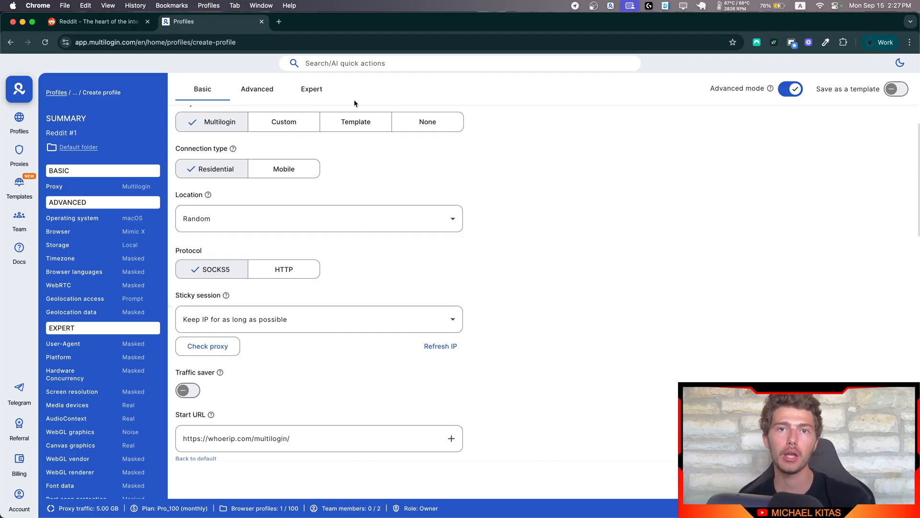
pyautogui.moveTo(277, 110)
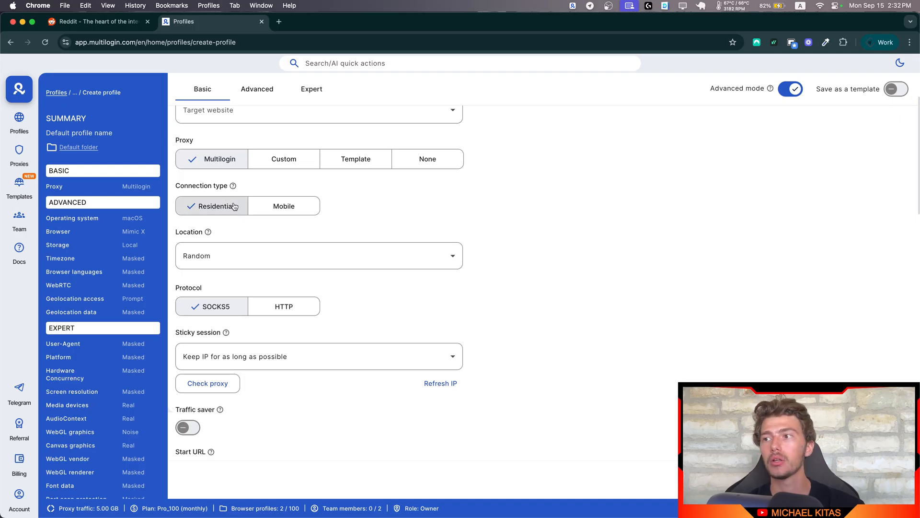
pyautogui.moveTo(207, 206)
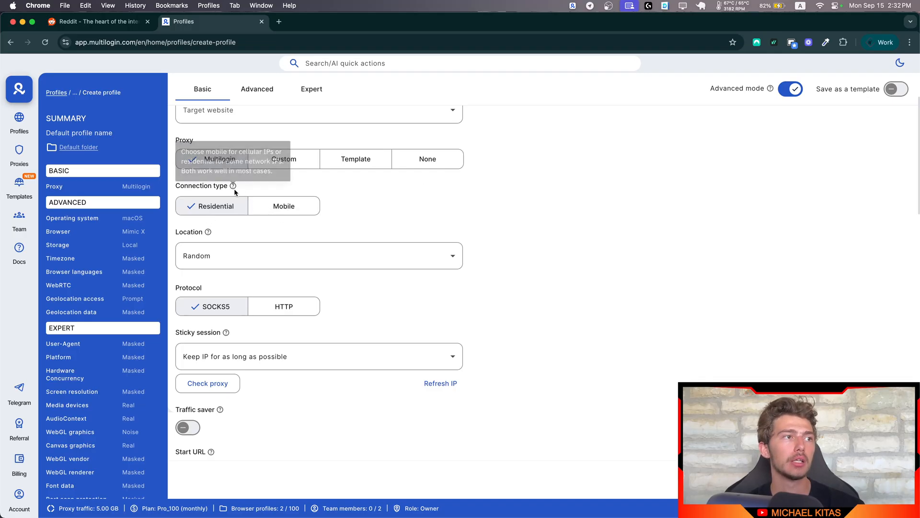
pyautogui.click(284, 206)
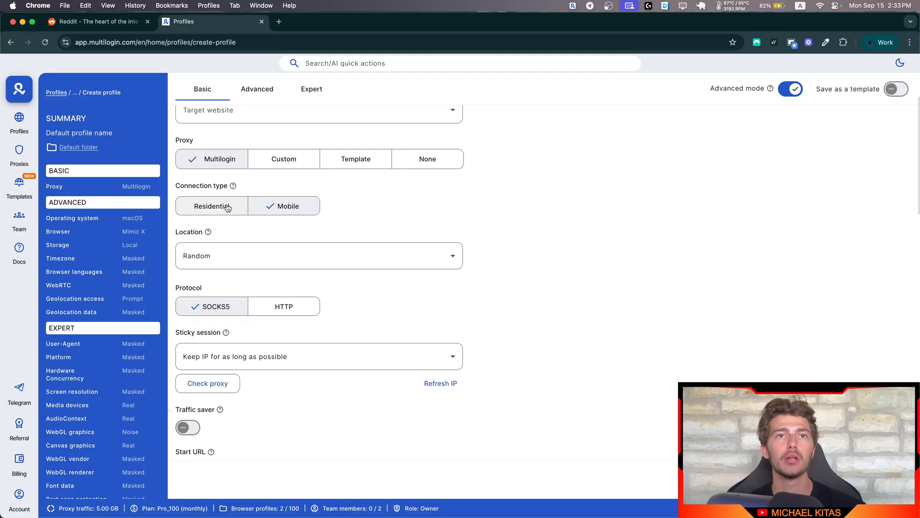
pyautogui.moveTo(226, 214)
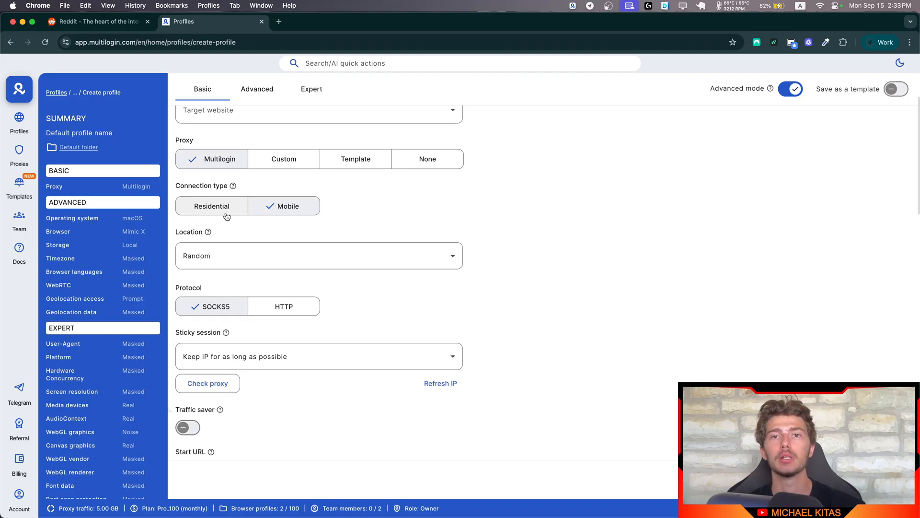
pyautogui.click(212, 206)
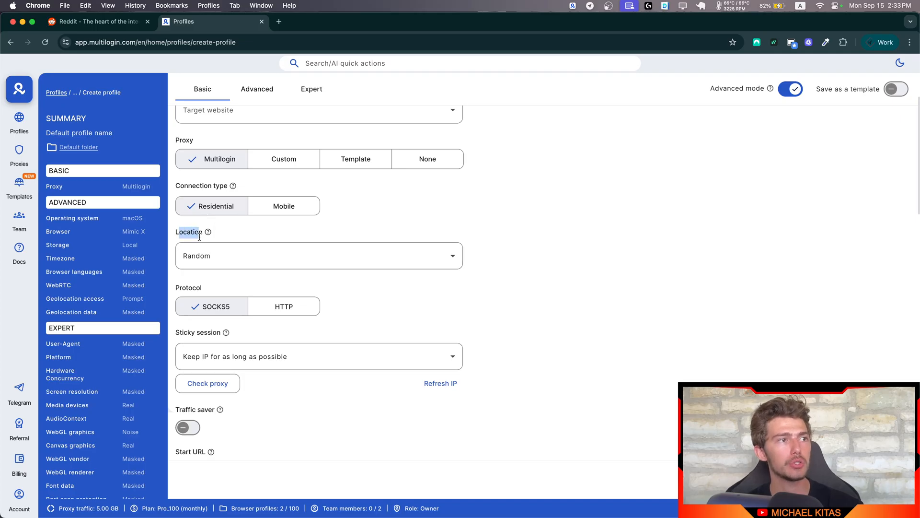
pyautogui.click(318, 255)
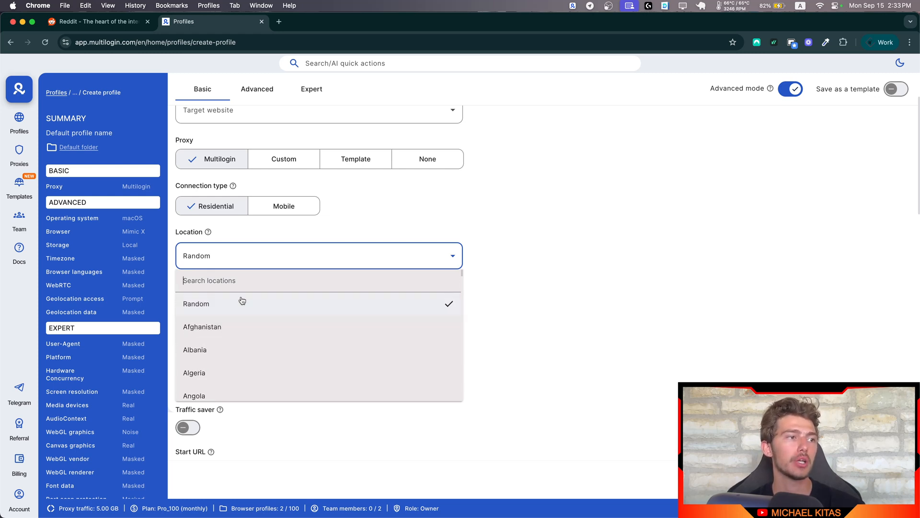
pyautogui.click(318, 256)
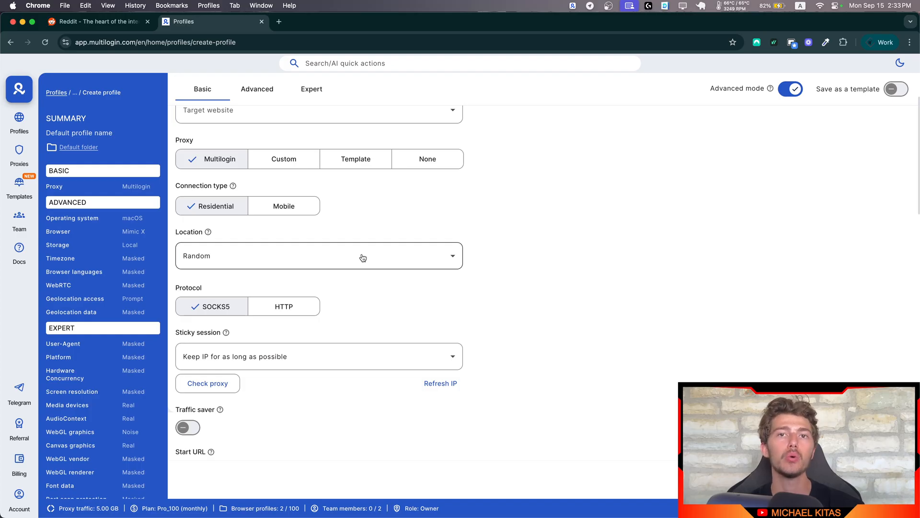
pyautogui.click(319, 255)
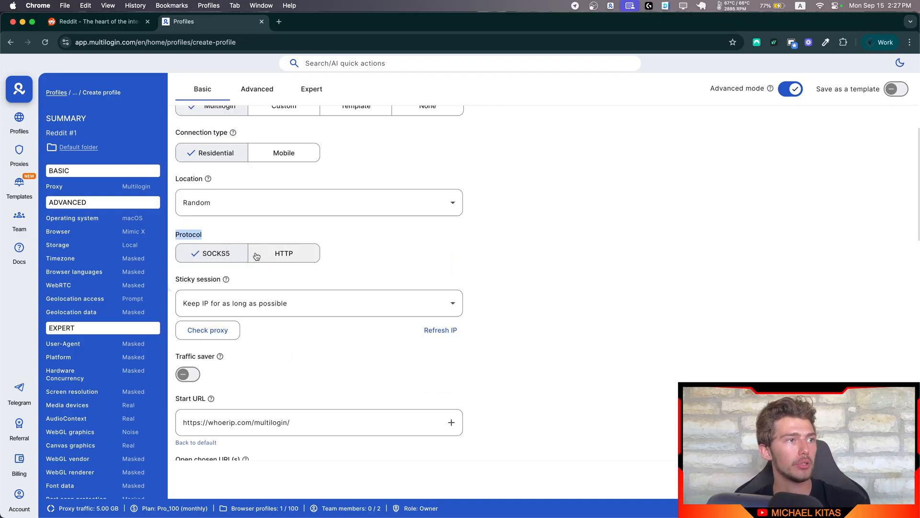
pyautogui.moveTo(265, 255)
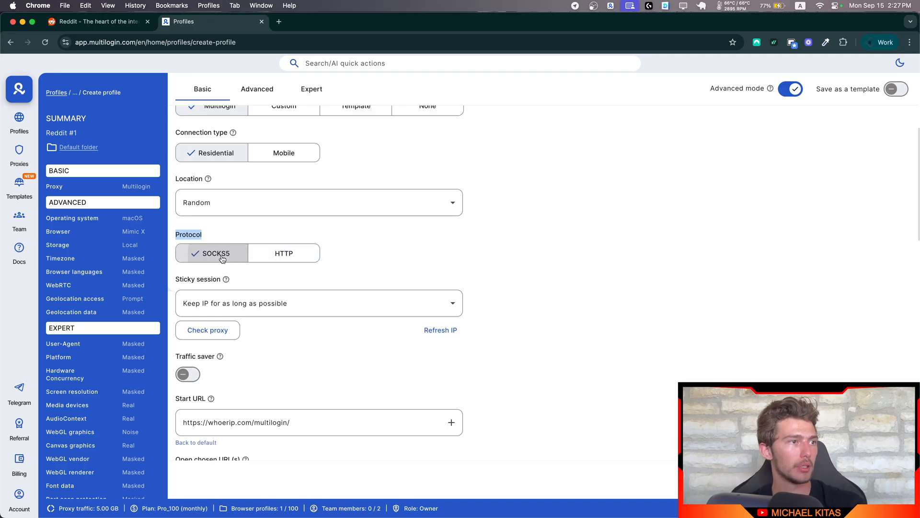
pyautogui.moveTo(284, 258)
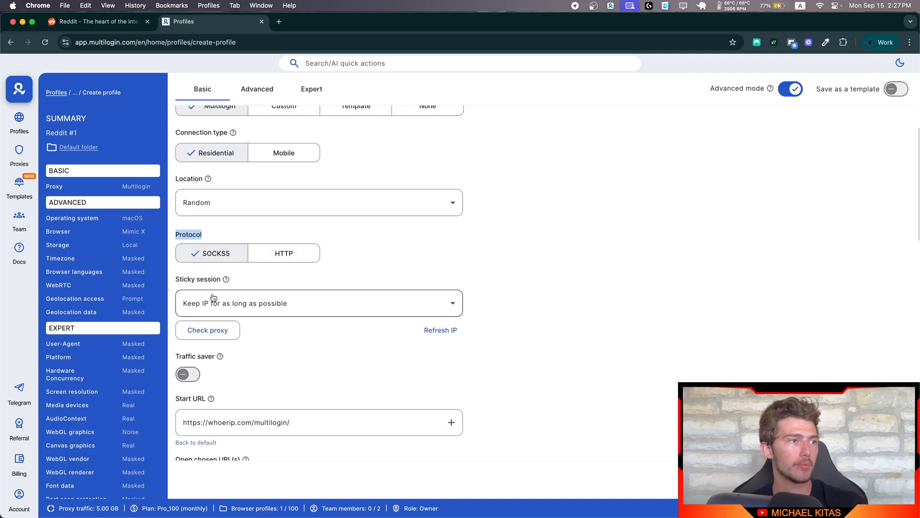
# Check sticky session options, then return to the profile form and scroll to Start URL.
pyautogui.scroll(-3)
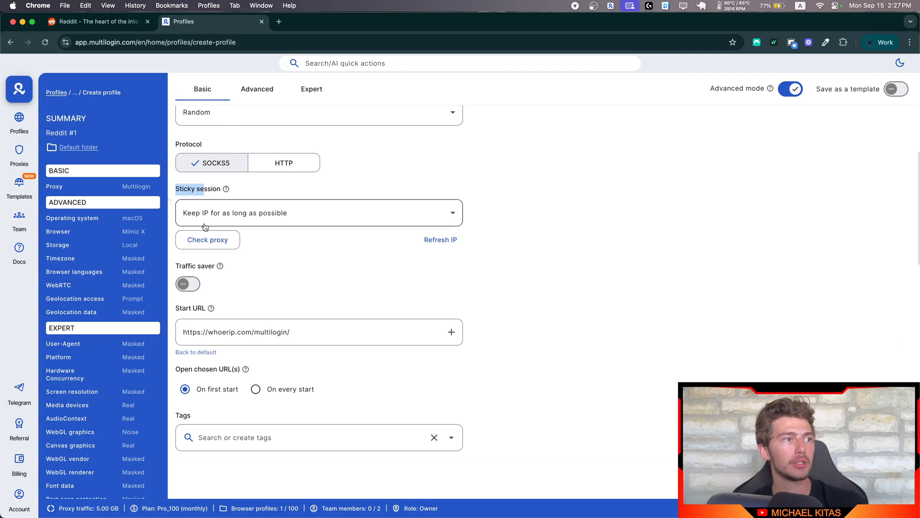
pyautogui.click(319, 213)
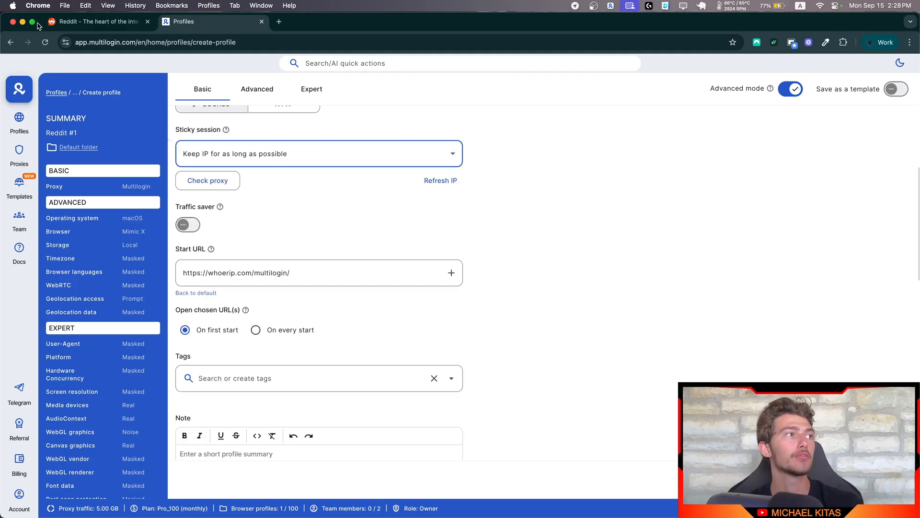
pyautogui.click(97, 21)
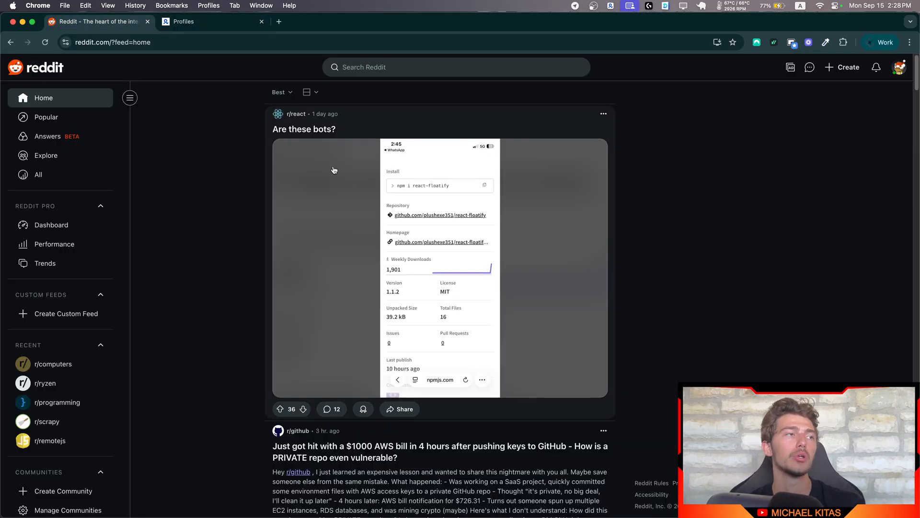
pyautogui.click(199, 21)
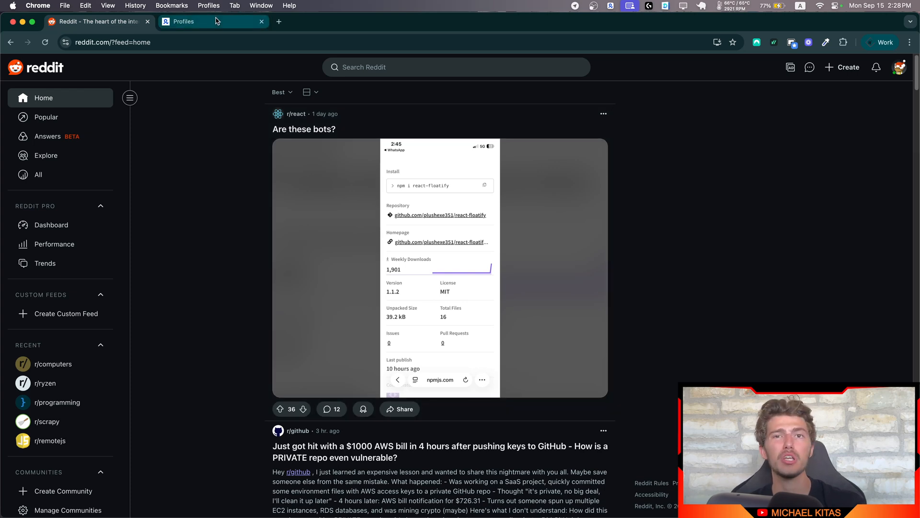
pyautogui.moveTo(194, 21)
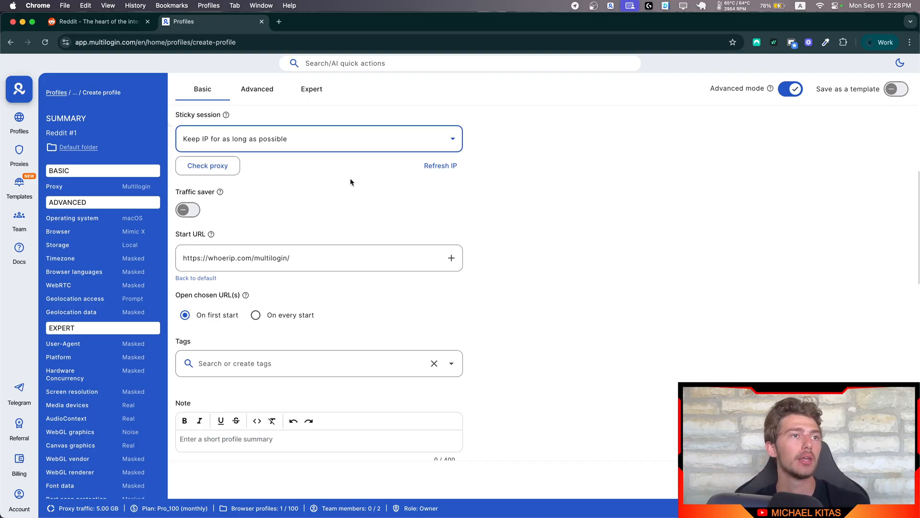
pyautogui.moveTo(377, 179)
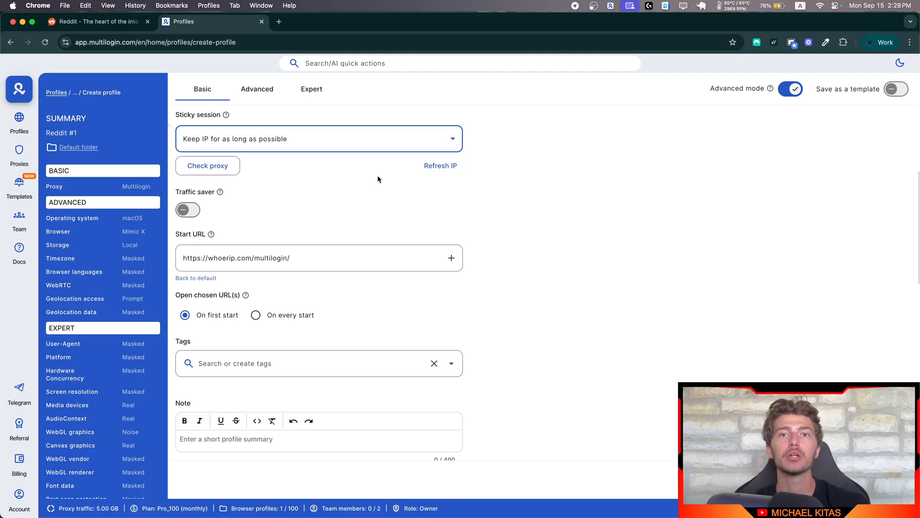
pyautogui.scroll(-3)
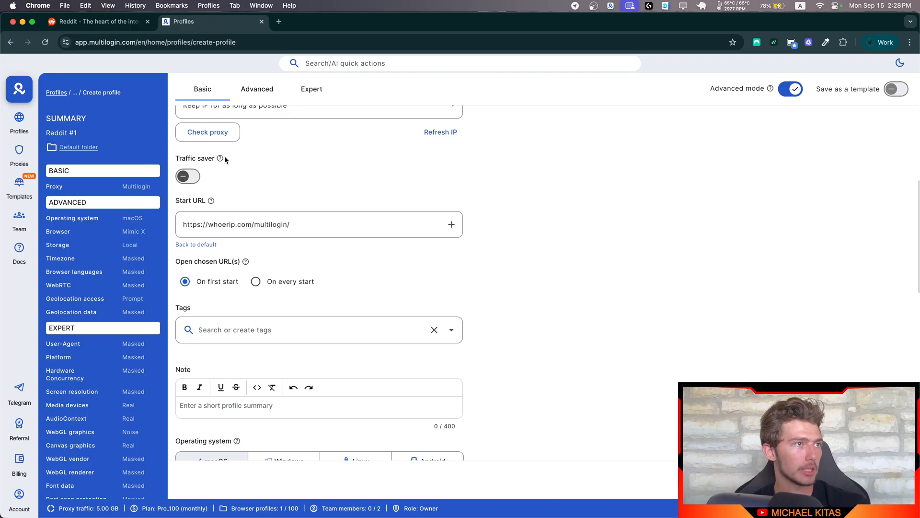
pyautogui.scroll(-3)
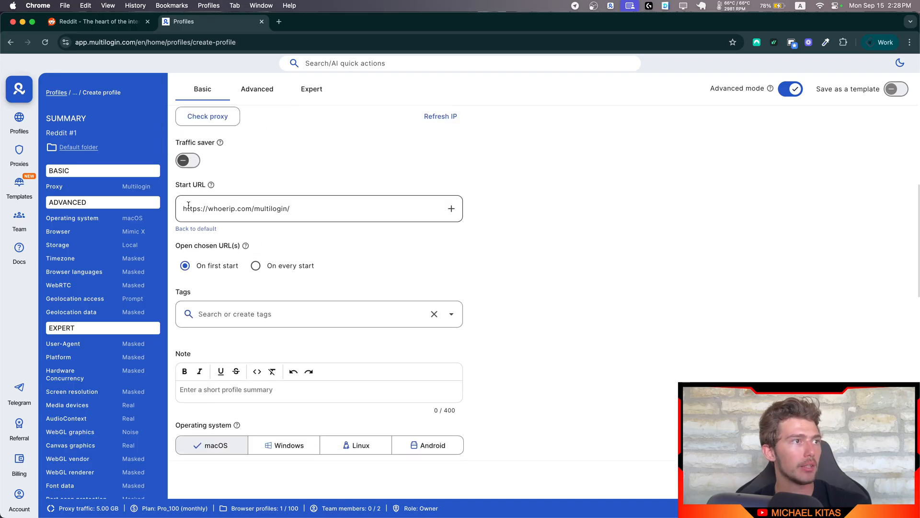
pyautogui.click(94, 21)
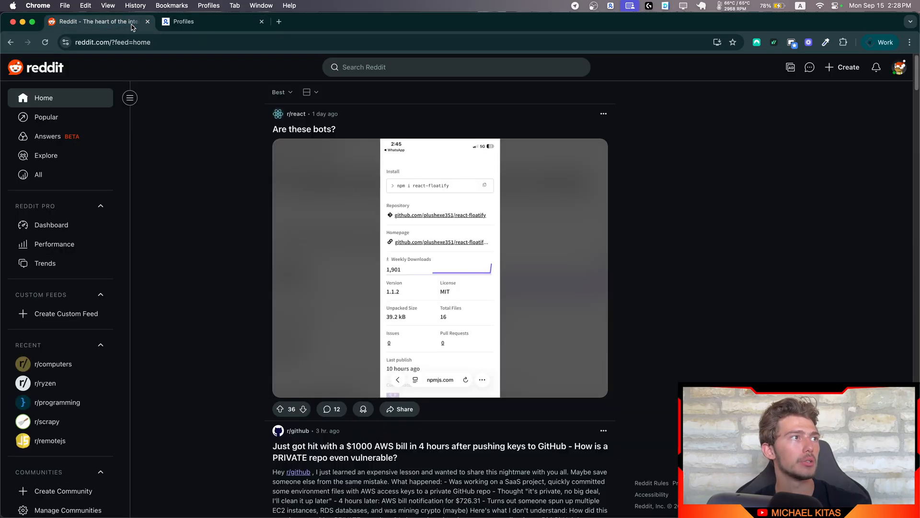
pyautogui.click(202, 21)
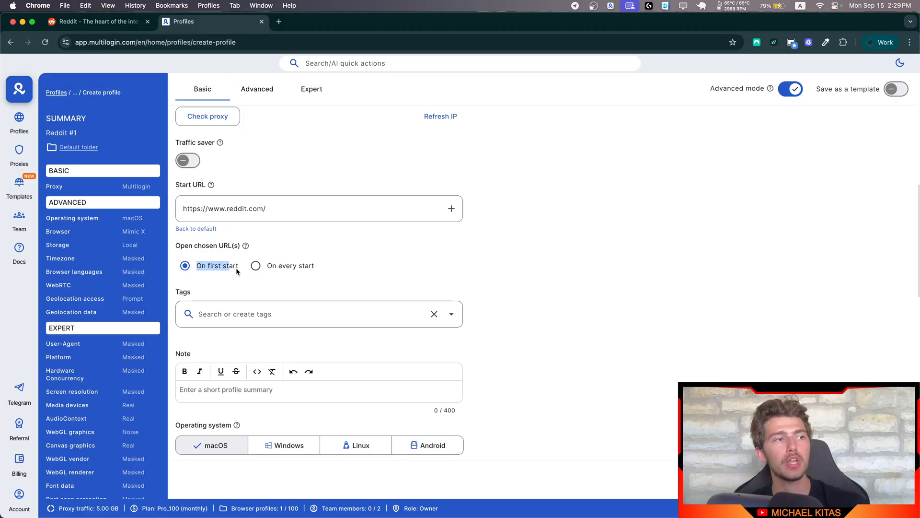
pyautogui.moveTo(260, 131)
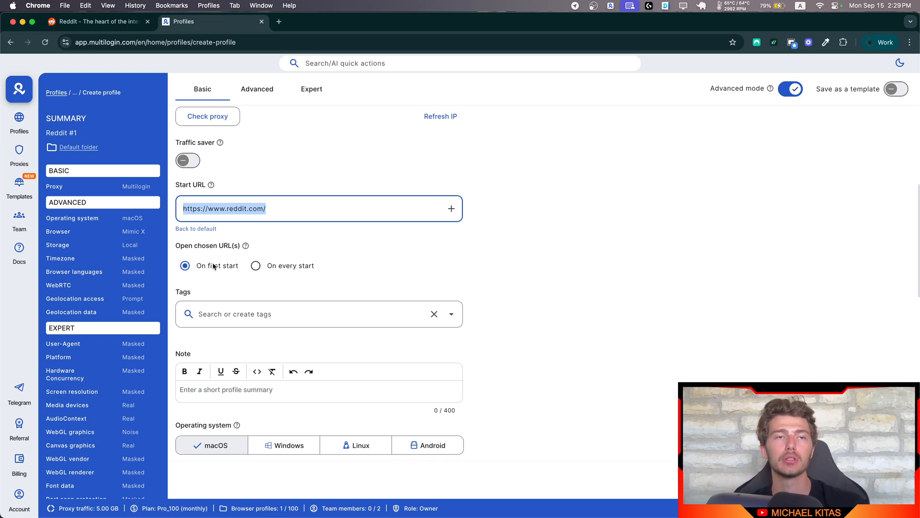
pyautogui.moveTo(266, 220)
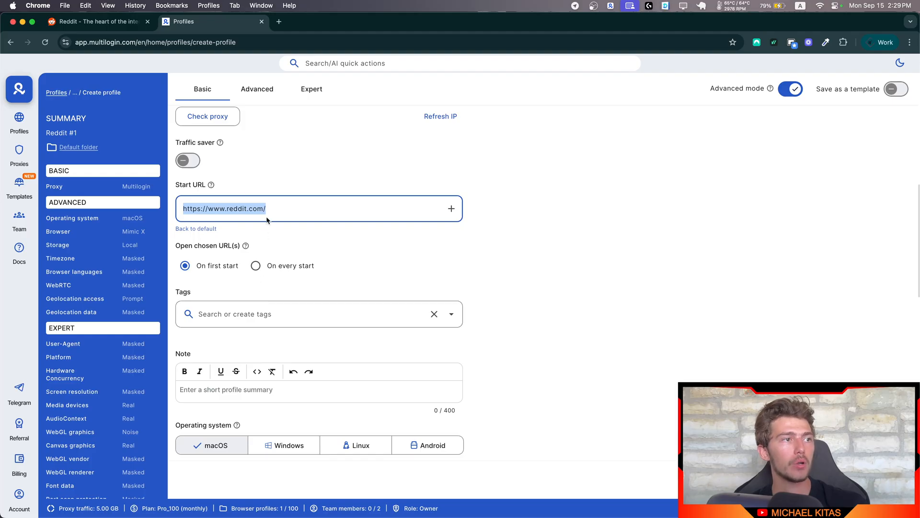
pyautogui.click(96, 22)
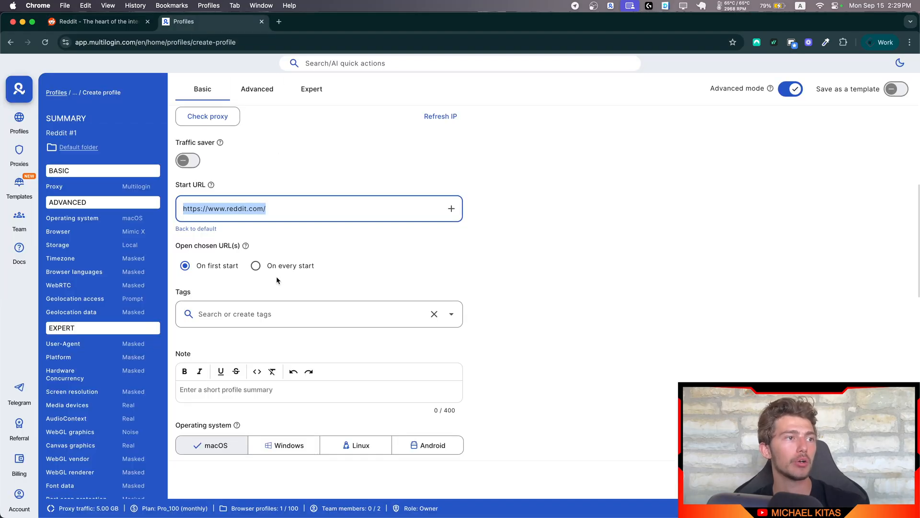
pyautogui.click(256, 265)
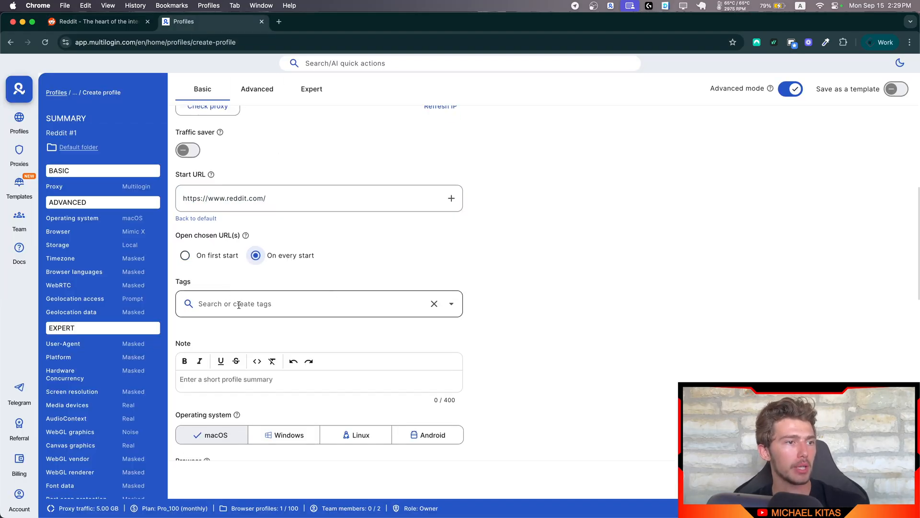
pyautogui.scroll(-3)
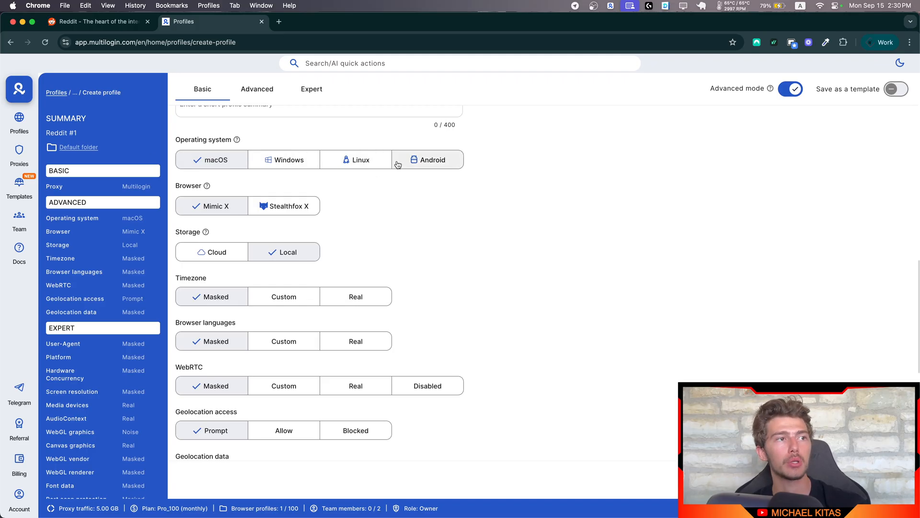
pyautogui.moveTo(211, 192)
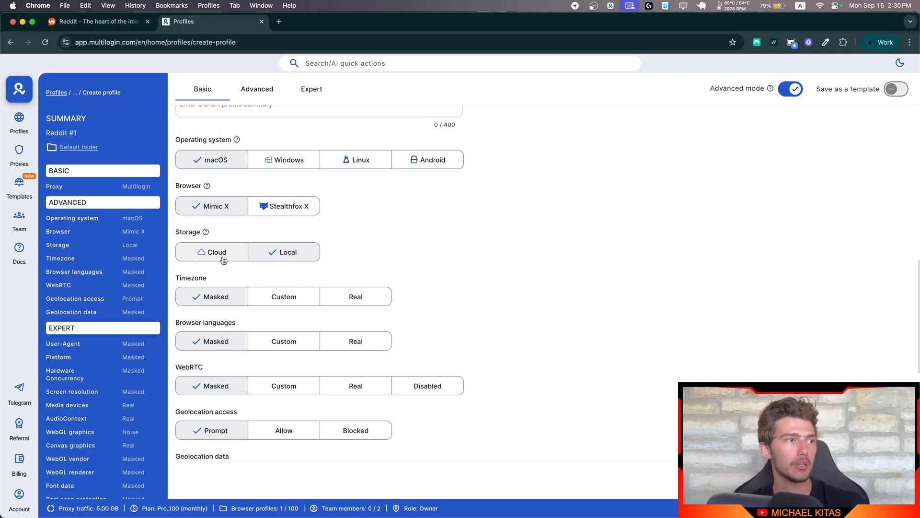
pyautogui.moveTo(205, 232)
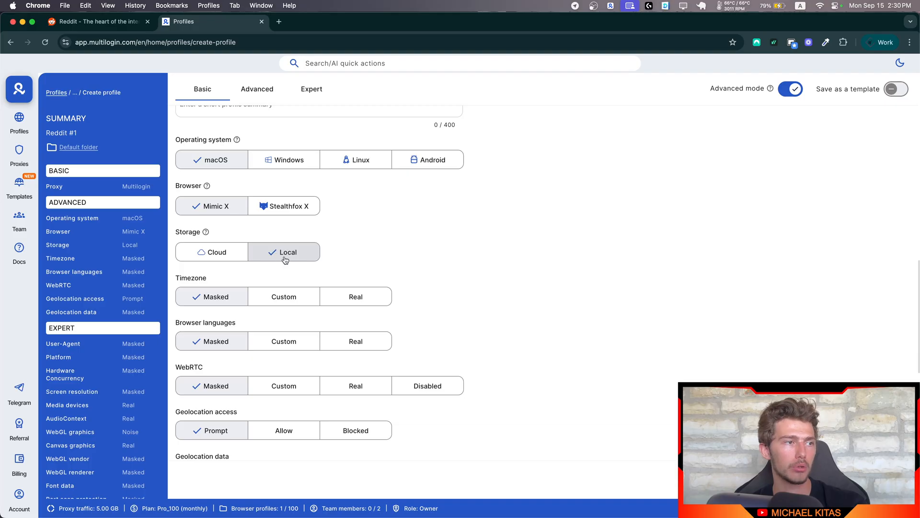
pyautogui.scroll(-3)
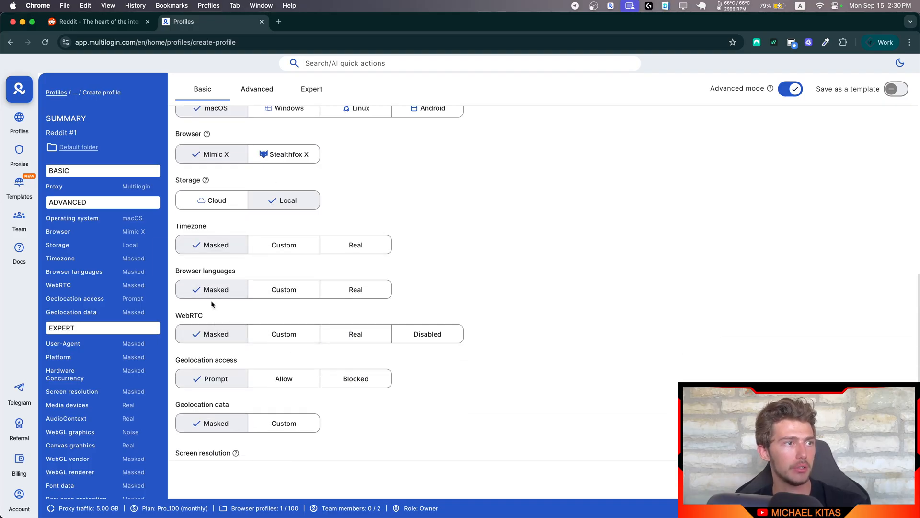
pyautogui.scroll(-3)
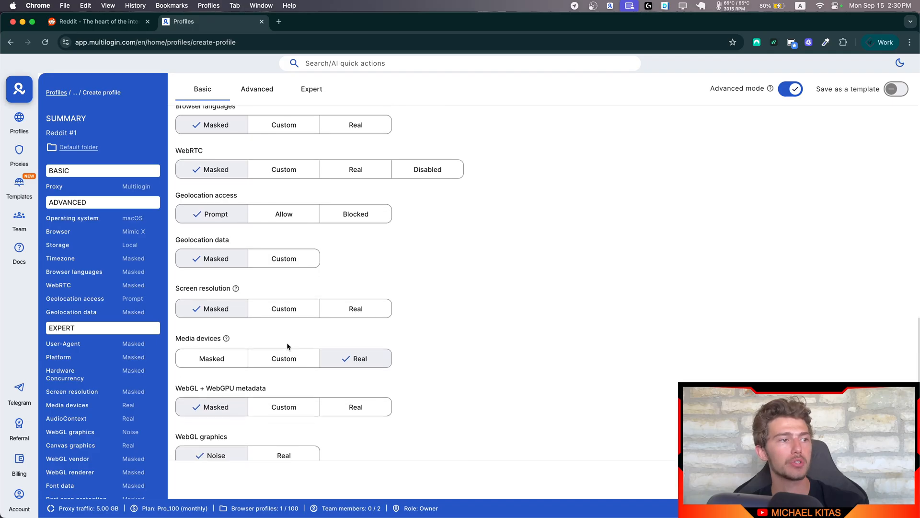
pyautogui.scroll(-3)
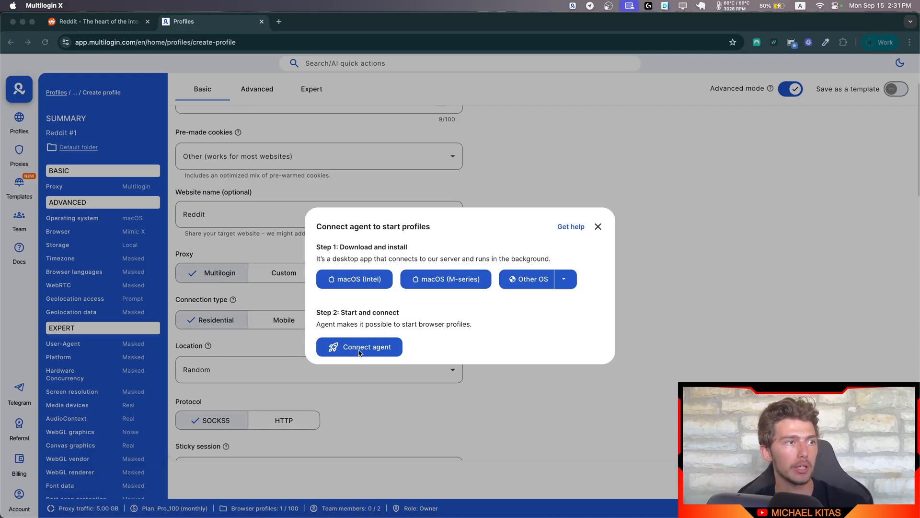
# Connect the Multilogin desktop agent so profiles can be started.
pyautogui.click(359, 346)
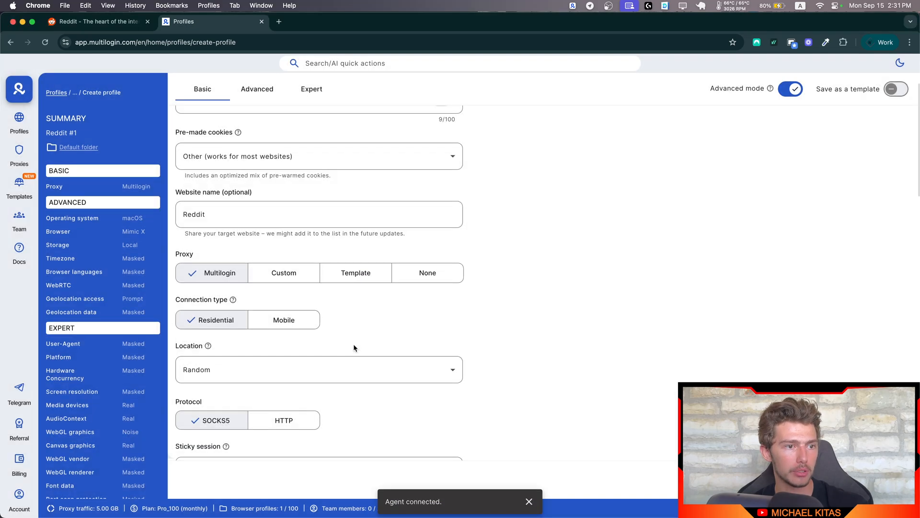
pyautogui.moveTo(483, 514)
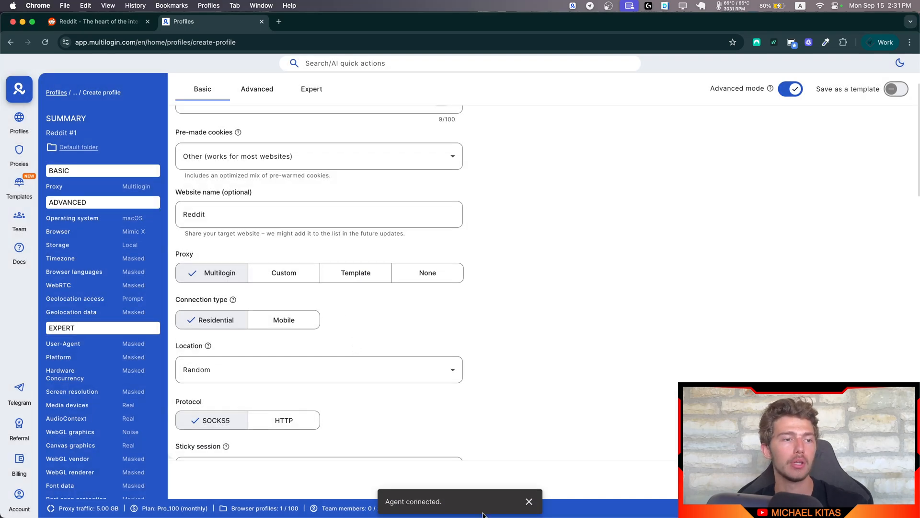
pyautogui.moveTo(379, 494)
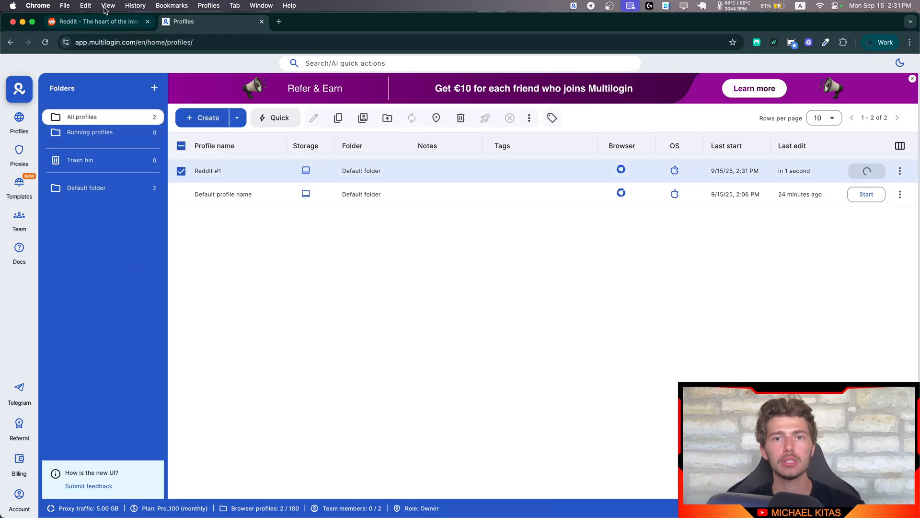
pyautogui.moveTo(94, 21)
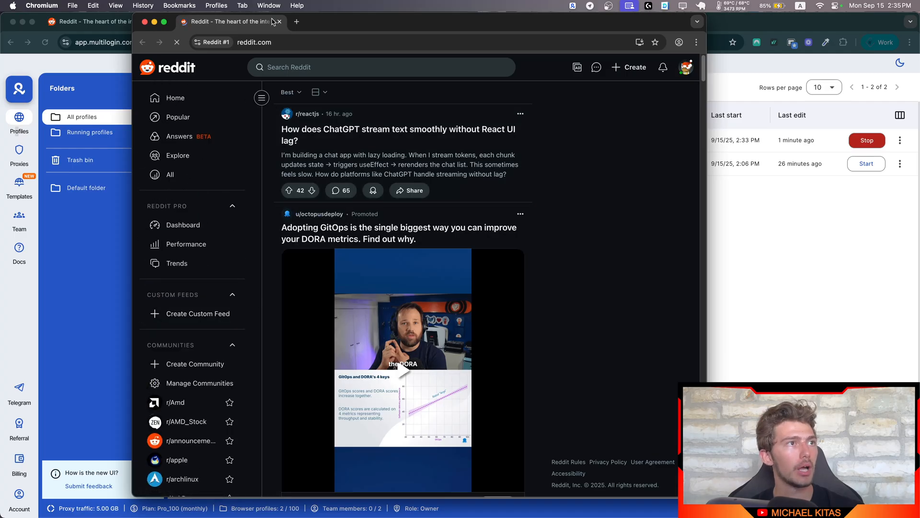
# Restart Reddit #1, confirm the logged-in Reddit account menu, then close its browser.
pyautogui.click(209, 21)
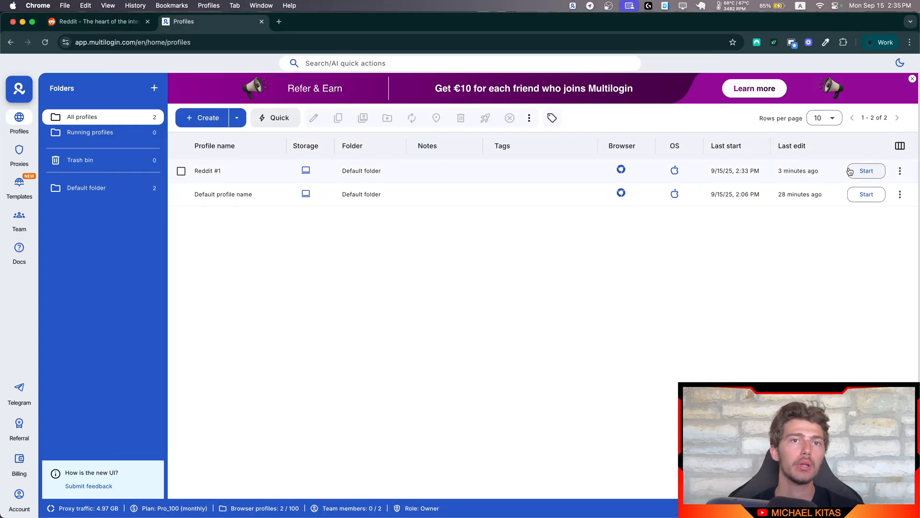
pyautogui.click(181, 170)
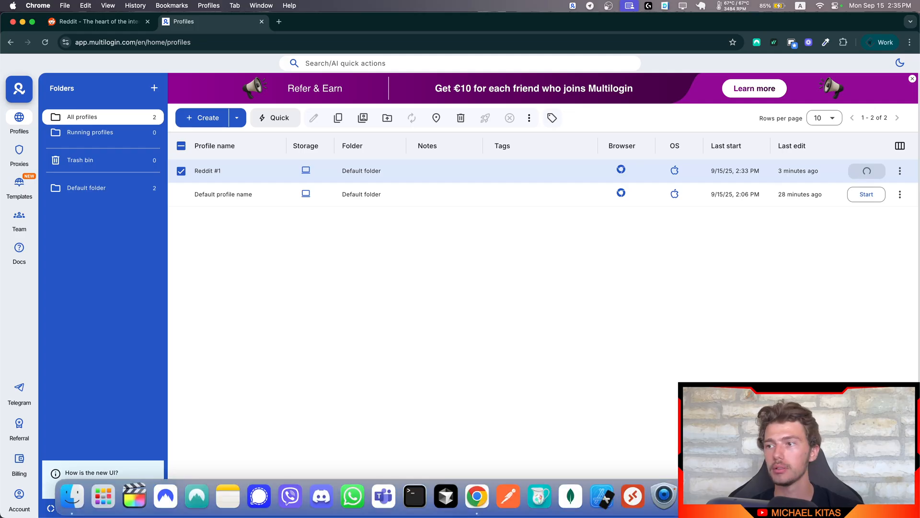
pyautogui.click(866, 170)
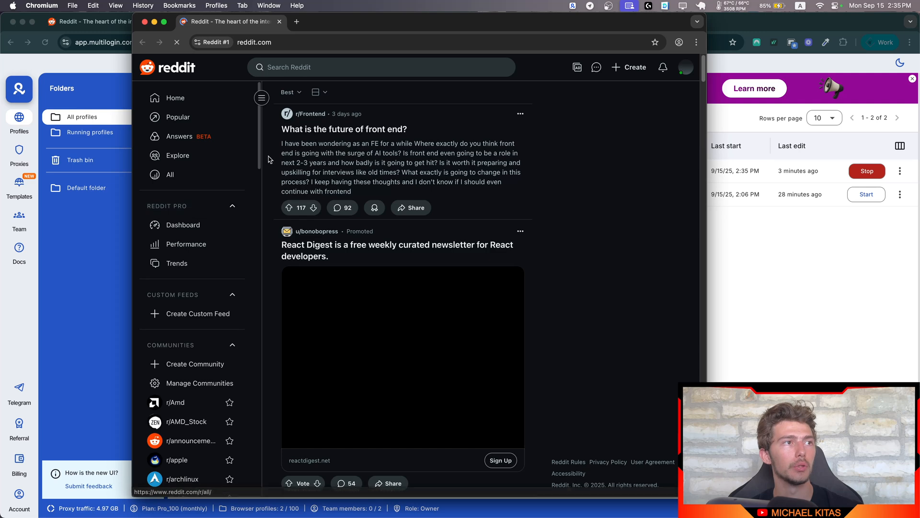
pyautogui.click(685, 67)
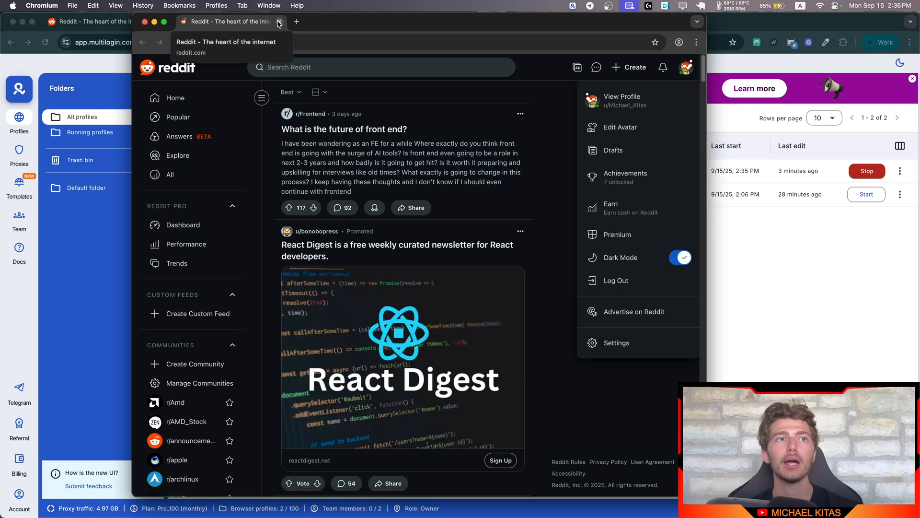
pyautogui.click(288, 207)
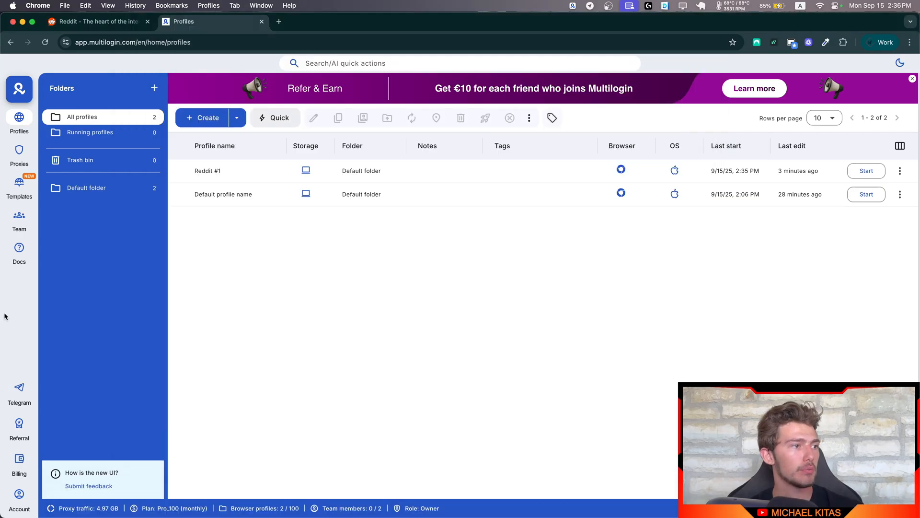
# Open the Multilogin X API documentation from the help and documentation menu.
pyautogui.click(19, 247)
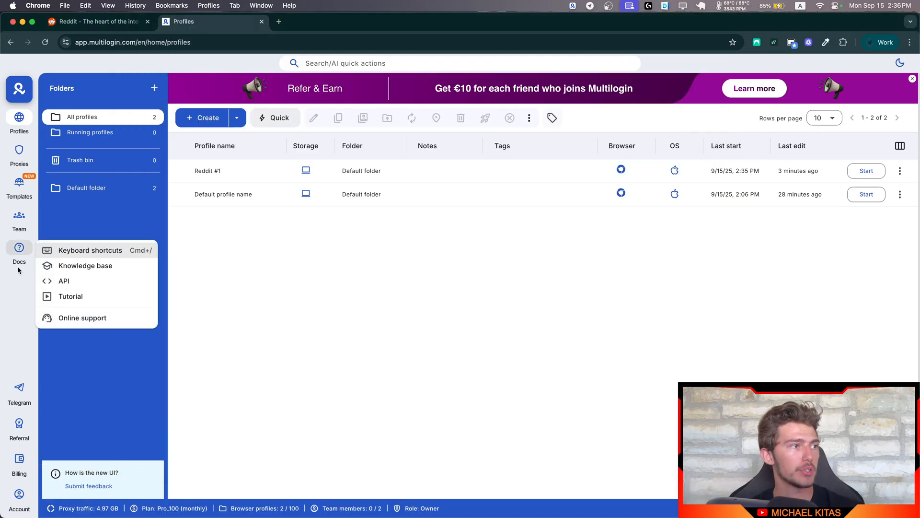
pyautogui.click(63, 281)
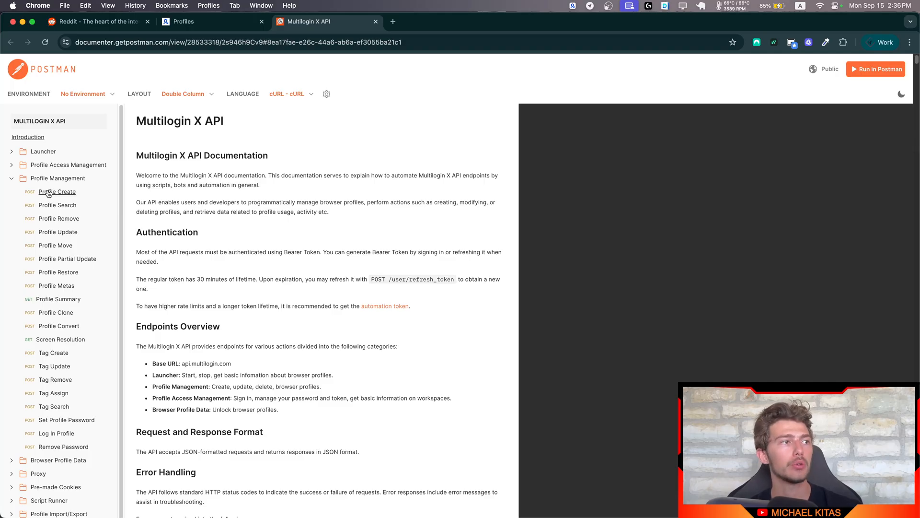
# Open the Profile Create endpoint documentation from the sidebar.
pyautogui.click(57, 191)
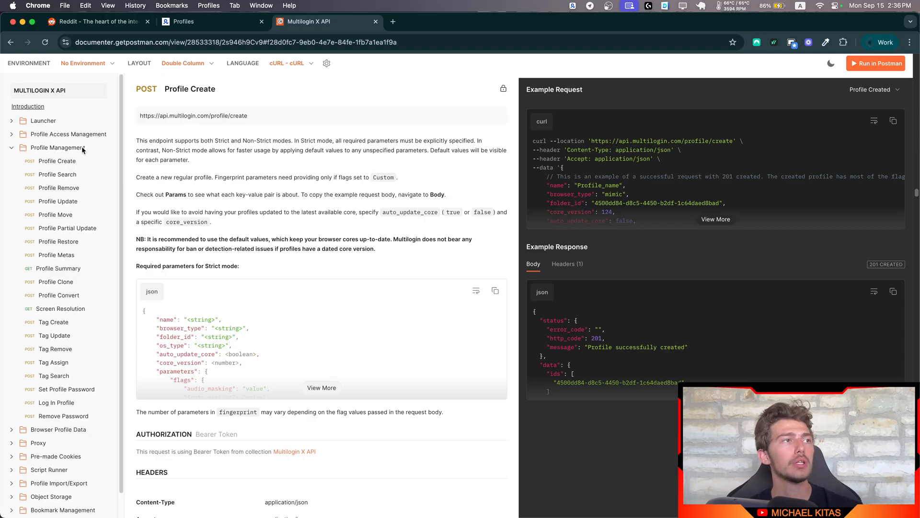
pyautogui.moveTo(82, 150)
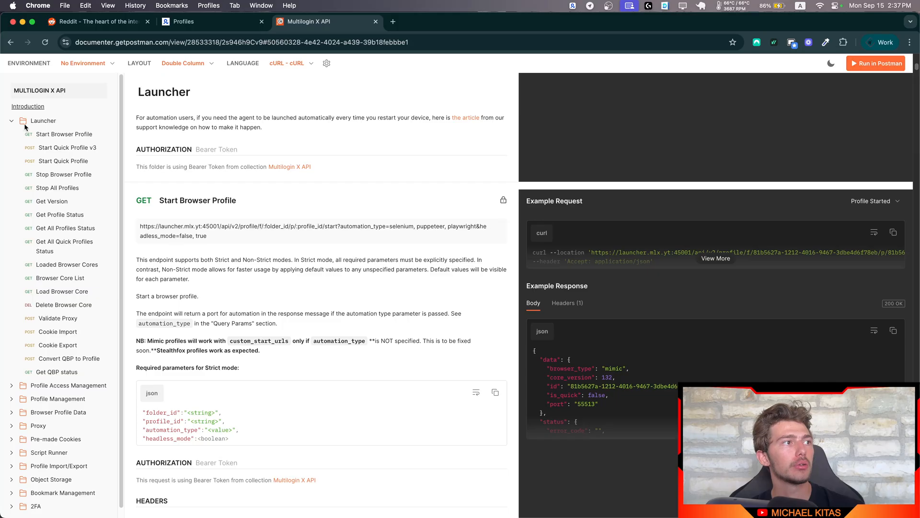
# Highlight the https part and then the whole Start Browser Profile URL.
pyautogui.scroll(-3)
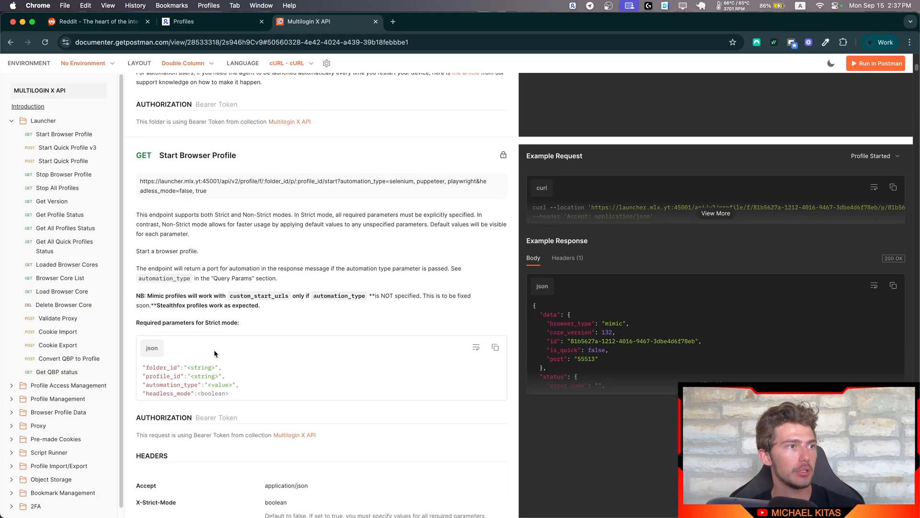
pyautogui.doubleClick(197, 152)
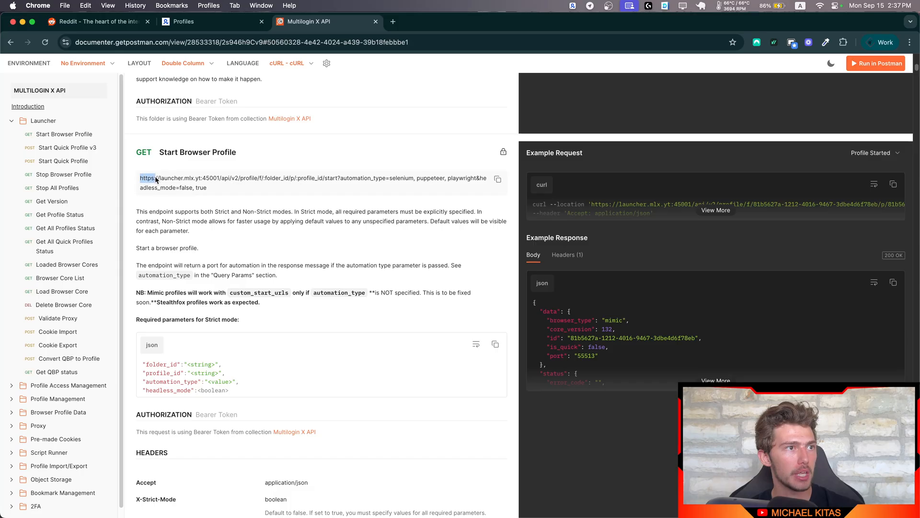
pyautogui.tripleClick(235, 182)
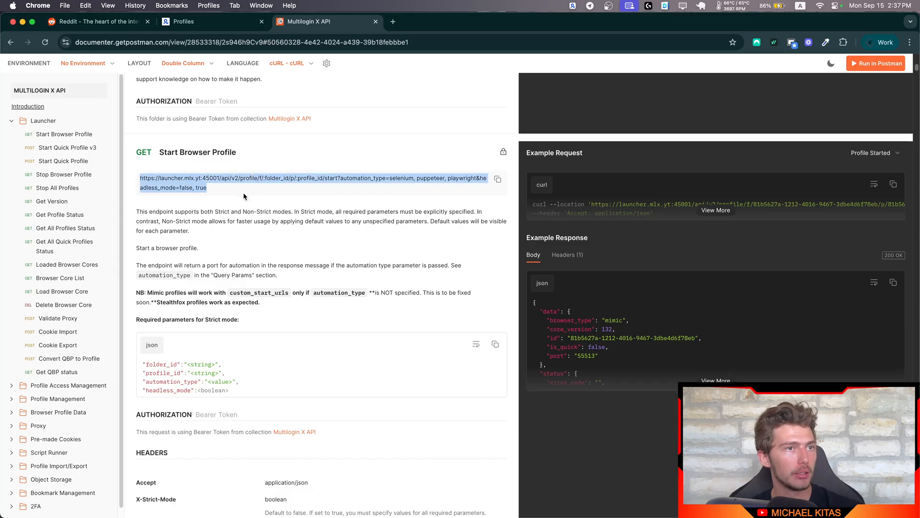
pyautogui.click(269, 185)
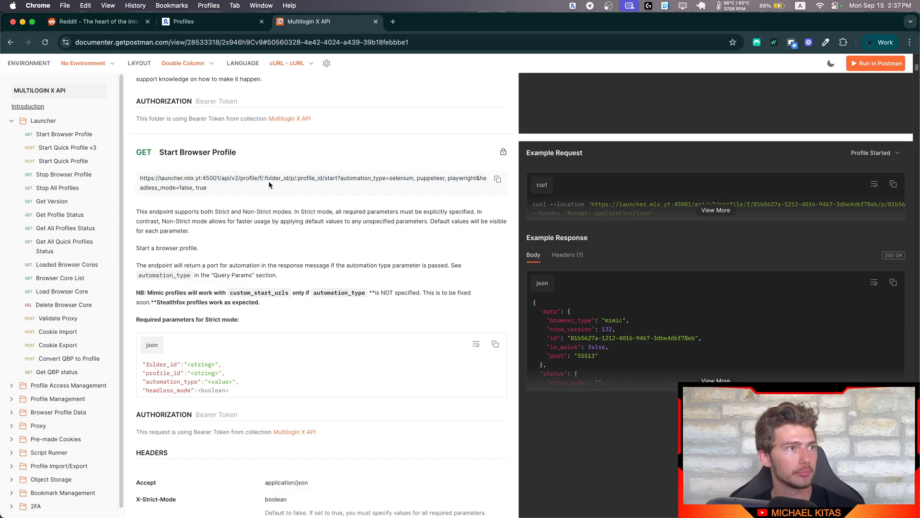
pyautogui.moveTo(279, 179)
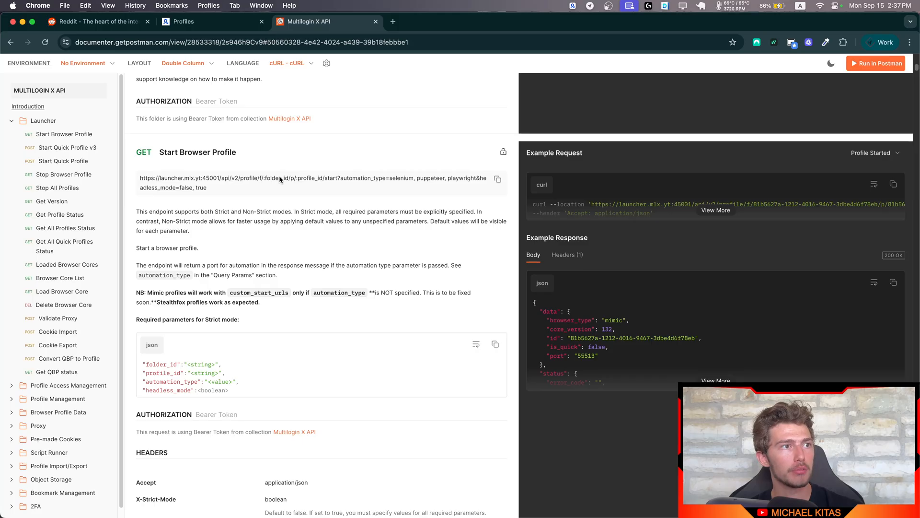
pyautogui.moveTo(307, 183)
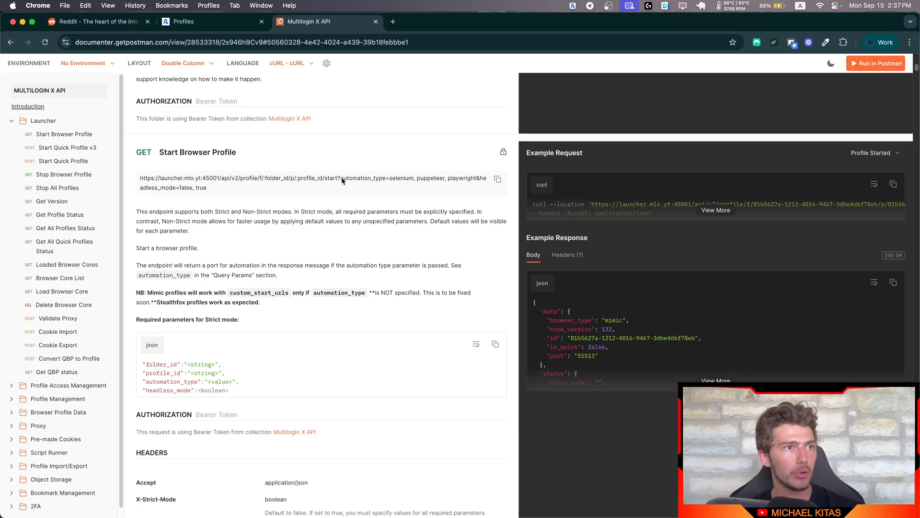
# Highlight the automation_type and headless_mode query parameters, then scroll further down the docs.
pyautogui.doubleClick(379, 177)
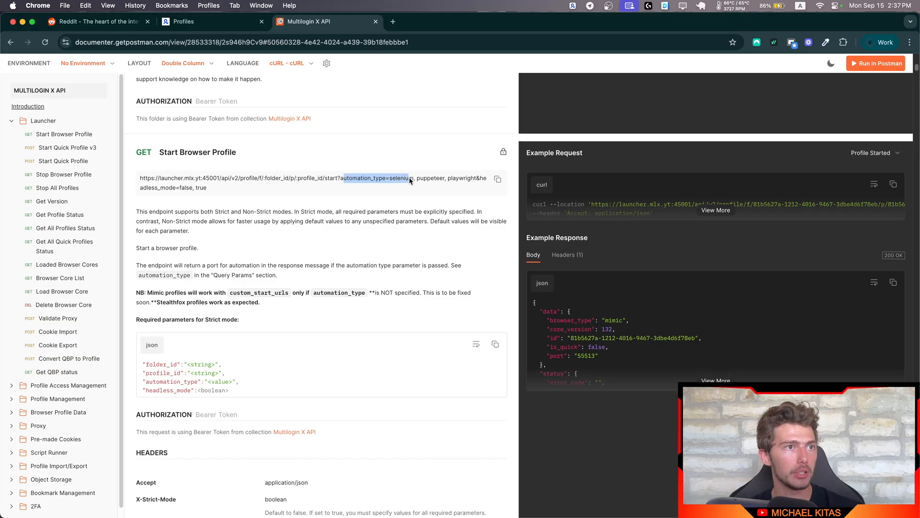
pyautogui.moveTo(407, 178); pyautogui.dragTo(486, 178)
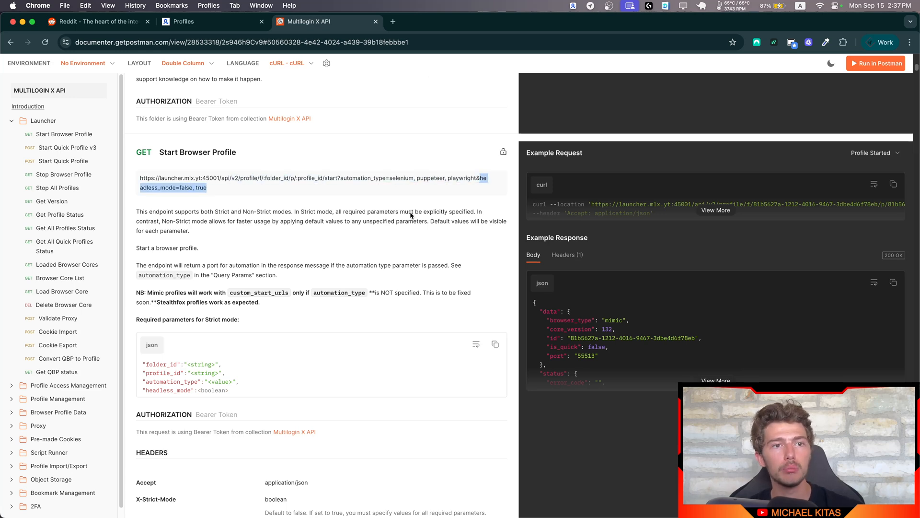
pyautogui.scroll(-3)
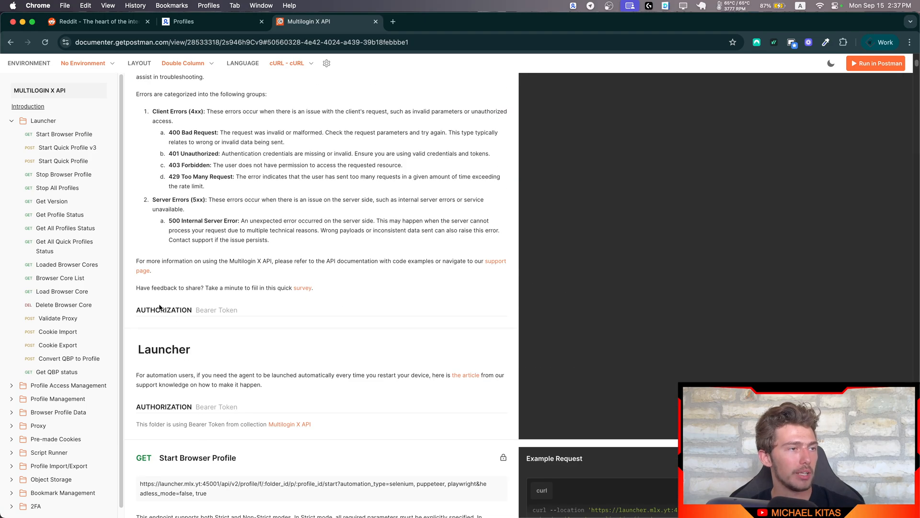
pyautogui.moveTo(136, 310); pyautogui.dragTo(238, 310)
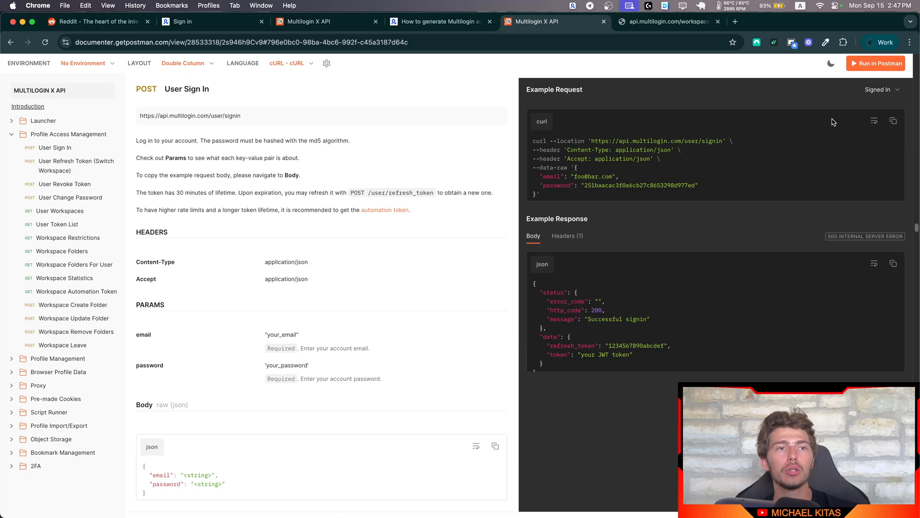
pyautogui.moveTo(401, 170)
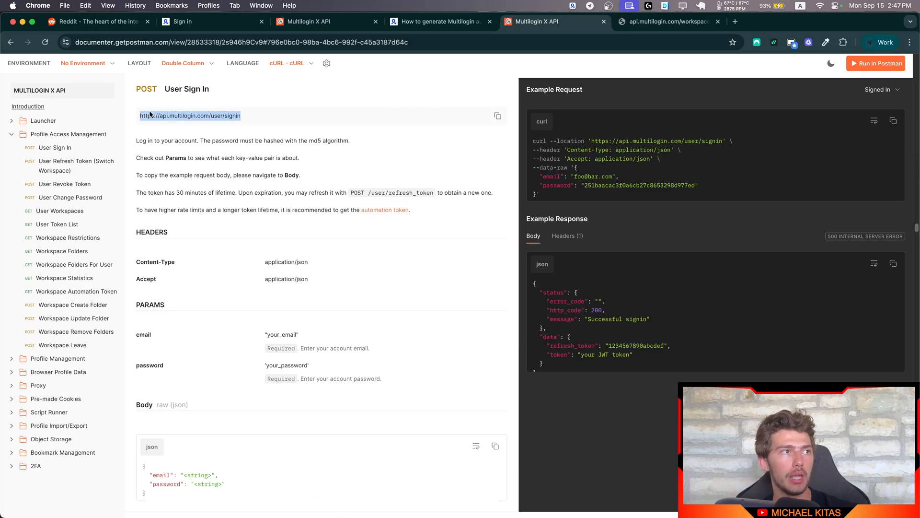
pyautogui.moveTo(233, 151)
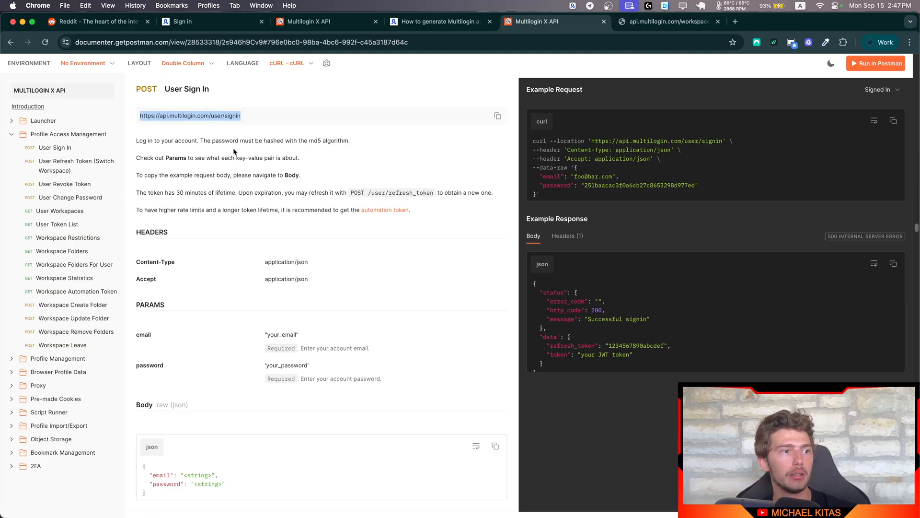
# Select the User Sign In endpoint URL and scroll down the documentation.
pyautogui.doubleClick(558, 355)
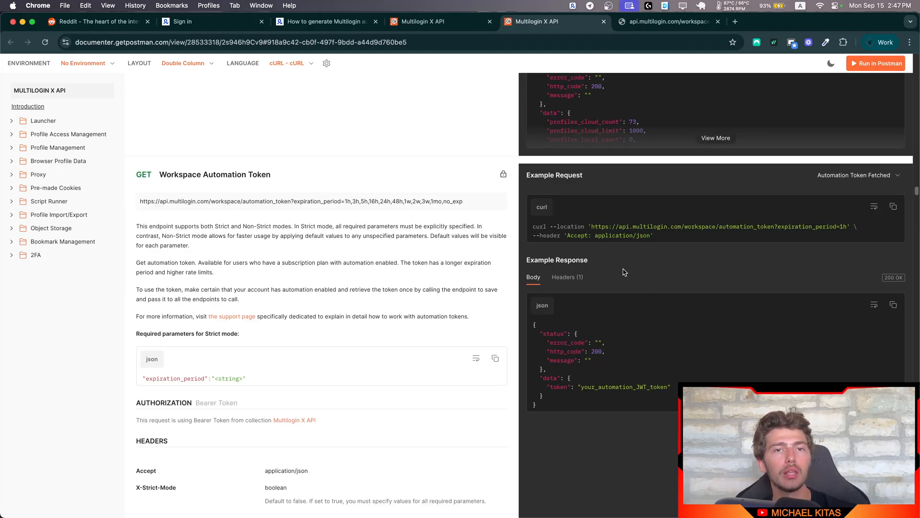
pyautogui.scroll(-3)
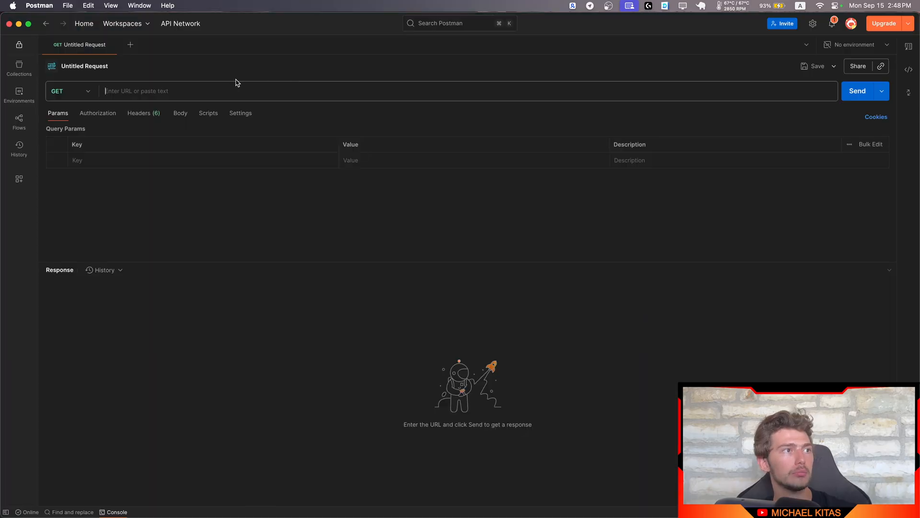
pyautogui.write('https://api.multilogin.com/user/signin')
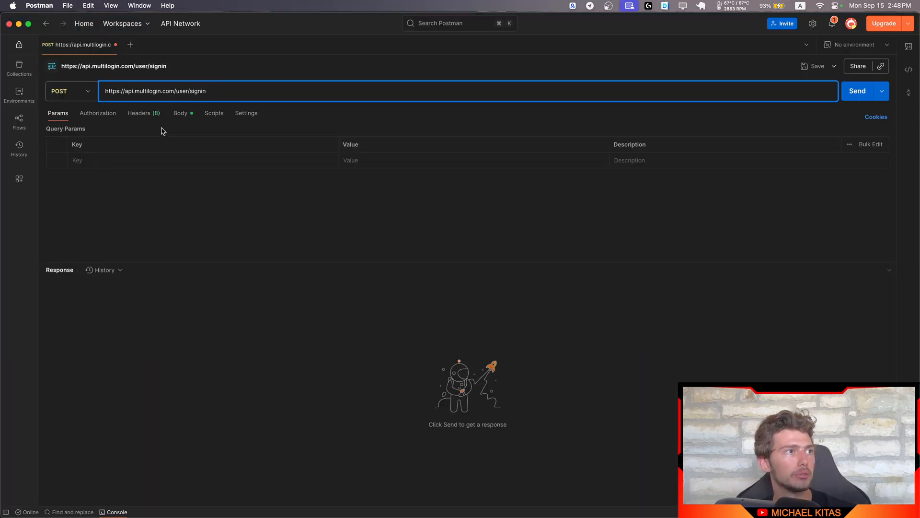
pyautogui.click(180, 112)
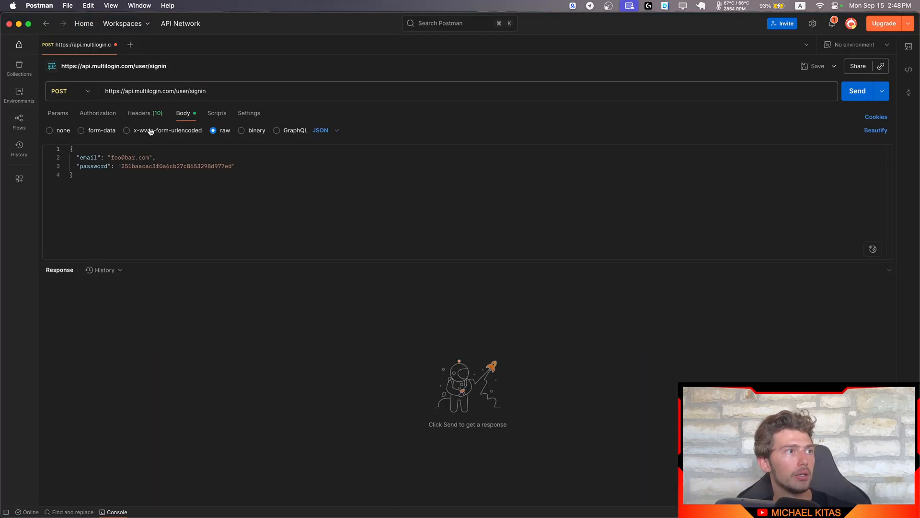
pyautogui.doubleClick(125, 157)
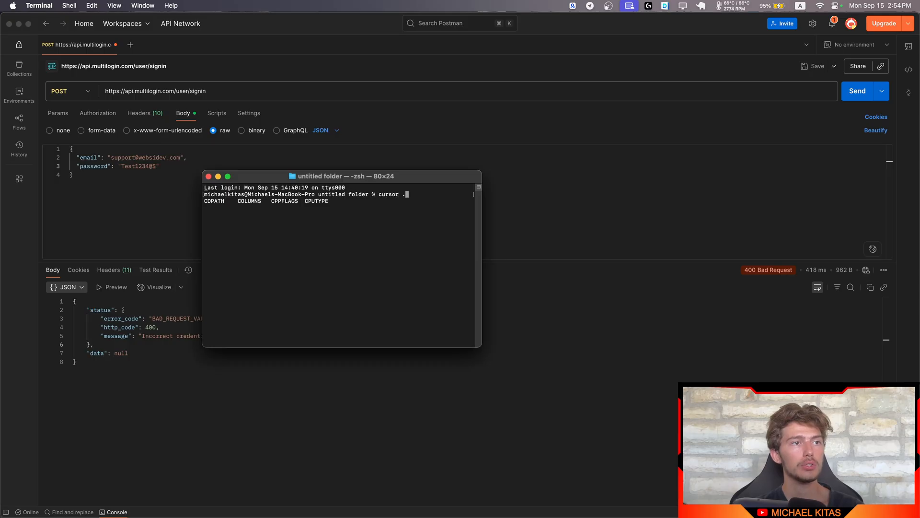
# Install the crypto package from a new terminal in Cursor.
pyautogui.click(210, 5)
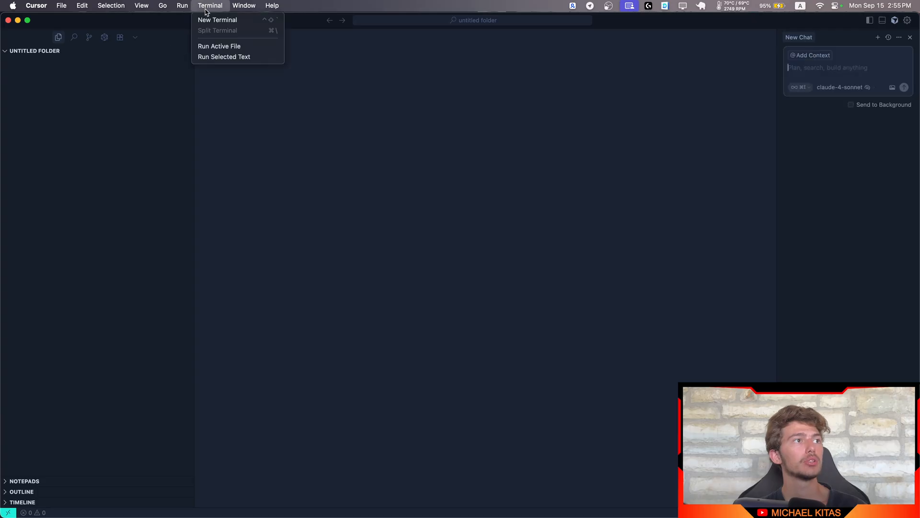
pyautogui.click(218, 19)
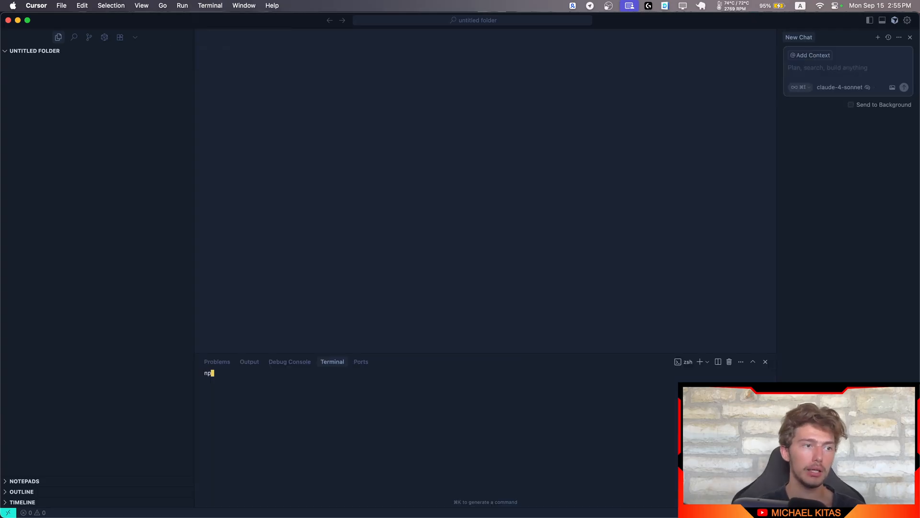
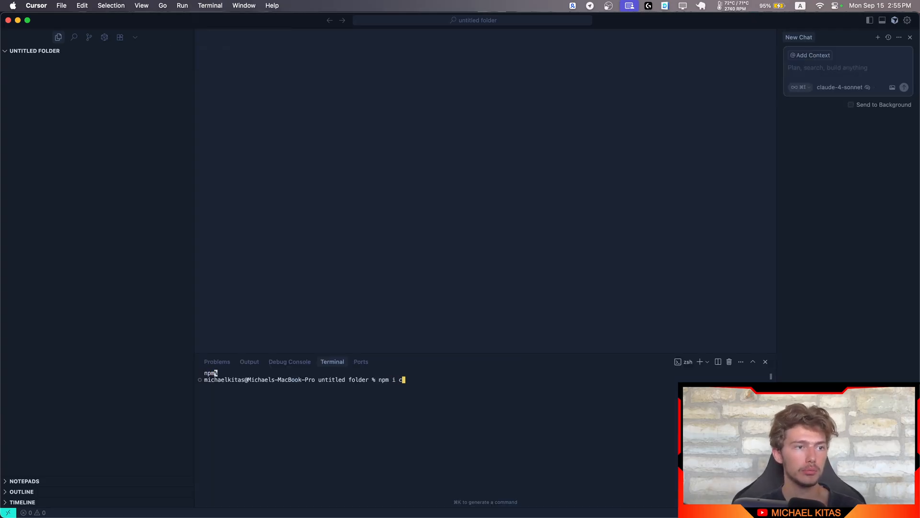
pyautogui.press('Enter')
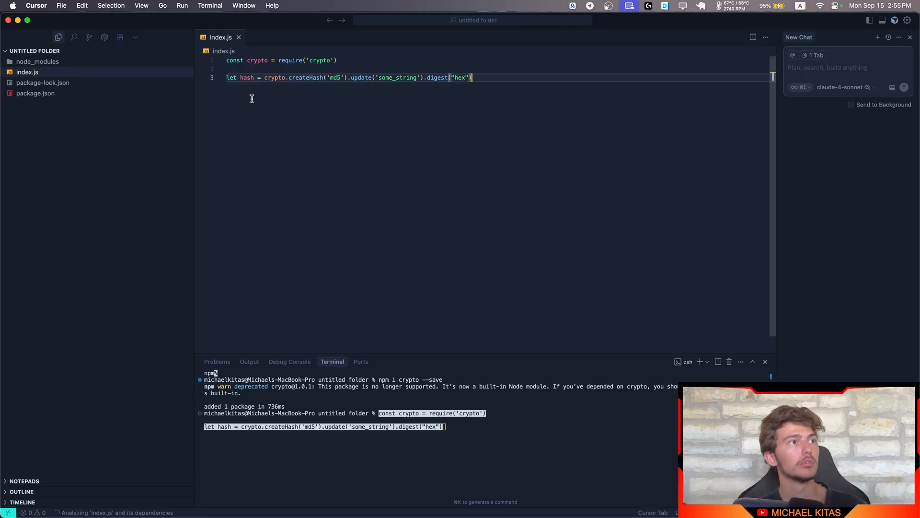
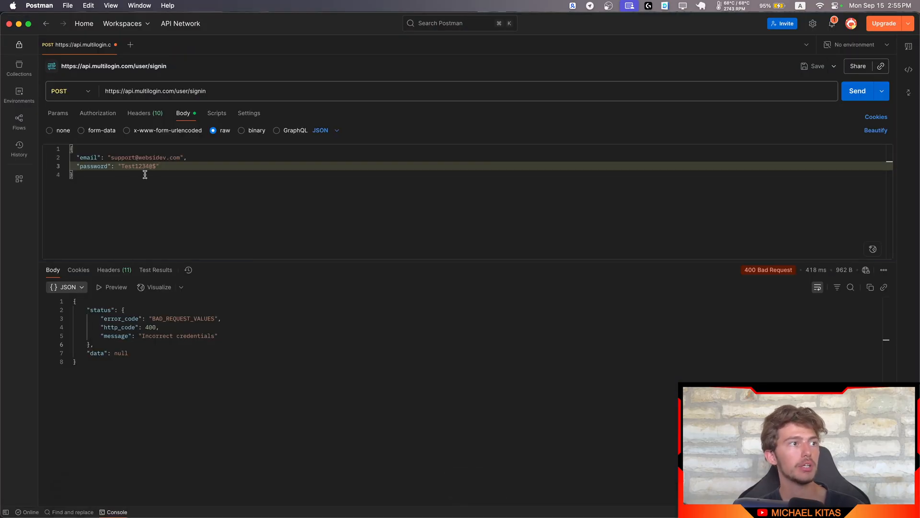
# Replace the plain password with its MD5 hash and resend the sign-in request.
pyautogui.doubleClick(139, 166)
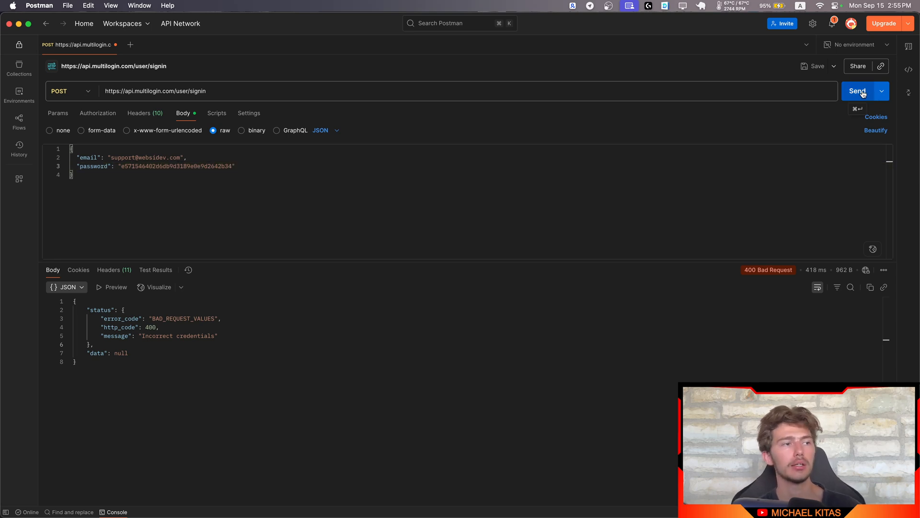
pyautogui.click(858, 91)
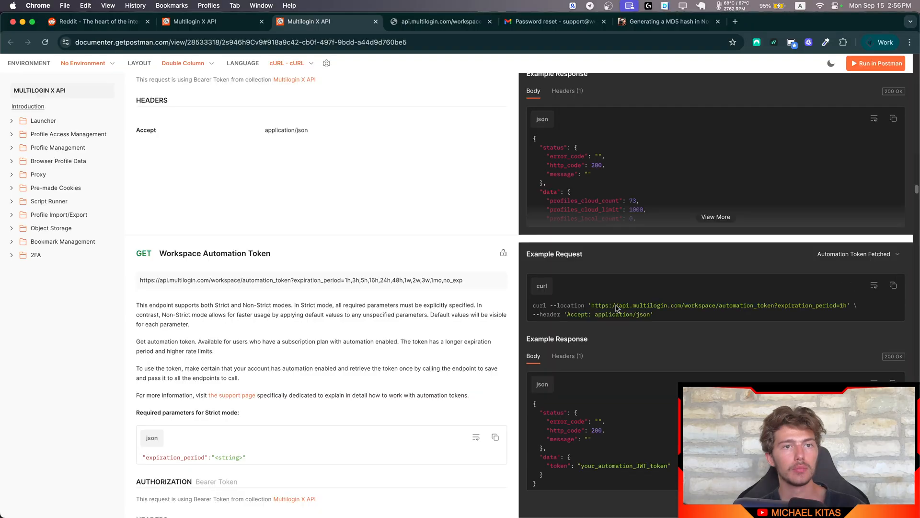
# Authorize the automation token request with Bearer Token using the sign-in response token.
pyautogui.scroll(-3)
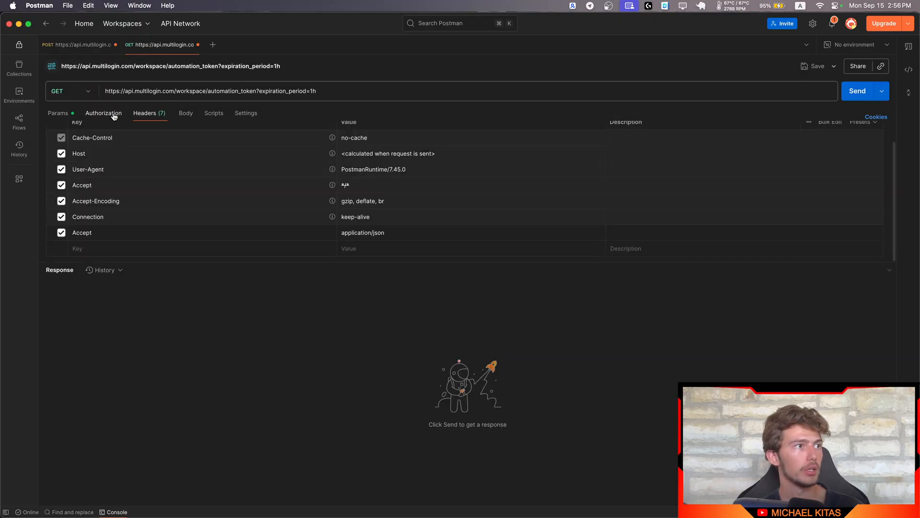
pyautogui.click(103, 113)
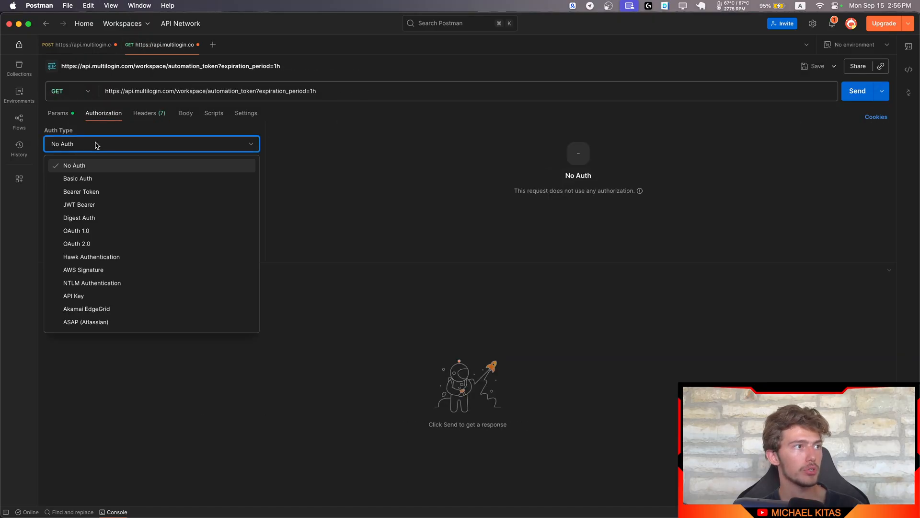
pyautogui.click(81, 191)
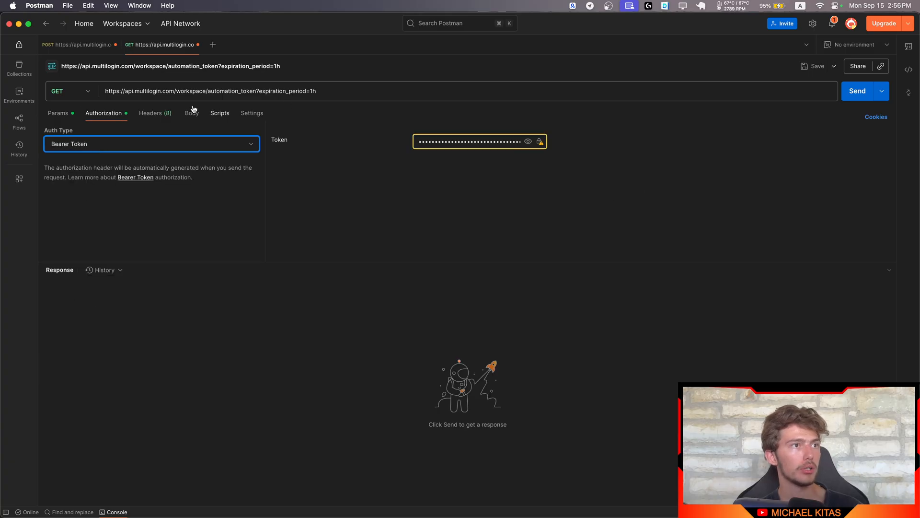
pyautogui.click(76, 45)
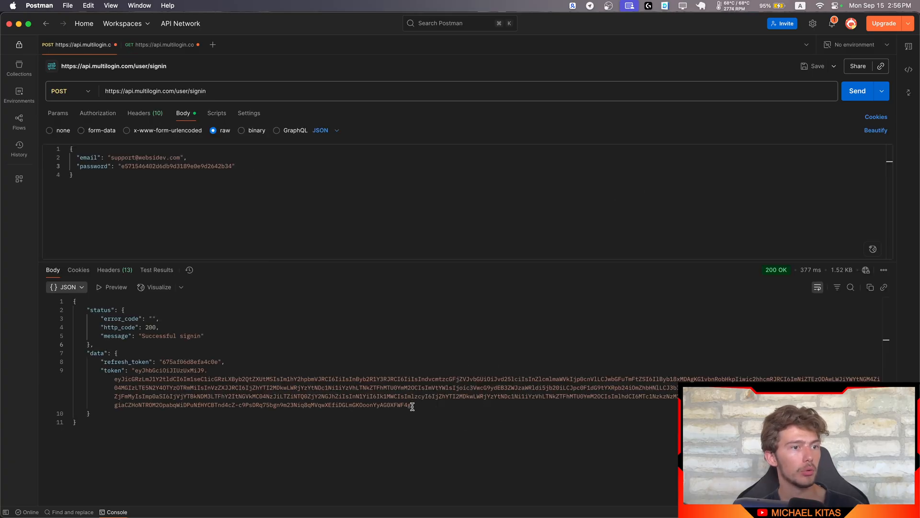
pyautogui.moveTo(135, 371); pyautogui.dragTo(411, 405)
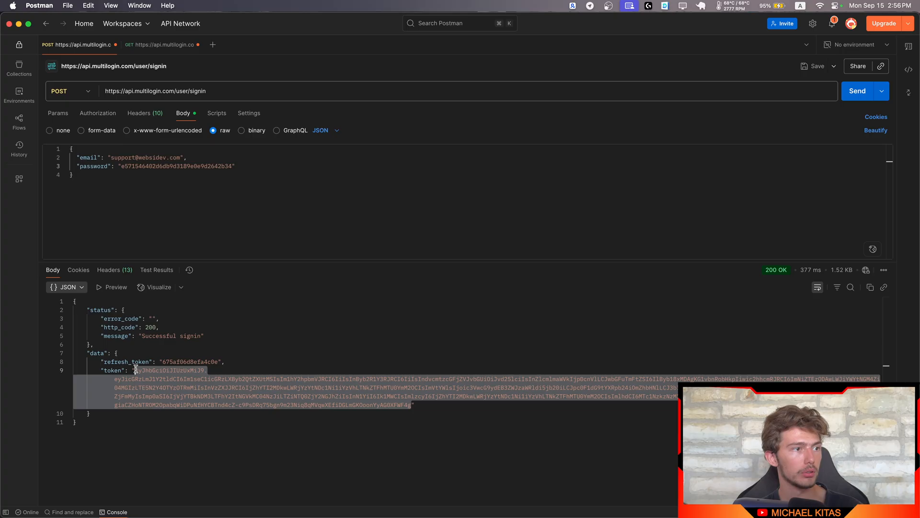
pyautogui.click(162, 44)
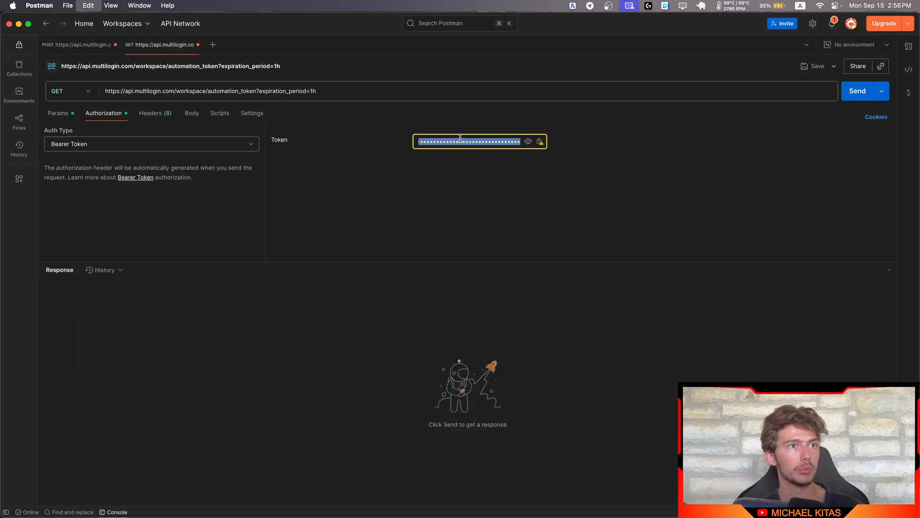
pyautogui.click(538, 142)
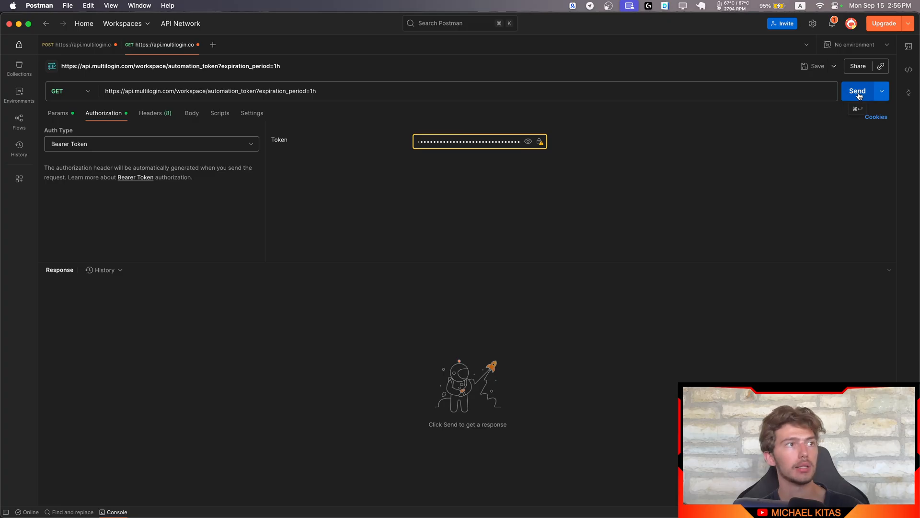
# Send the automation token request and select the returned token.
pyautogui.click(858, 91)
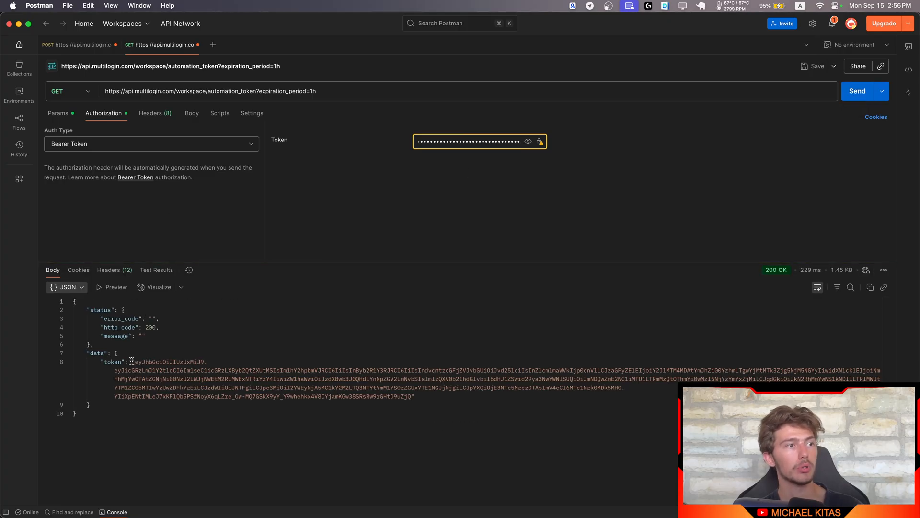
pyautogui.moveTo(134, 361); pyautogui.dragTo(411, 397)
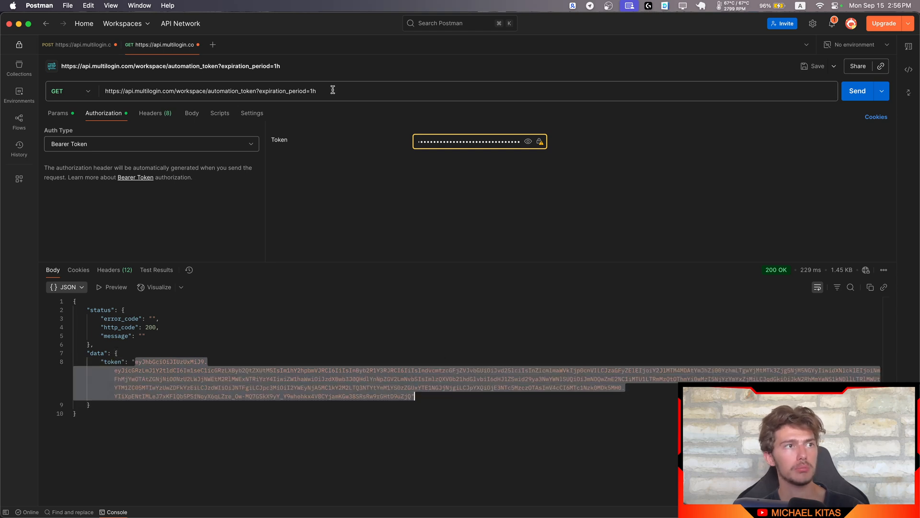
pyautogui.doubleClick(311, 91)
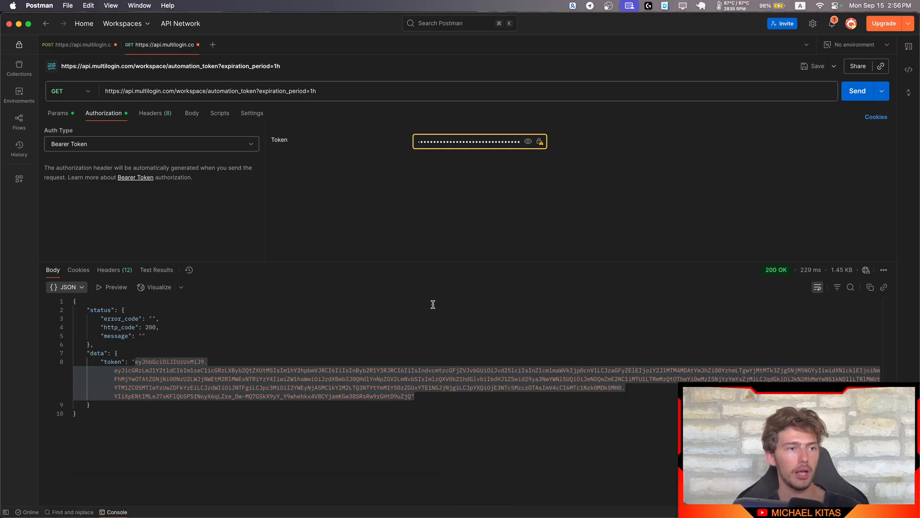
pyautogui.moveTo(300, 57)
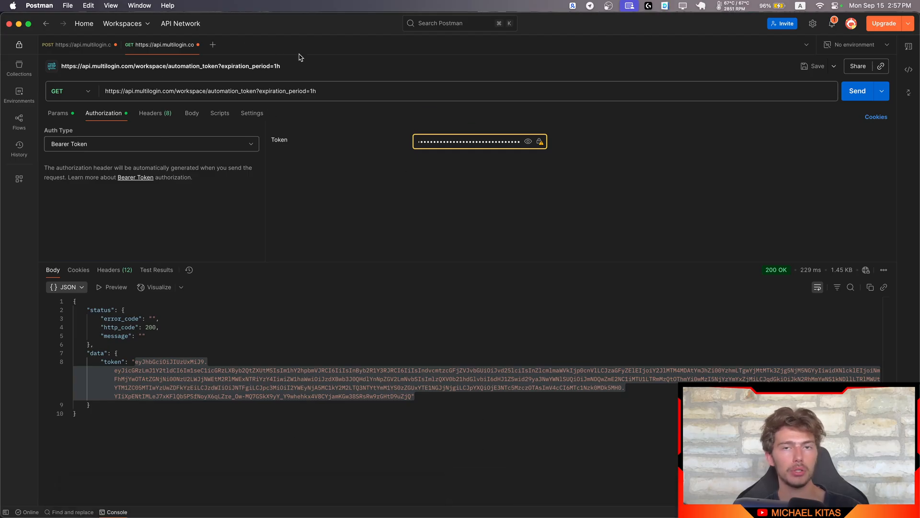
pyautogui.moveTo(445, 496)
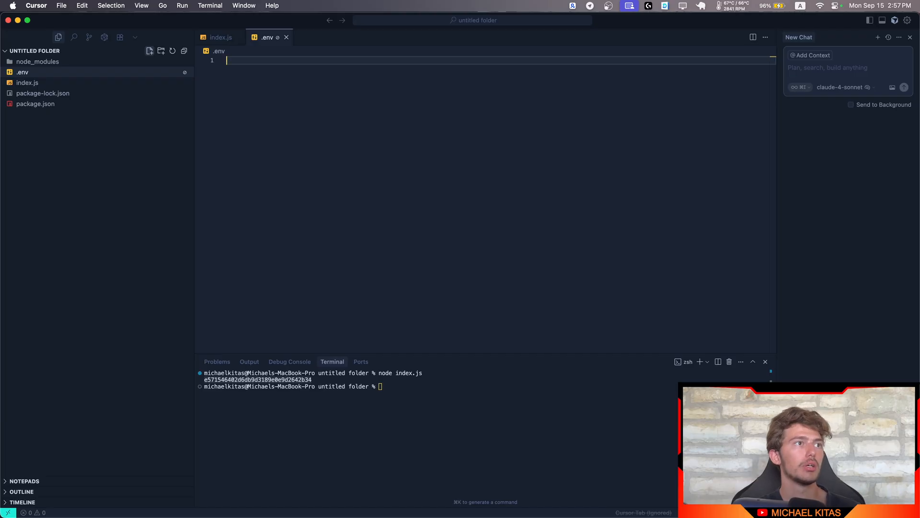
# Add TOKEN to .env and write the axios GET to the launcher start URL.
pyautogui.write('TOKEN')
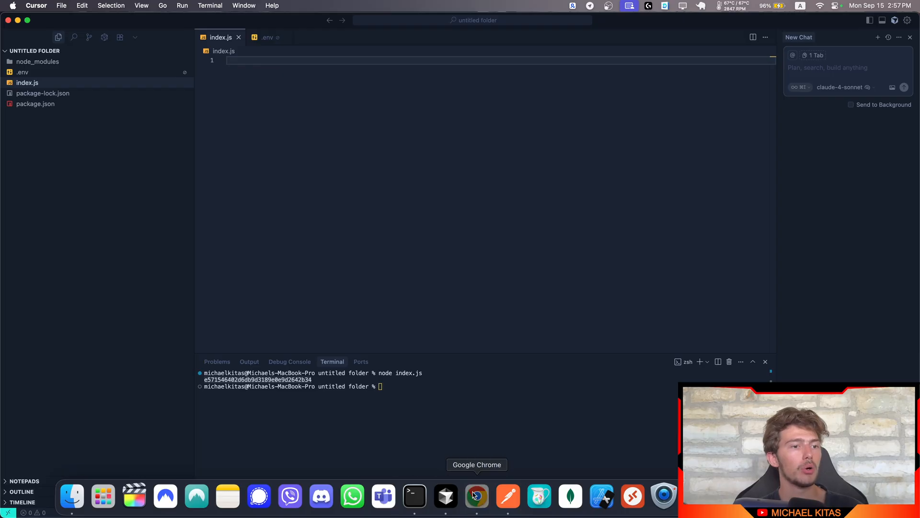
pyautogui.click(476, 497)
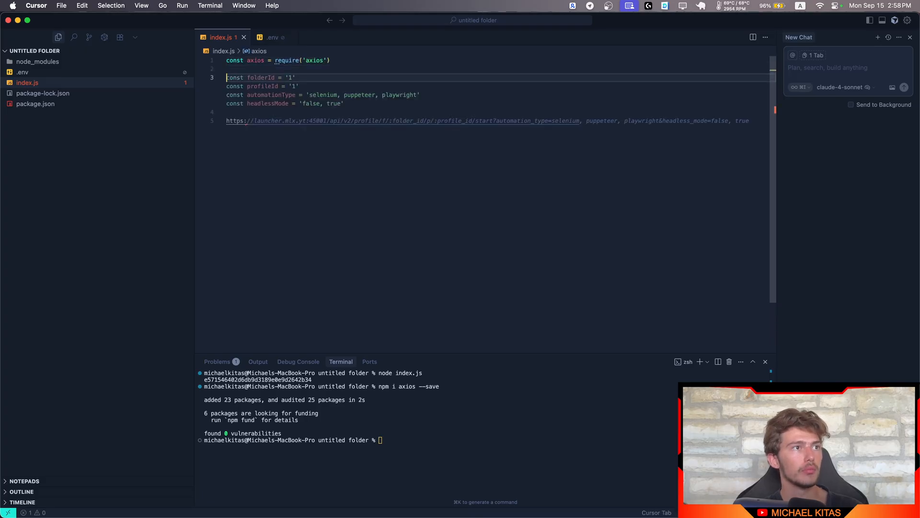
pyautogui.write('const url = `https://launcher.mlx.yt:45001/api/v2/profile/f/${folderId}/p/${profileId}/start?automation_type=${automationType}&headless_mode=${headlessMode}`')
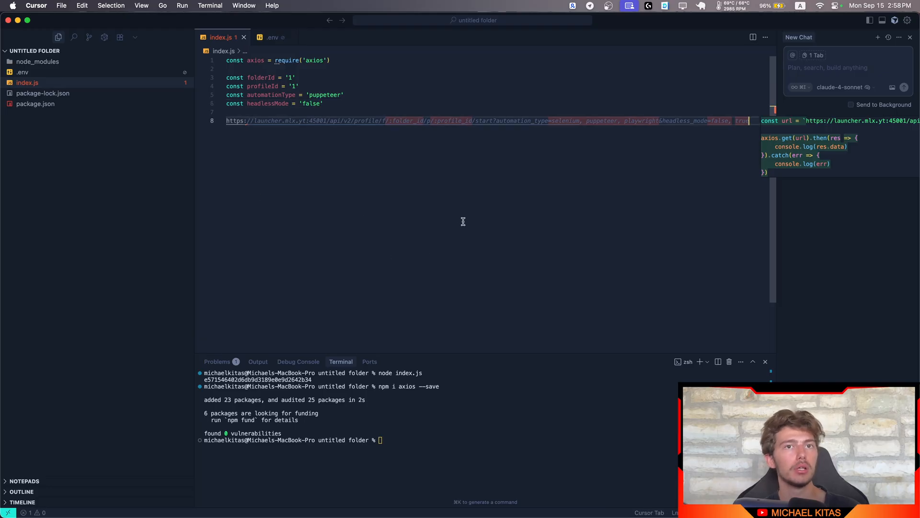
pyautogui.moveTo(591, 143)
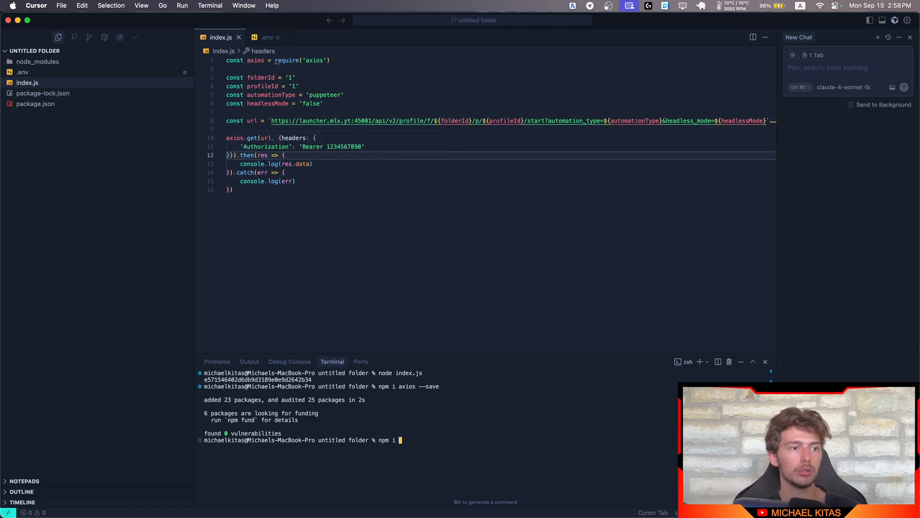
# Install dotenv and load the token with require('dotenv').config().
pyautogui.write('dotenv --save')
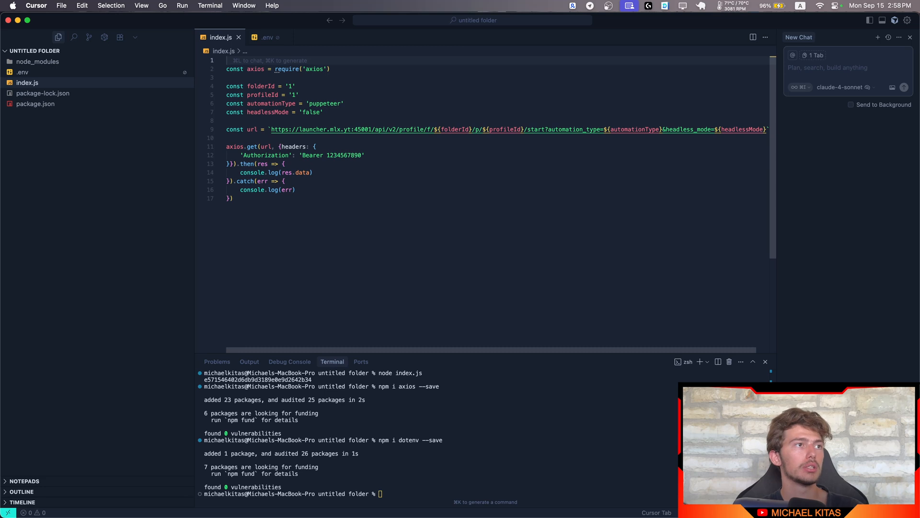
pyautogui.write("require('dotenv').config()")
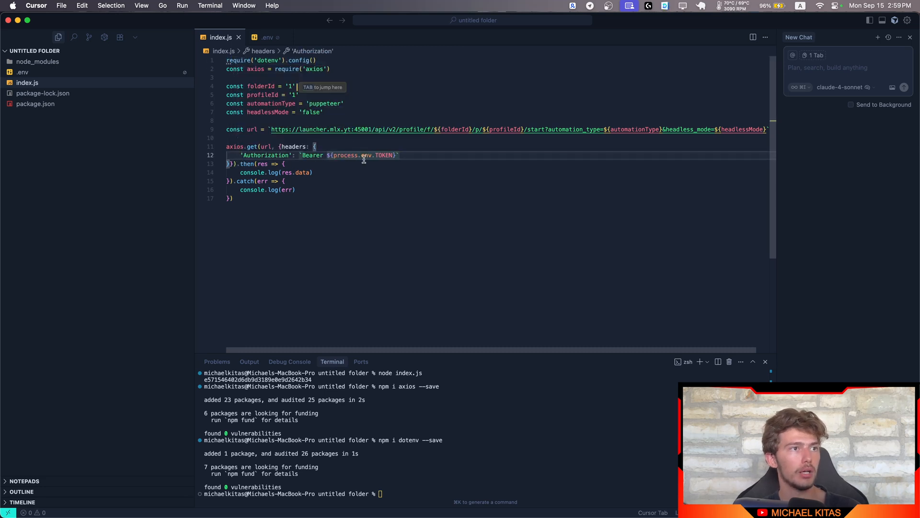
pyautogui.rightClick(232, 198)
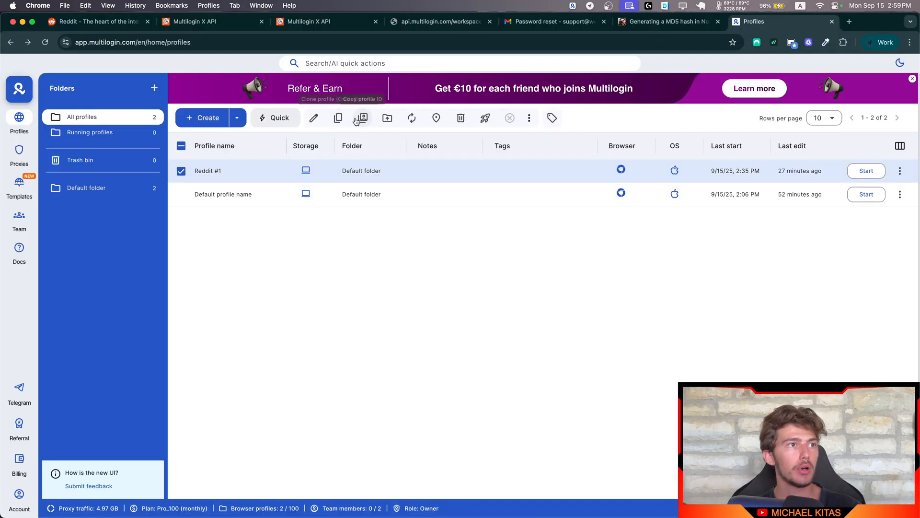
pyautogui.moveTo(363, 118)
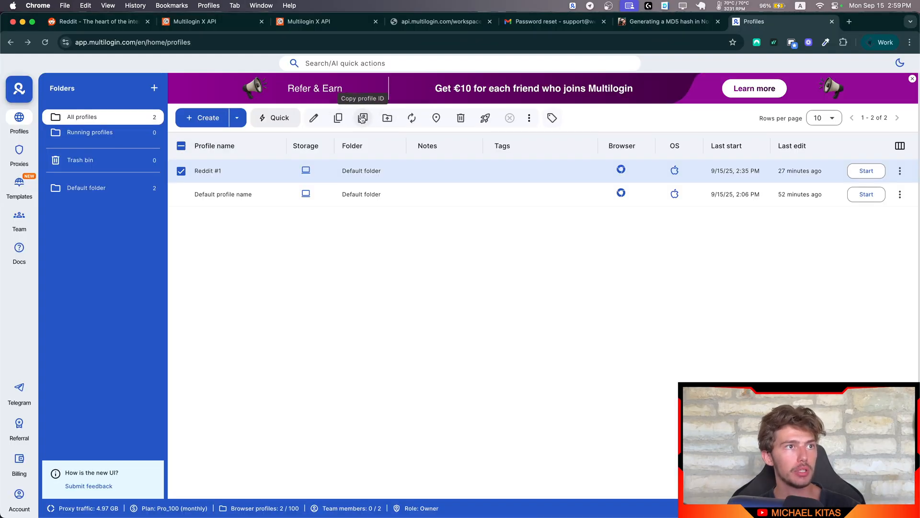
# Copy the Reddit #1 profile ID, then select the Workspace Folders endpoint URL.
pyautogui.click(363, 117)
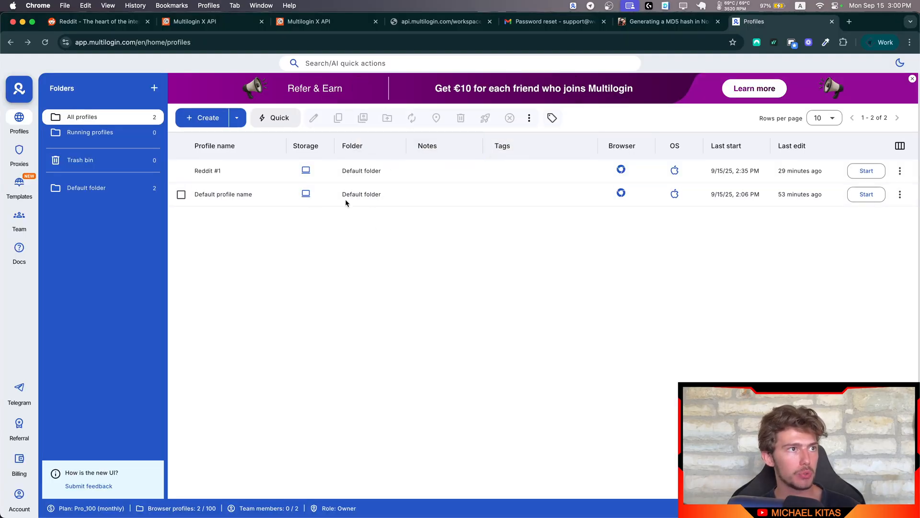
pyautogui.click(181, 194)
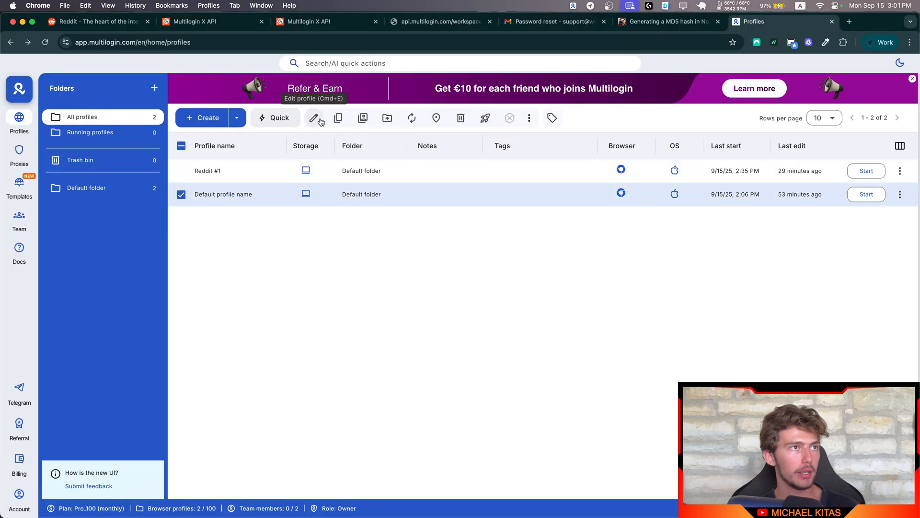
pyautogui.click(317, 21)
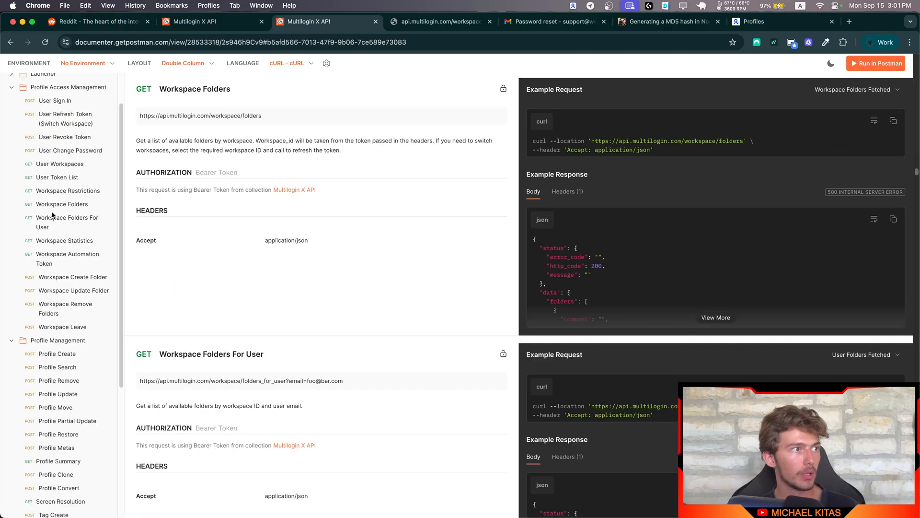
pyautogui.doubleClick(201, 115)
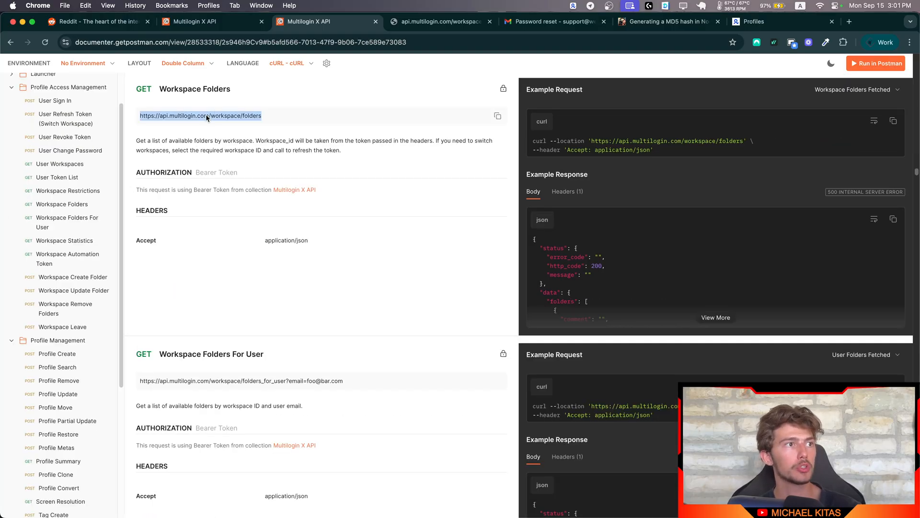
pyautogui.moveTo(568, 496)
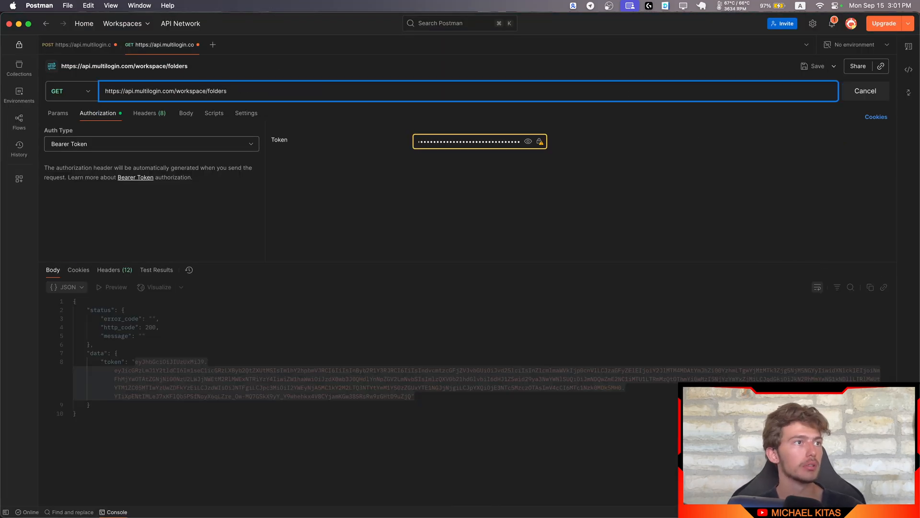
# Send the workspace/folders request and switch to the code editor.
pyautogui.click(858, 91)
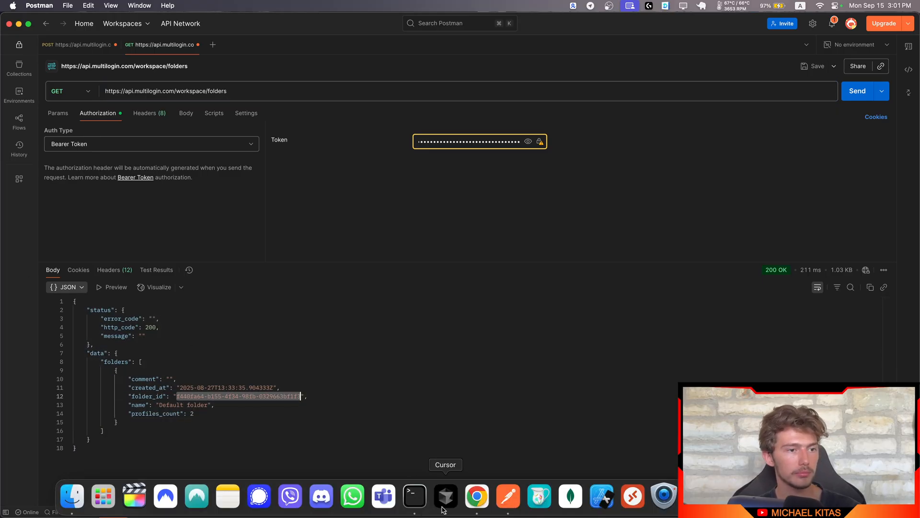
pyautogui.click(445, 496)
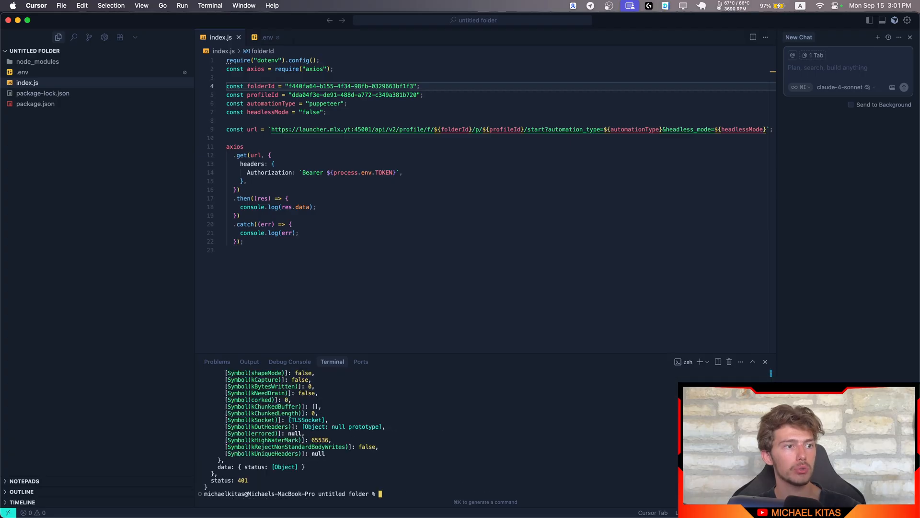
pyautogui.moveTo(413, 461)
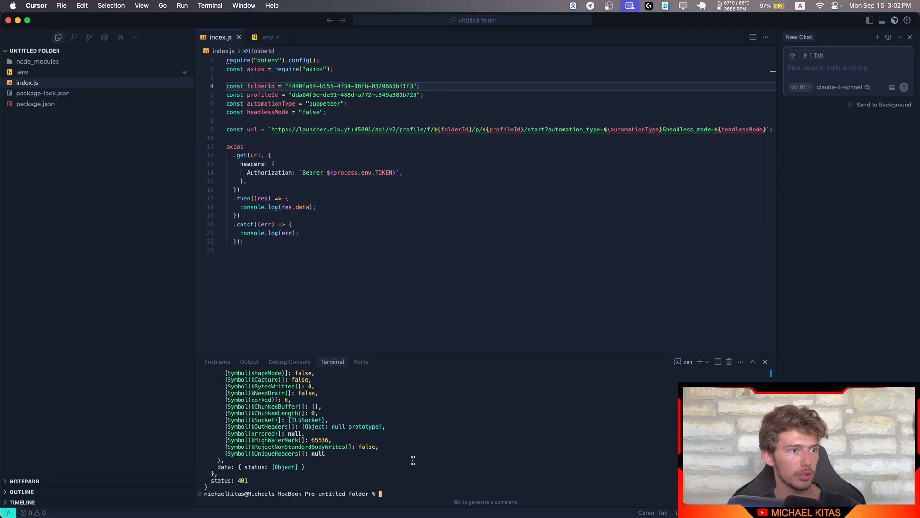
# Log the full response and confirm Reddit #1 started on port 62513.
pyautogui.click(266, 37)
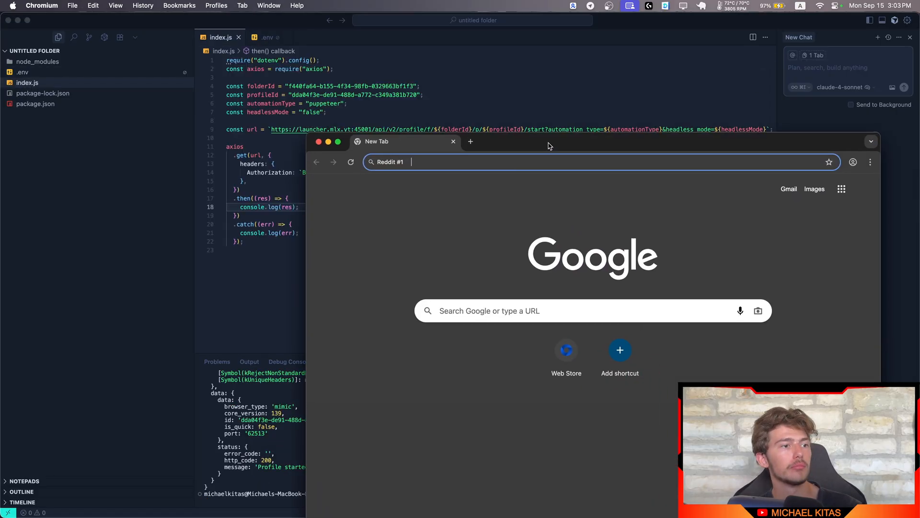
pyautogui.moveTo(549, 146); pyautogui.dragTo(671, 57)
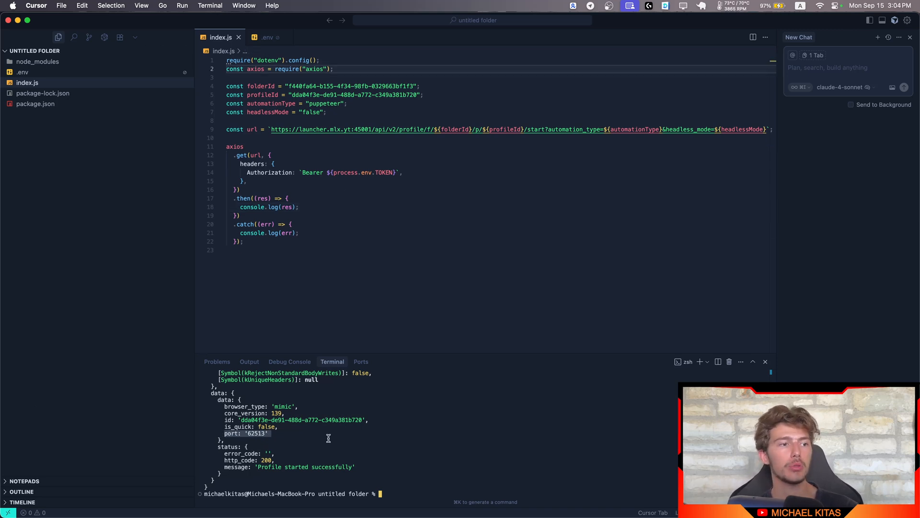
# Install puppeteer-core with npm i puppeteer-core --save.
pyautogui.write('npm i')
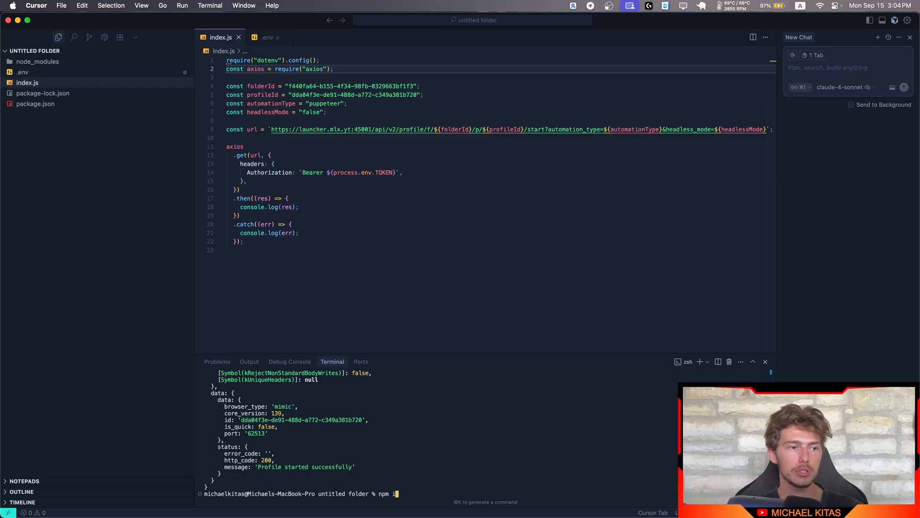
pyautogui.write('pupee')
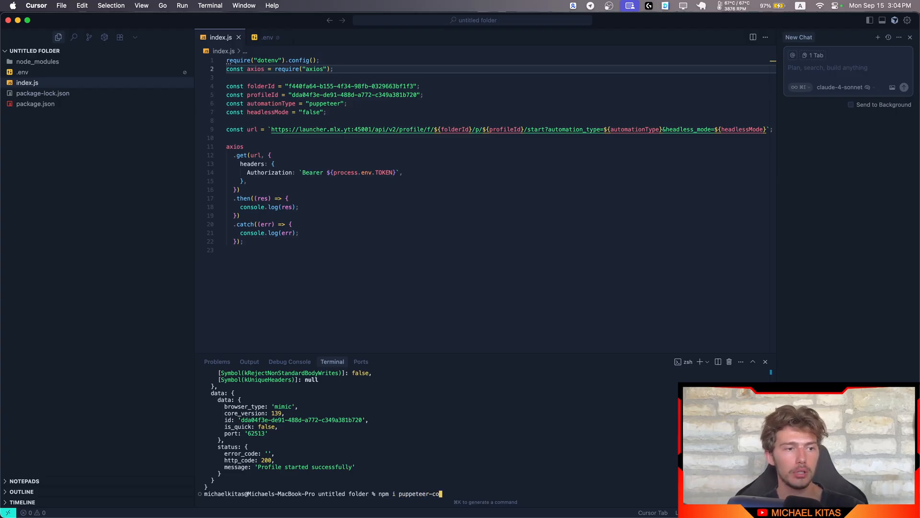
pyautogui.write('re')
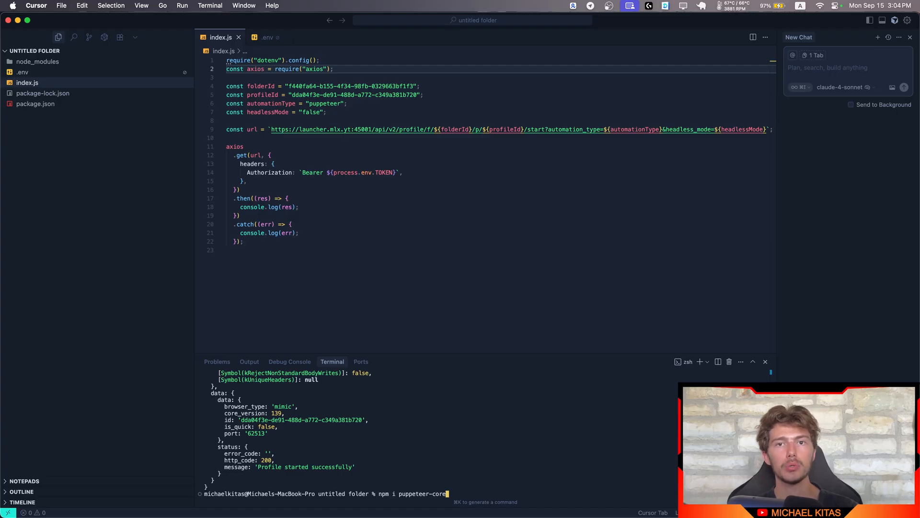
pyautogui.write('--save')
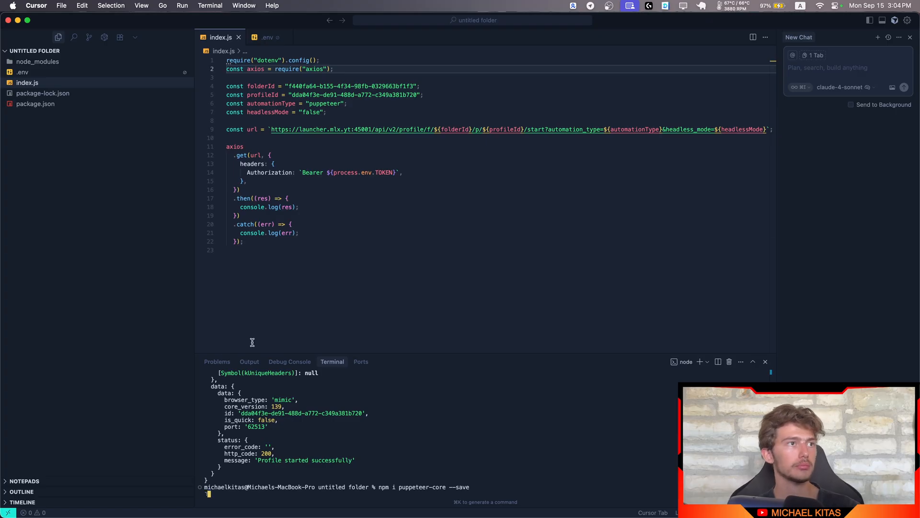
# Restructure index.js into an async main that fetches the profile and begins puppeteer.connect.
pyautogui.write('const main = async () => {')
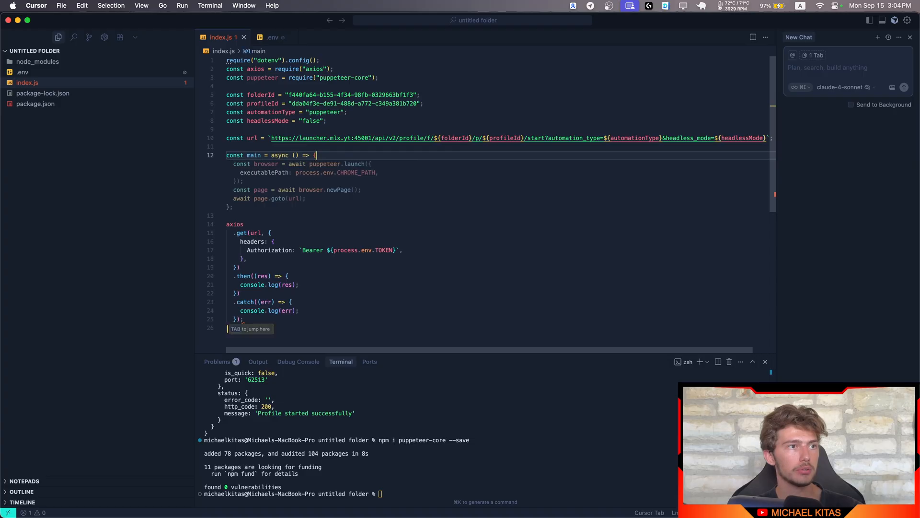
pyautogui.write('const profile')
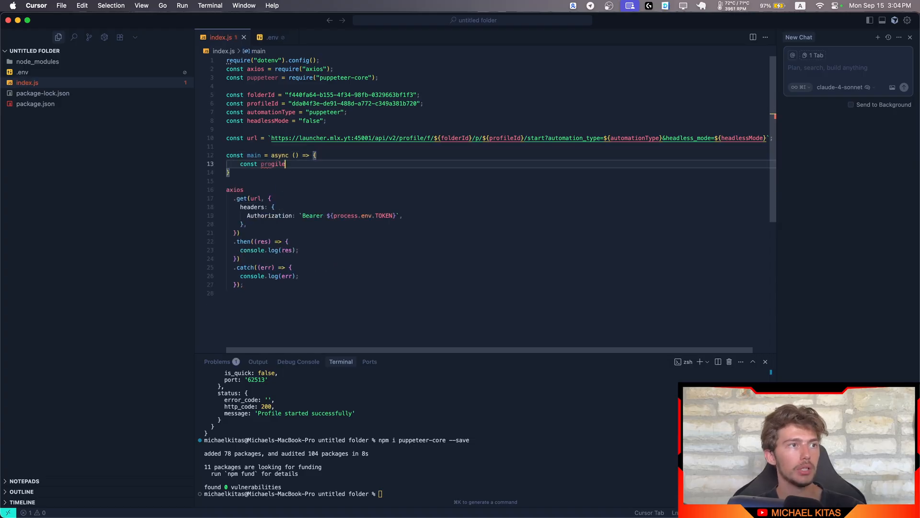
pyautogui.write('= await puppeteer.launch({')
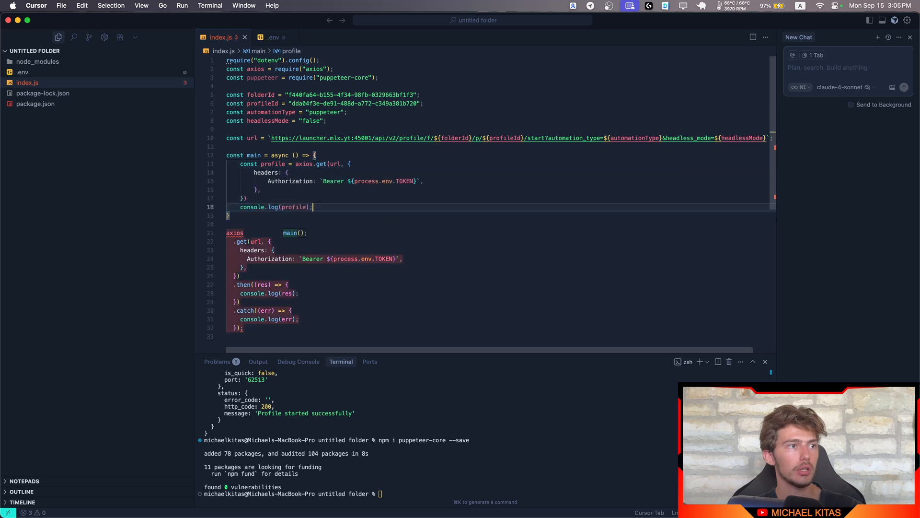
pyautogui.write('const browser = await puppeteer.')
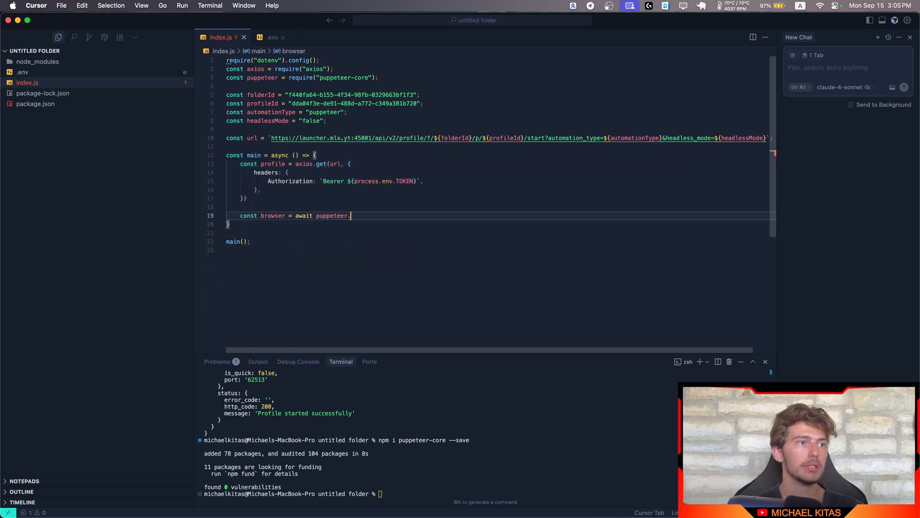
pyautogui.write('.connect({')
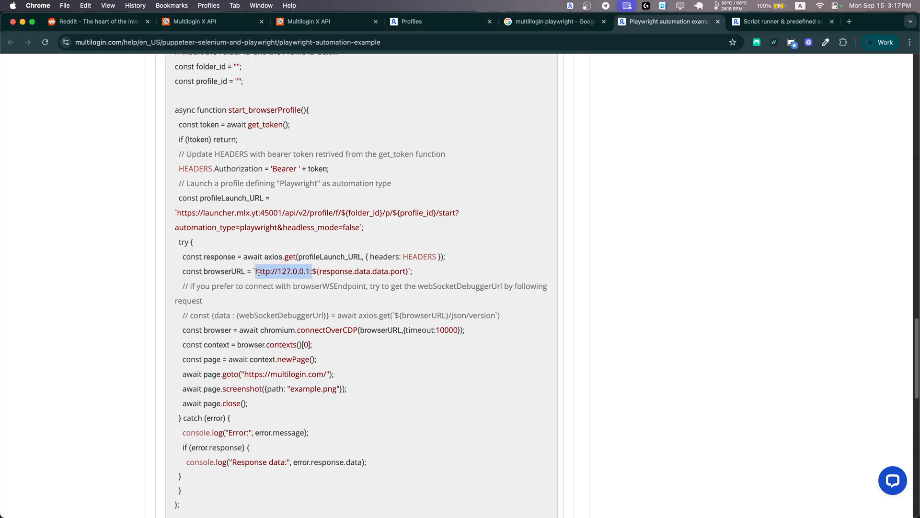
# Check Reddit #1's Start URL in Multilogin and open old.reddit.com in a new tab.
pyautogui.click(430, 497)
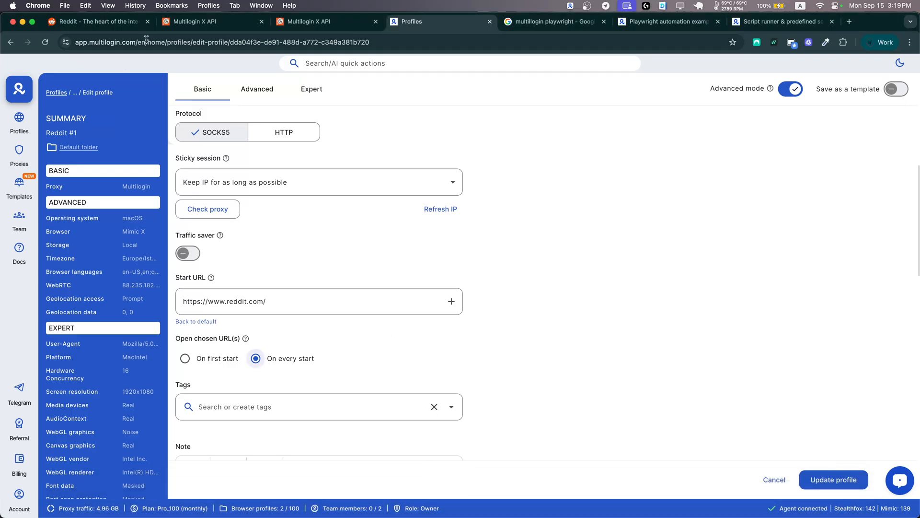
pyautogui.click(97, 21)
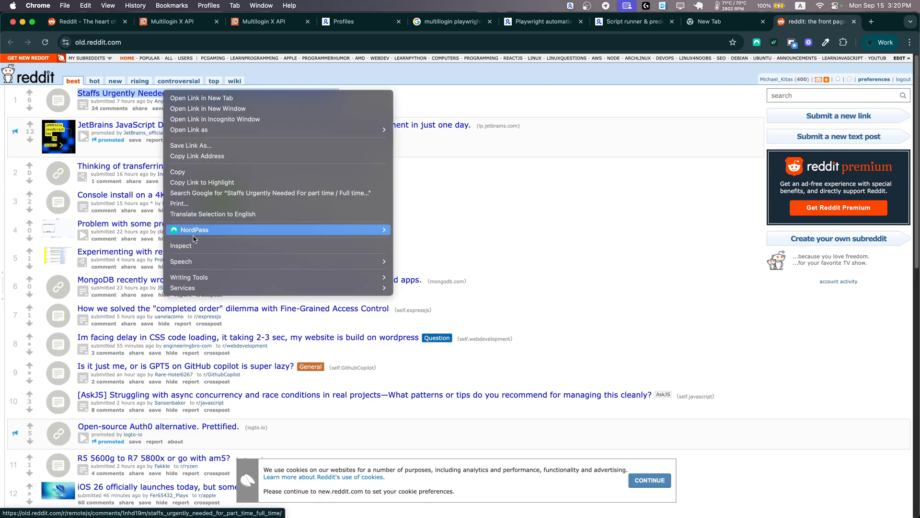
# Inspect the first and last old Reddit post titles to find their link class.
pyautogui.click(181, 245)
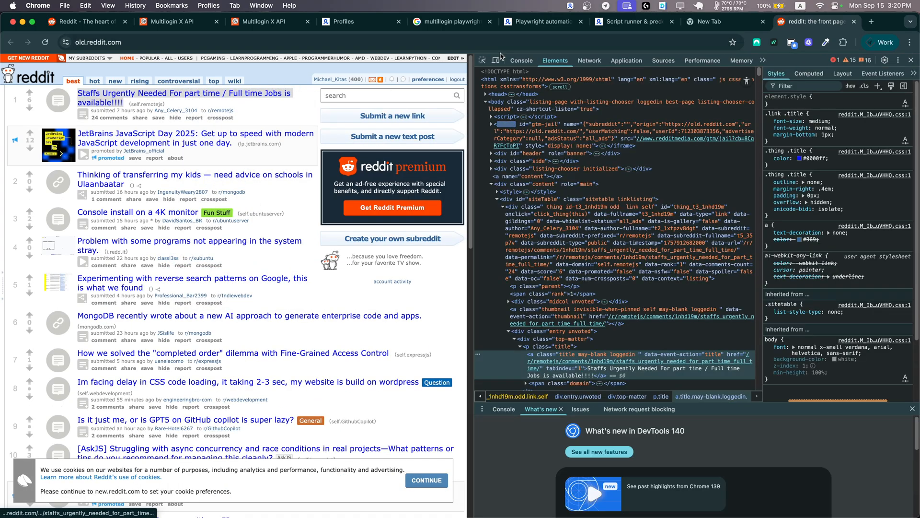
pyautogui.scroll(-3)
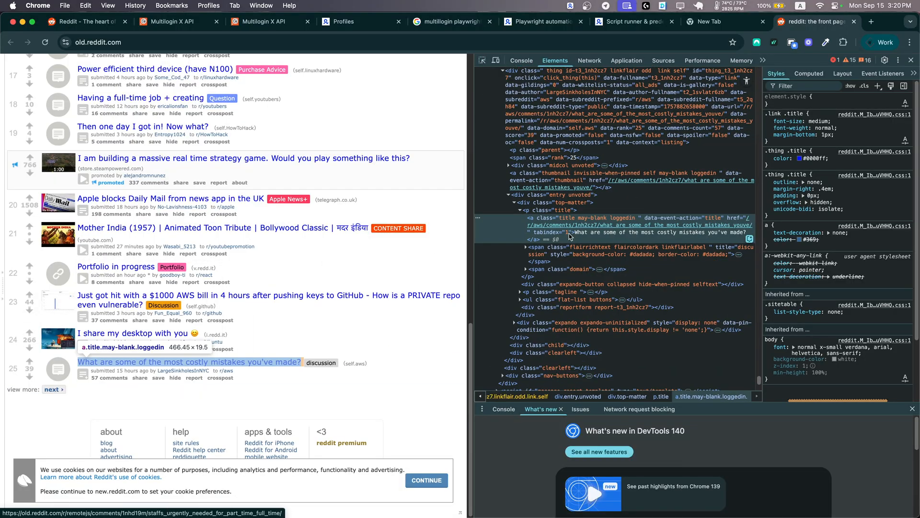
pyautogui.click(556, 210)
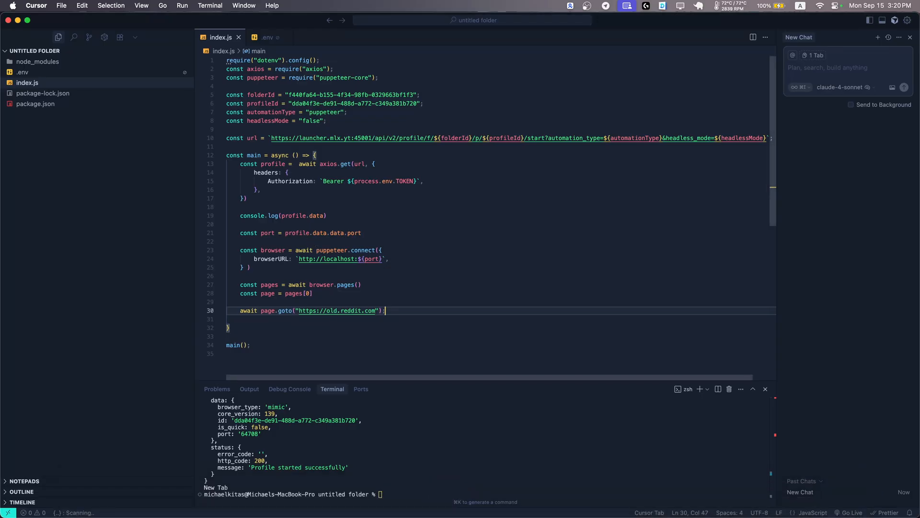
# Collect all .title texts with page.$$eval, log them, close the browser, and run node index.js.
pyautogui.write('// get all titles')
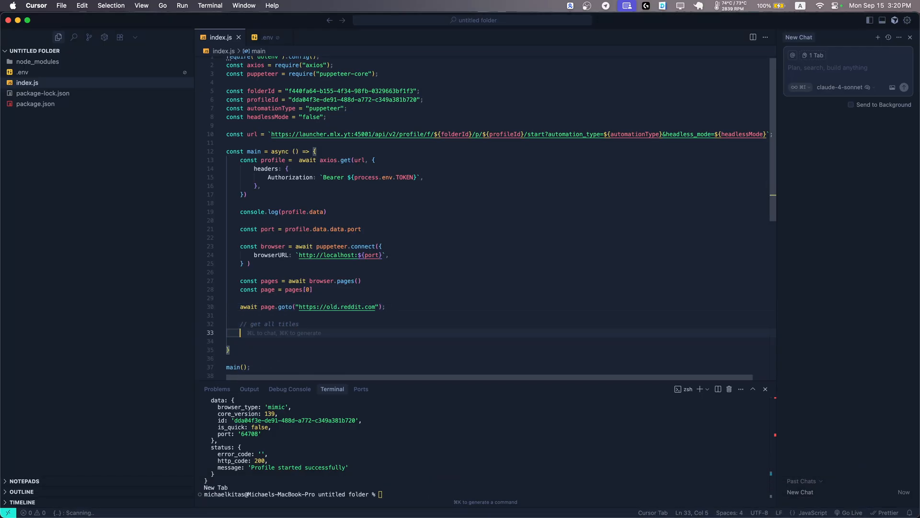
pyautogui.write('const titles = await page.$$eval("h3", (elements) => elements.map((element) => element.textContent));')
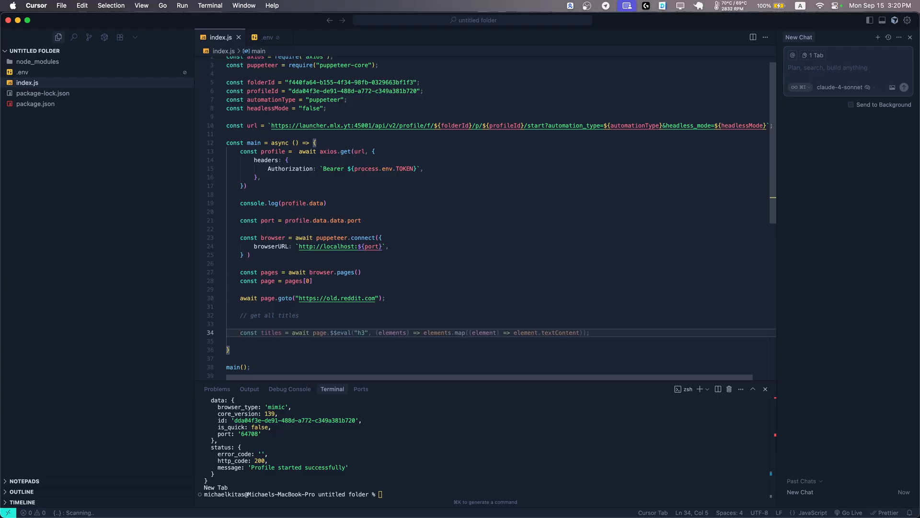
pyautogui.write('console.log(titles)')
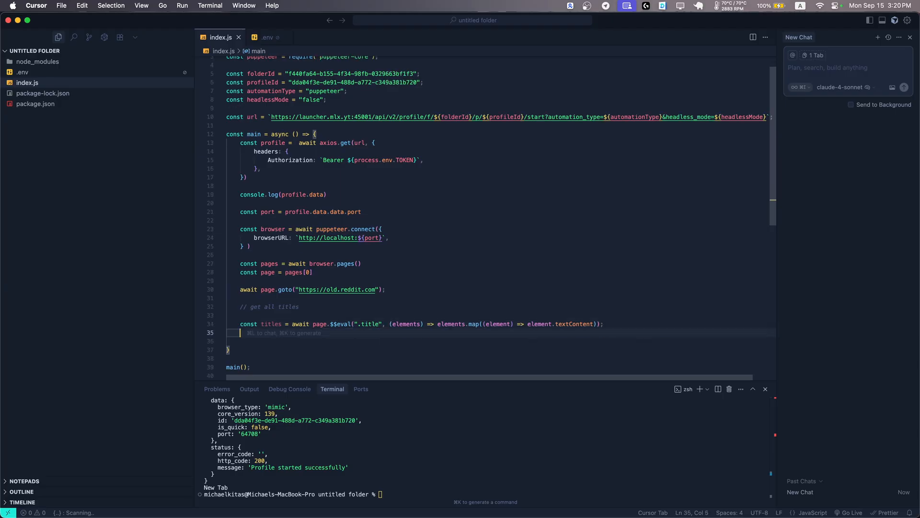
pyautogui.write('console.log(titles)')
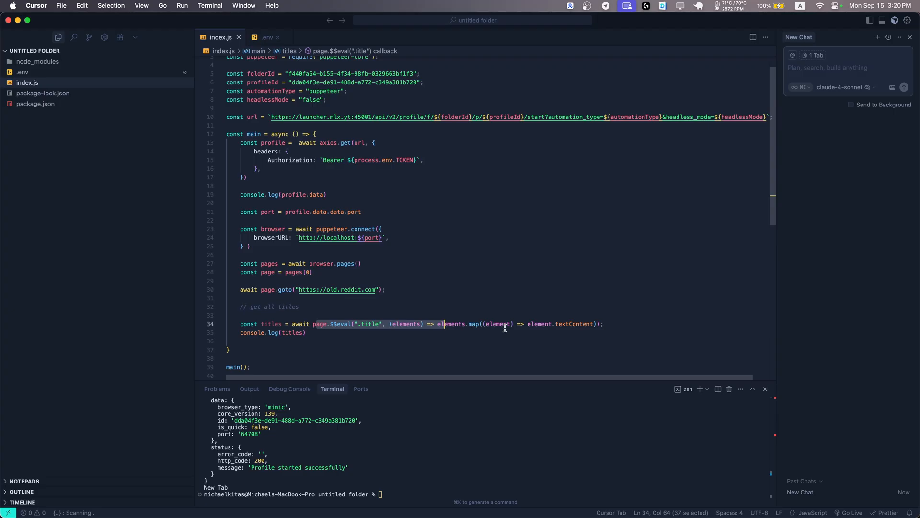
pyautogui.click(253, 341)
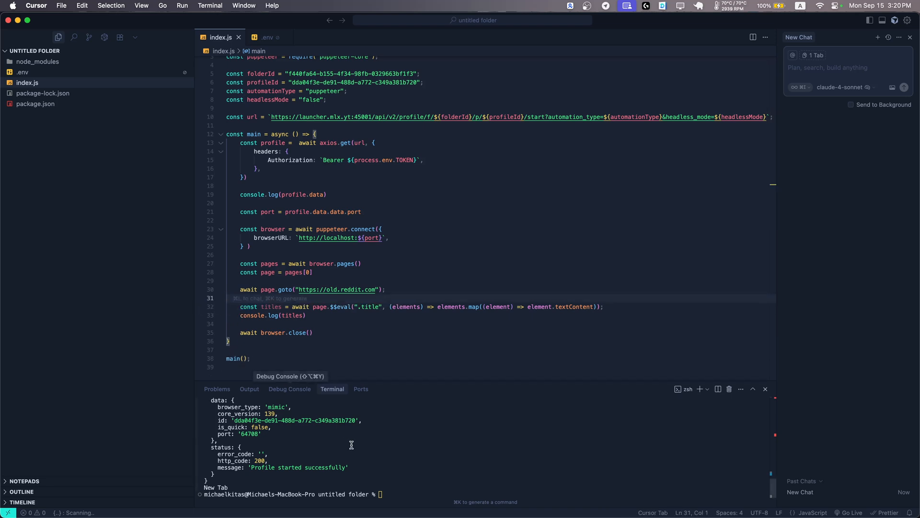
pyautogui.write('node index.js')
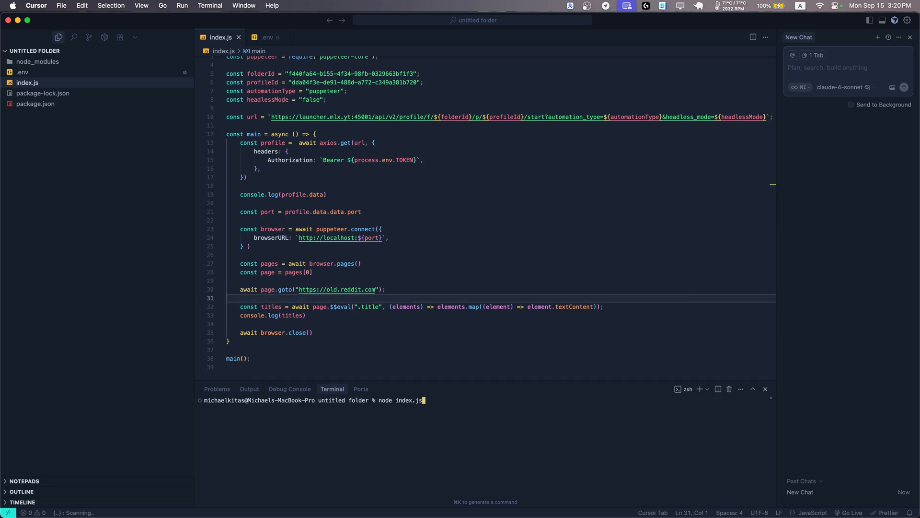